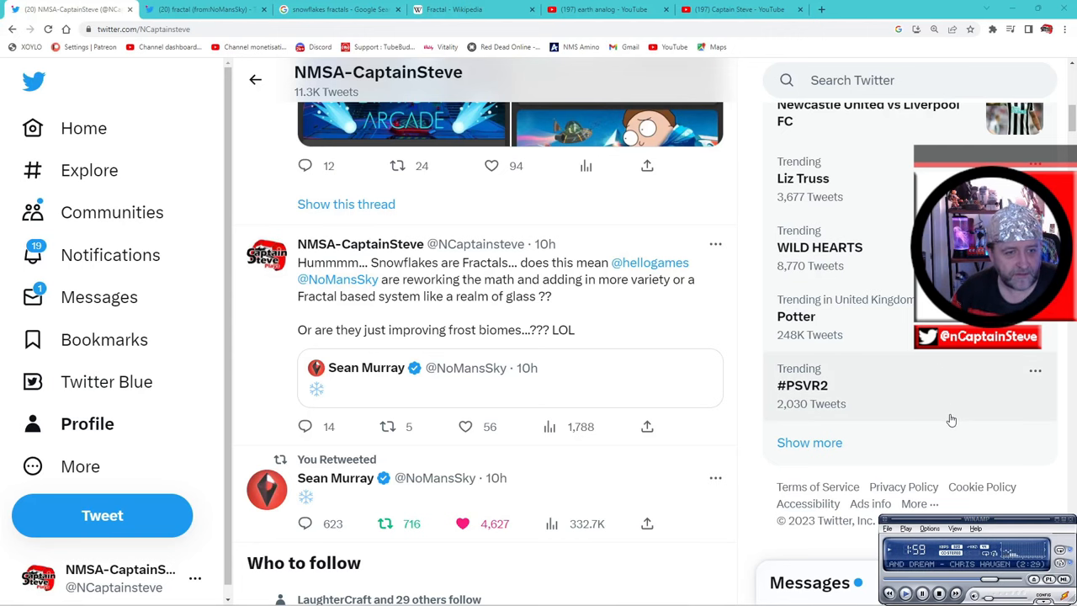
mouse_move(317, 387)
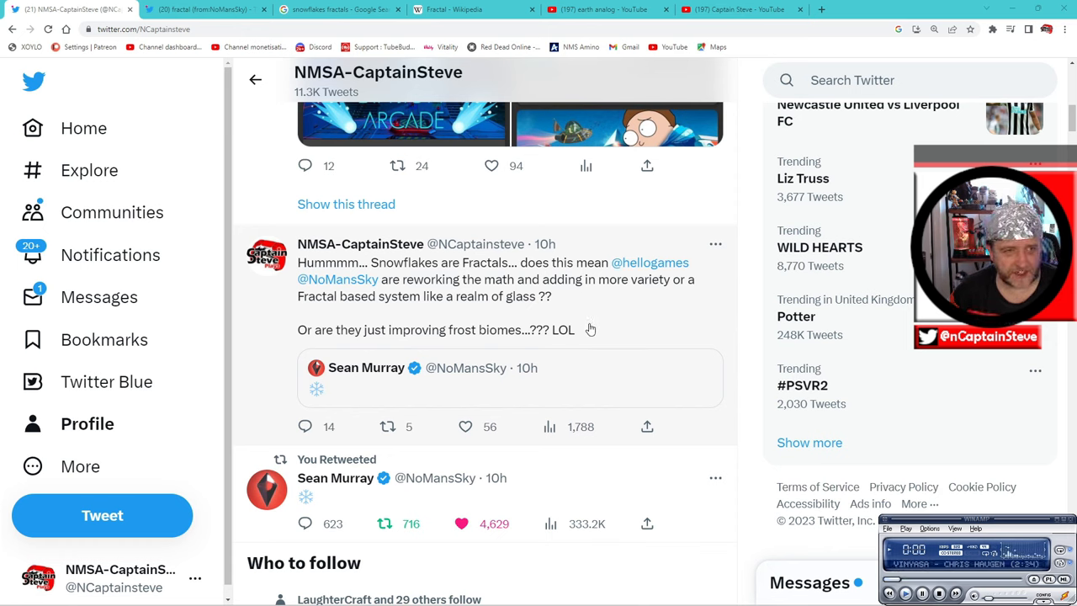
mouse_move(586, 327)
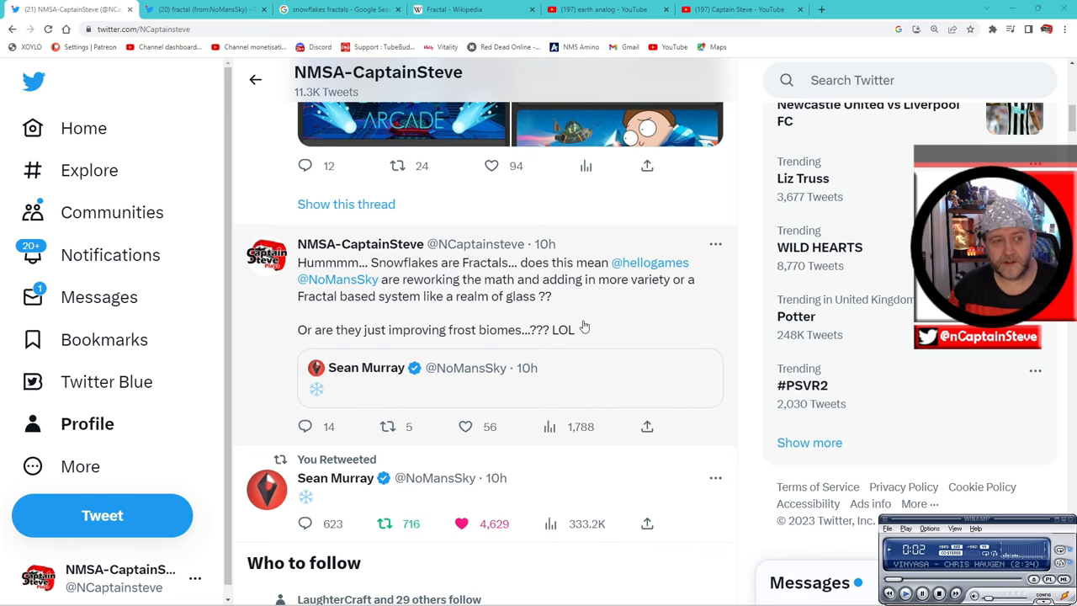
mouse_move(471, 195)
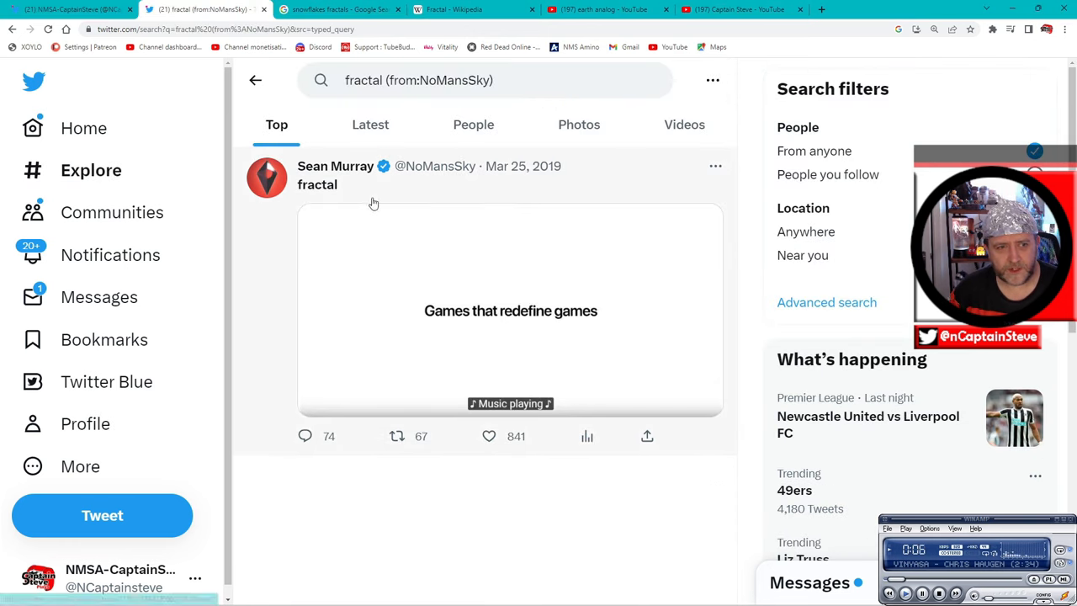
mouse_move(303, 192)
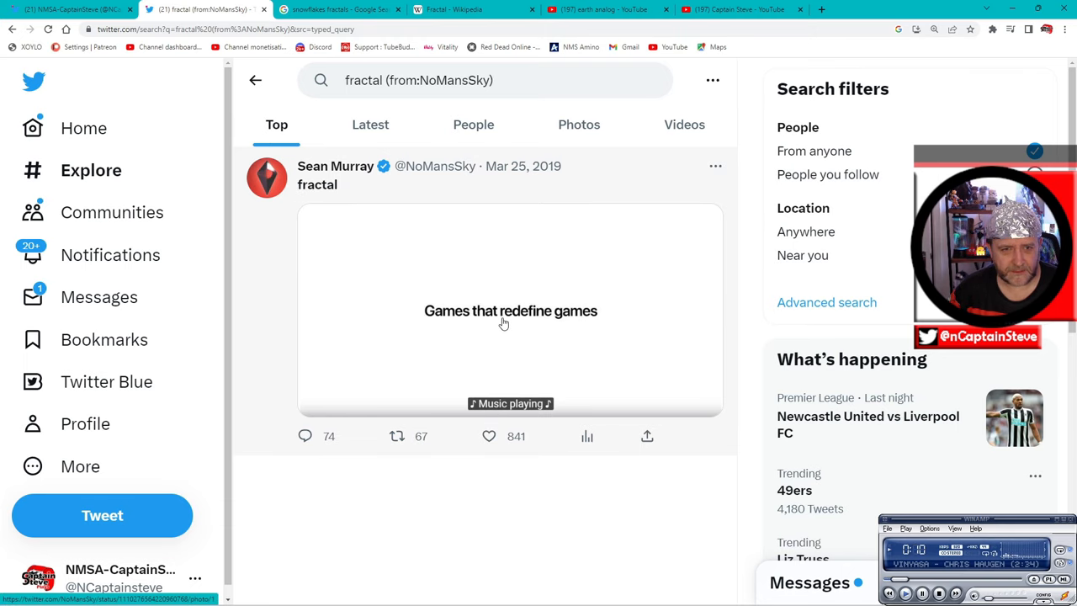
- Watch the clip attached to Sean Murray's 2019 'fractal' tweet, then view the tweet on its own page
click(512, 310)
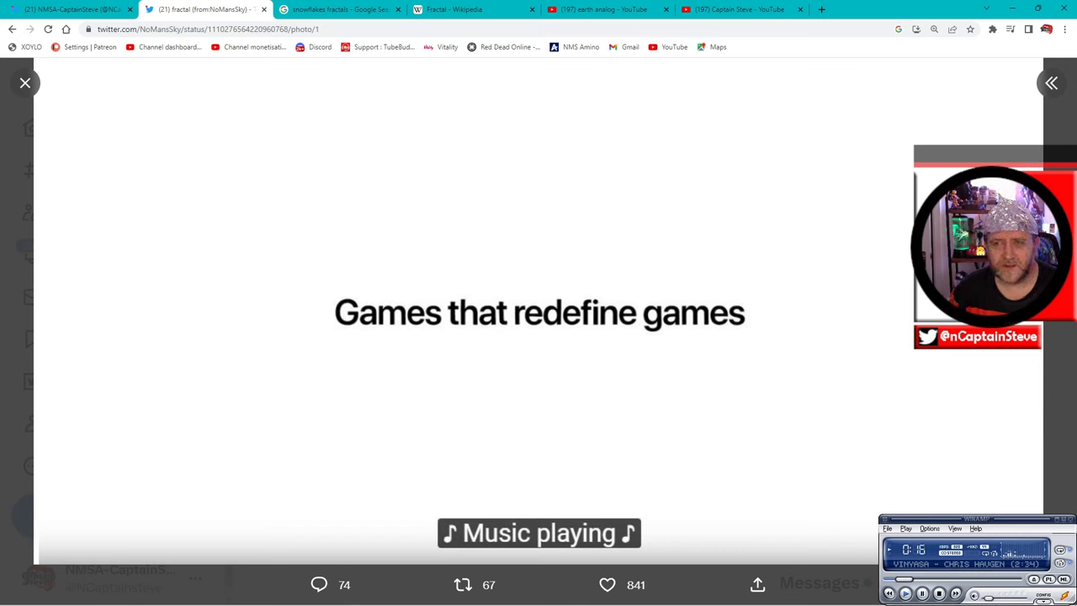
mouse_move(859, 344)
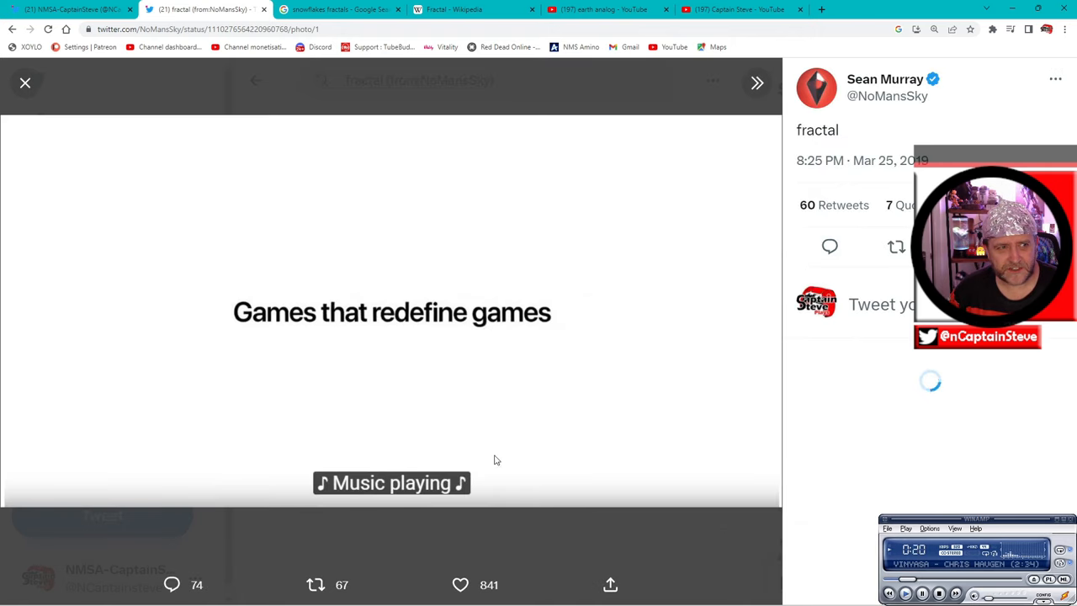
click(24, 82)
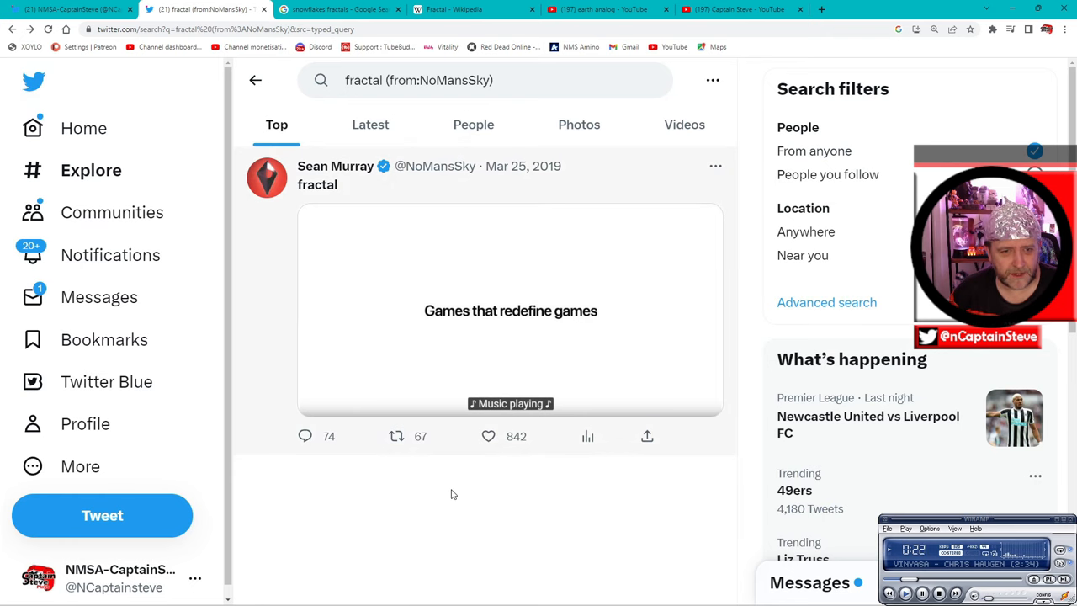
click(512, 310)
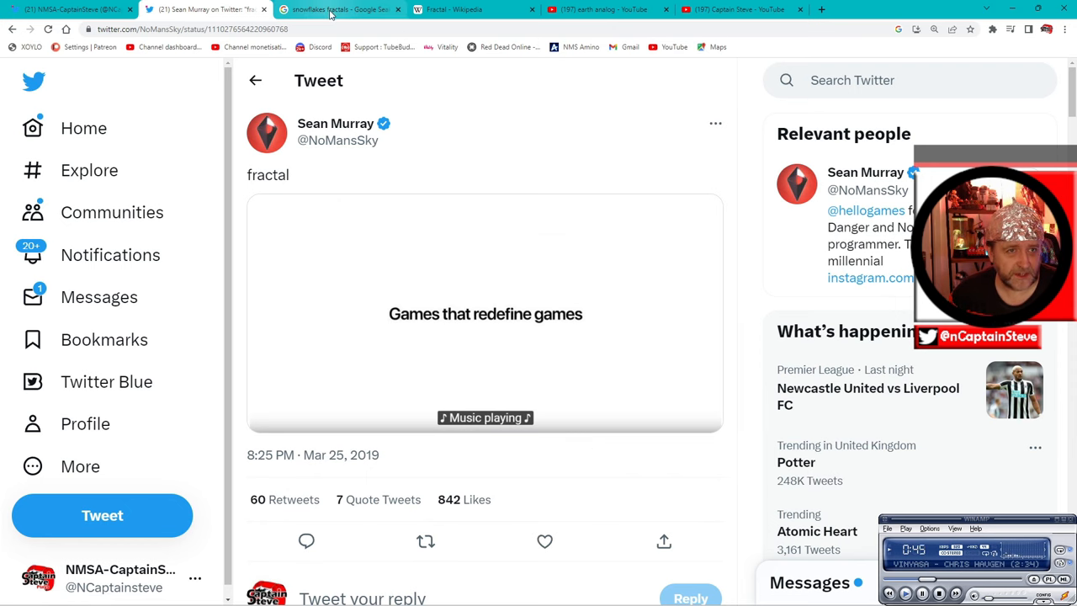
- Look through the Google image results for 'snowflakes fractals'
click(337, 10)
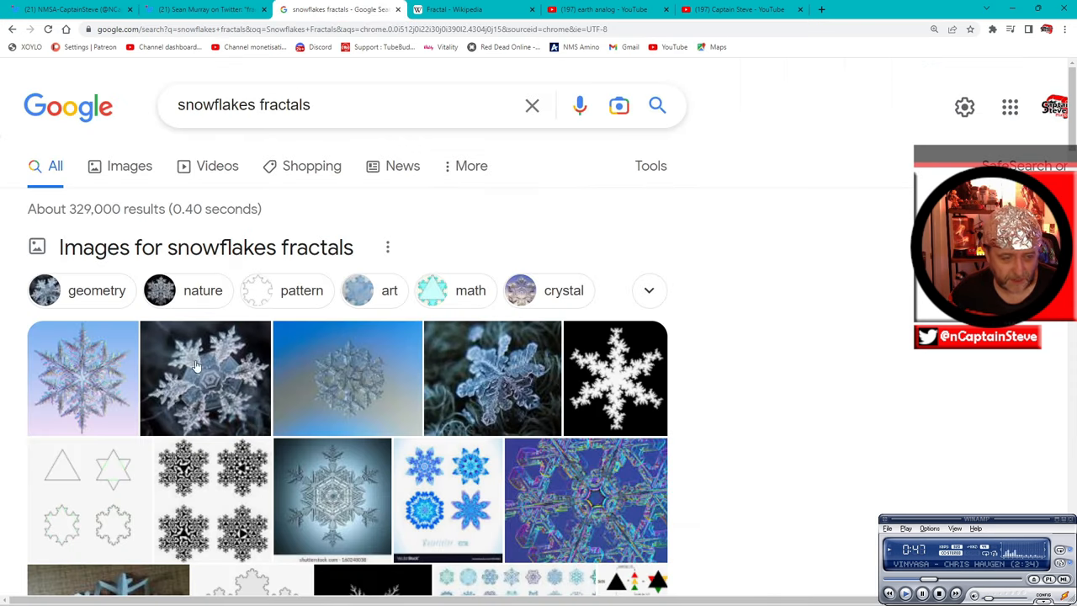
scroll(down, 3)
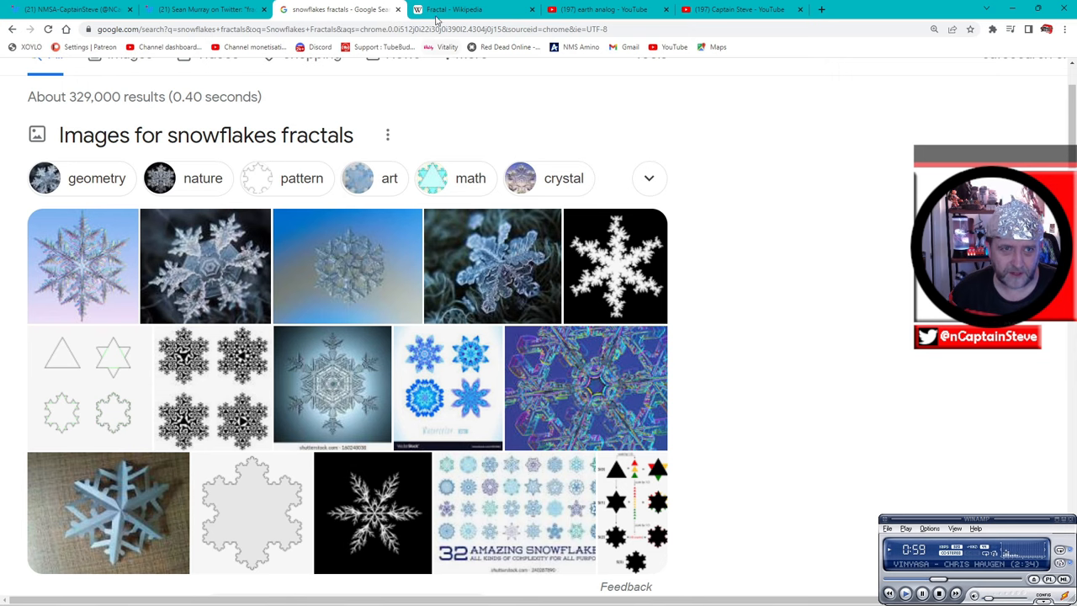
- Read the Wikipedia Fractal article from its opening paragraphs past Etymology into the Introduction
click(472, 10)
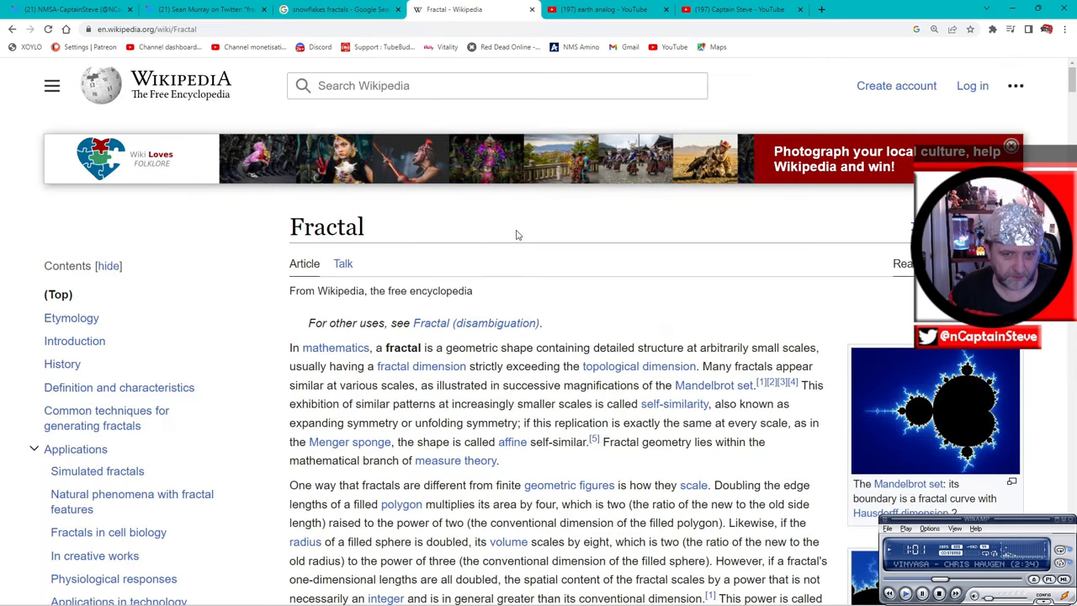
scroll(down, 3)
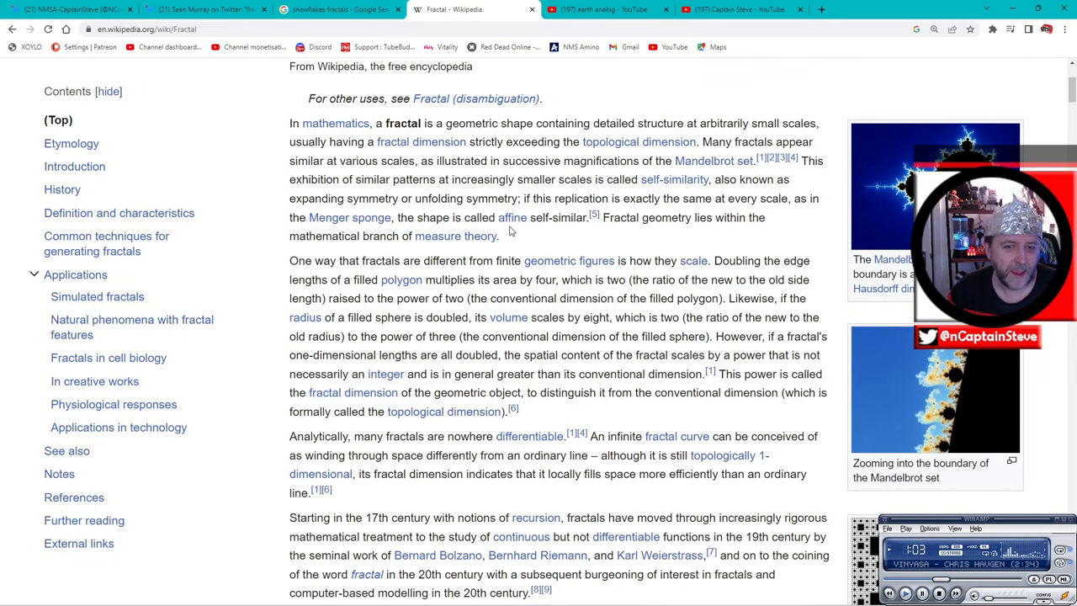
mouse_move(512, 217)
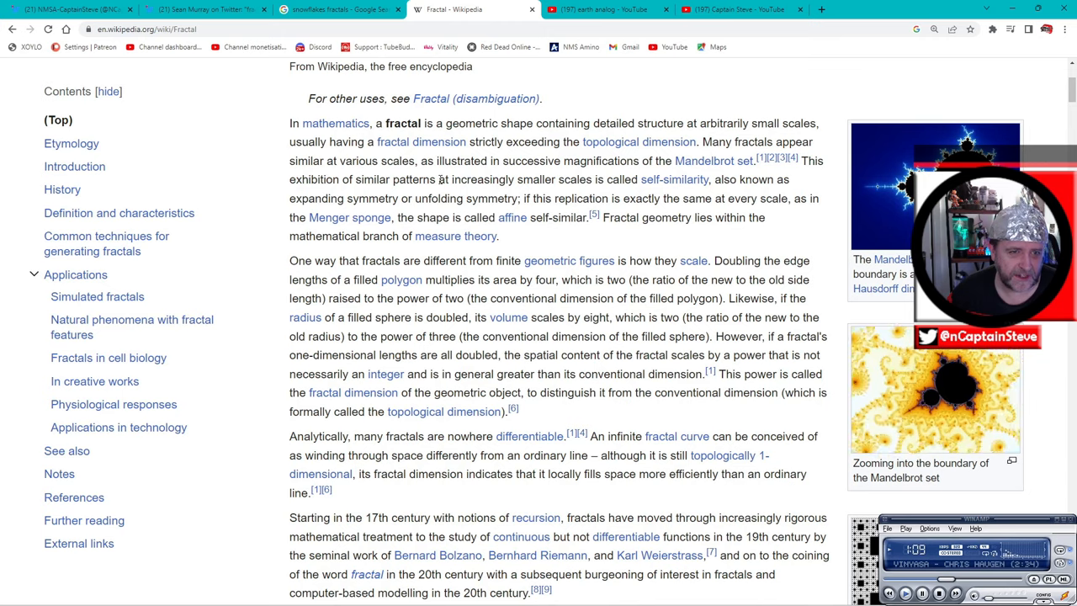
scroll(down, 3)
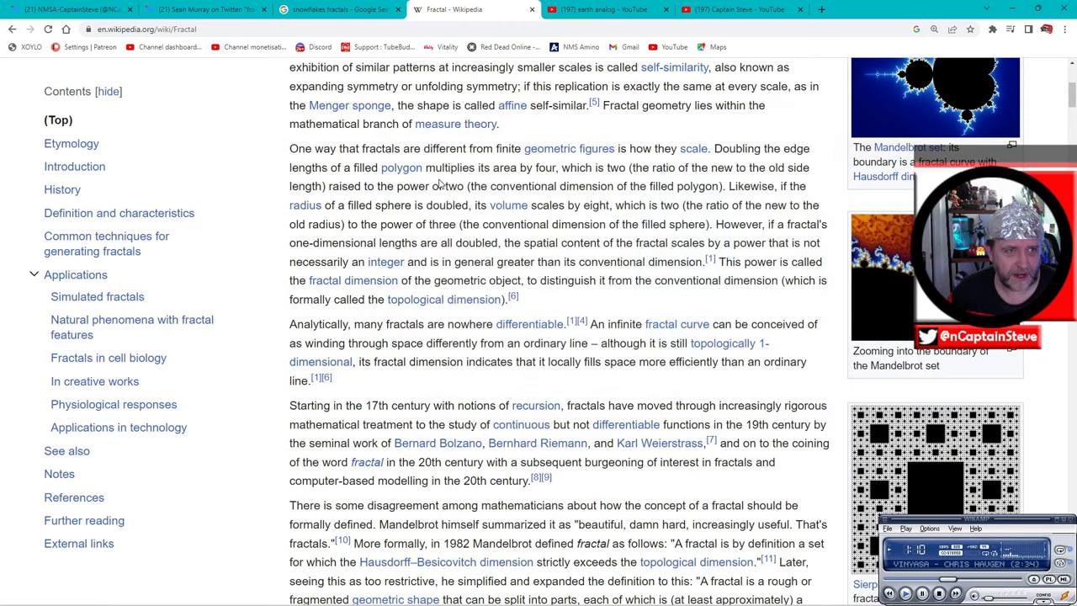
scroll(down, 3)
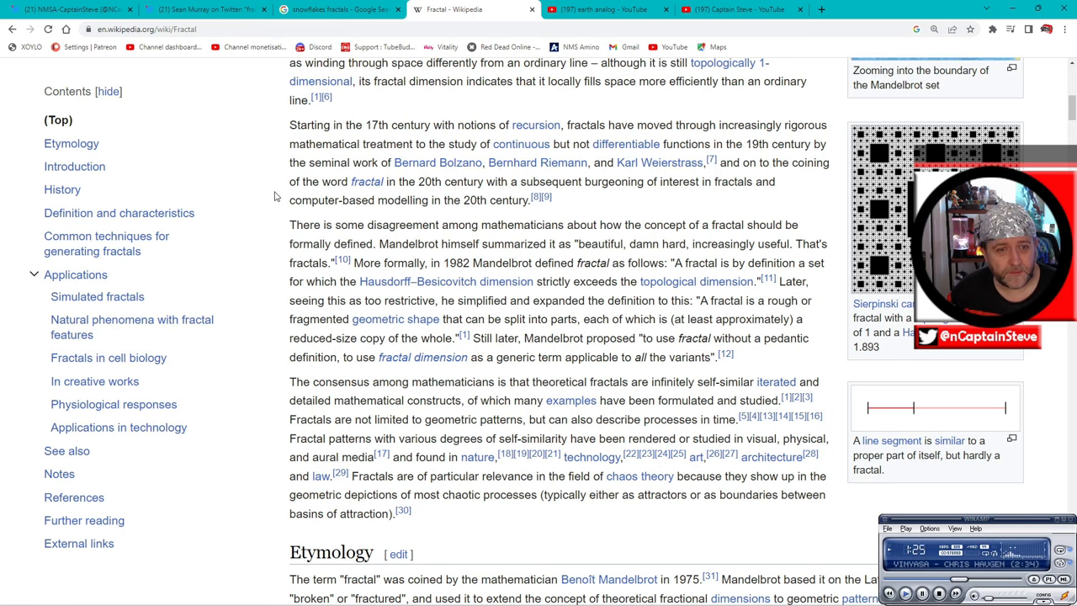
scroll(down, 3)
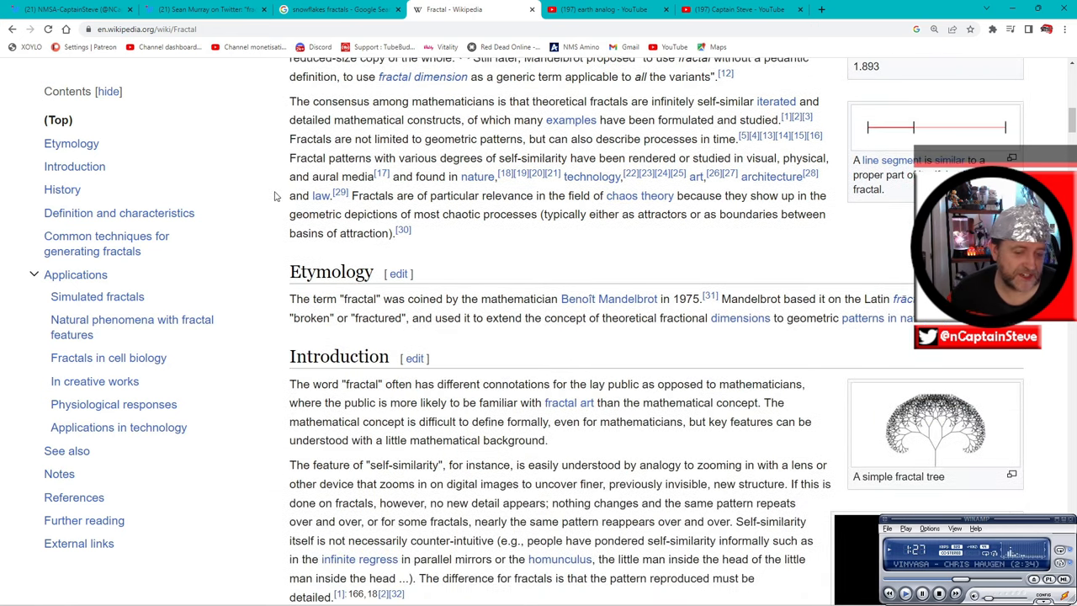
scroll(down, 3)
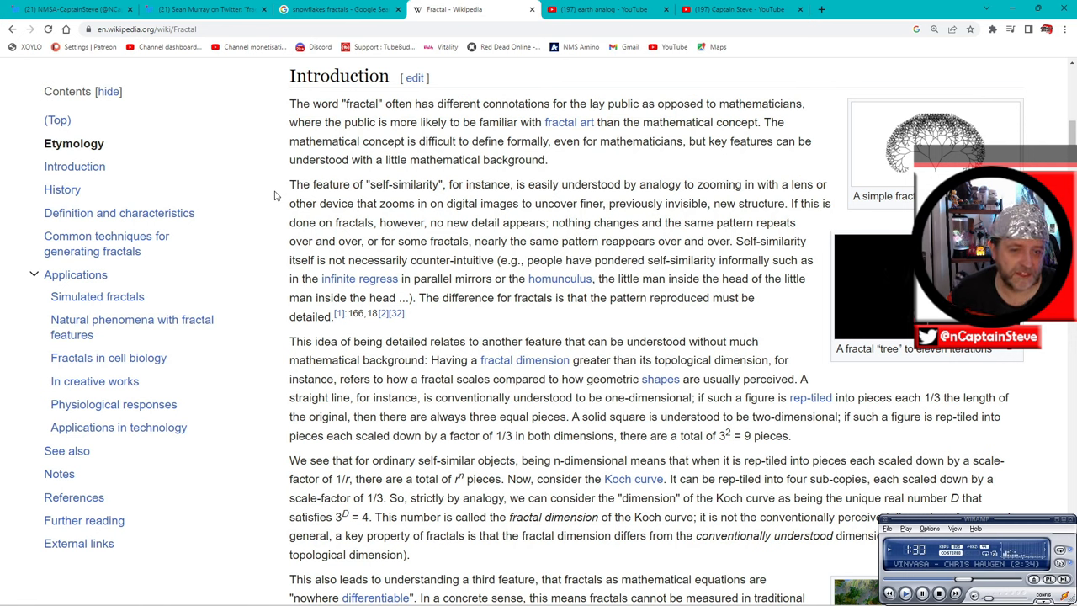
mouse_move(811, 306)
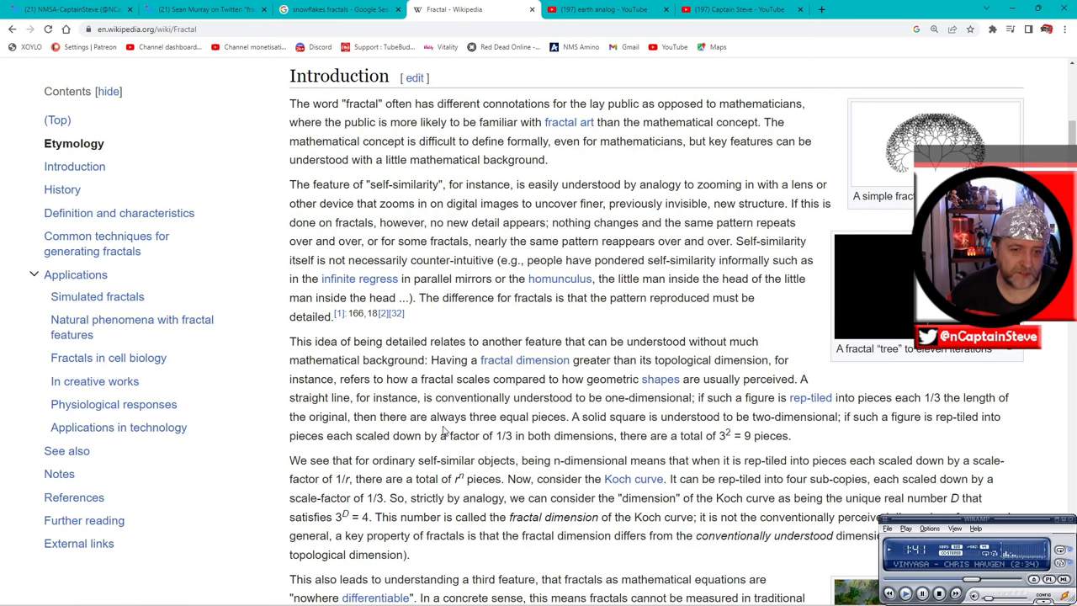
- Return to the top of the Fractal article, then move to the YouTube 'earth analog' search results
scroll(up, 3)
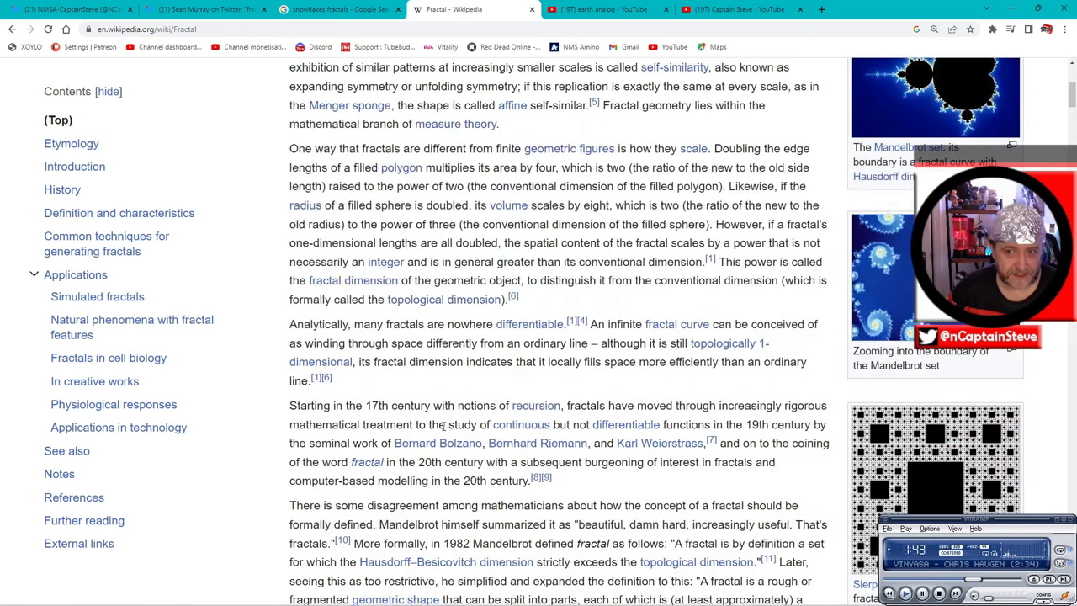
scroll(up, 3)
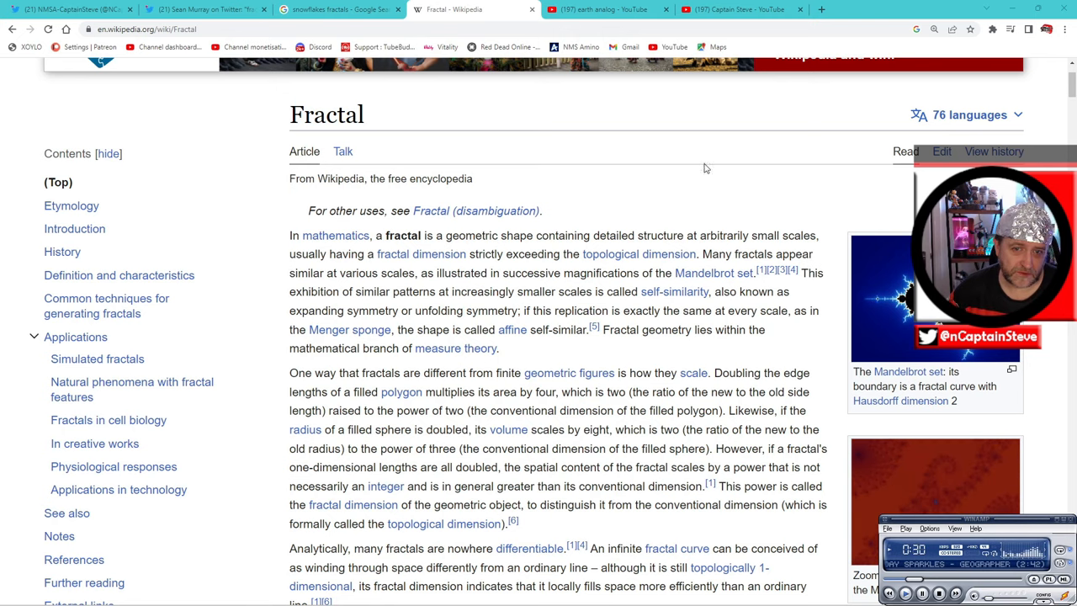
click(602, 11)
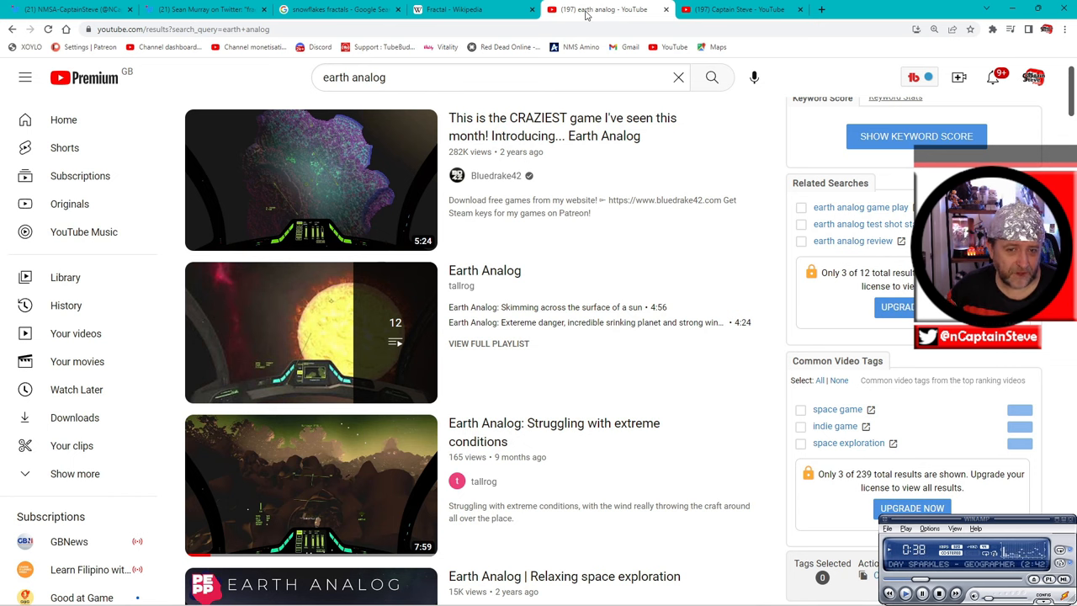
mouse_move(664, 256)
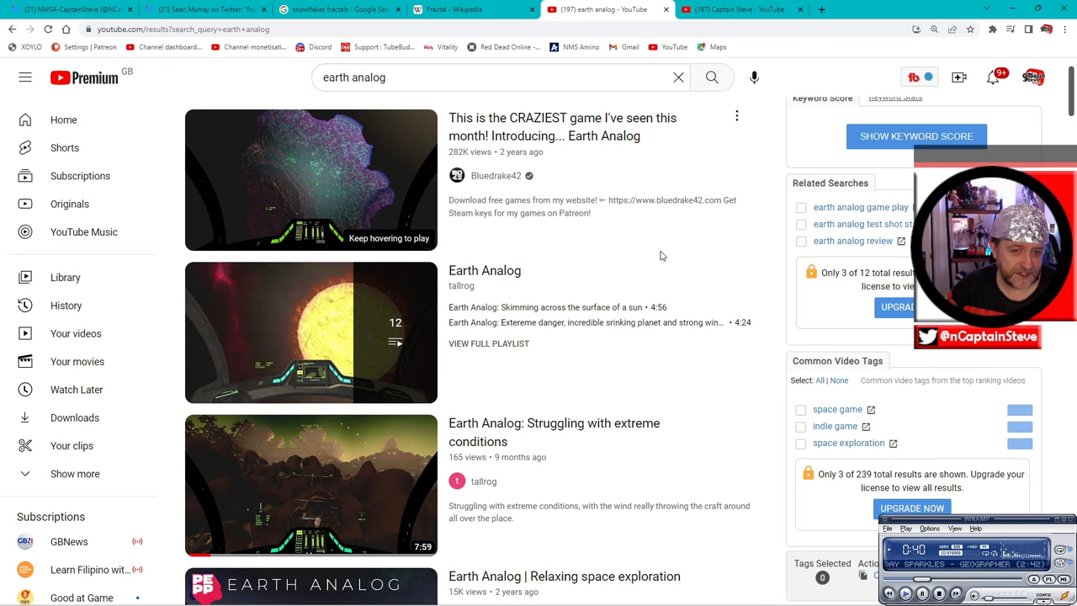
- Find and start the tallrog video 'Earth Analog: Struggling with extreme conditions'
scroll(down, 3)
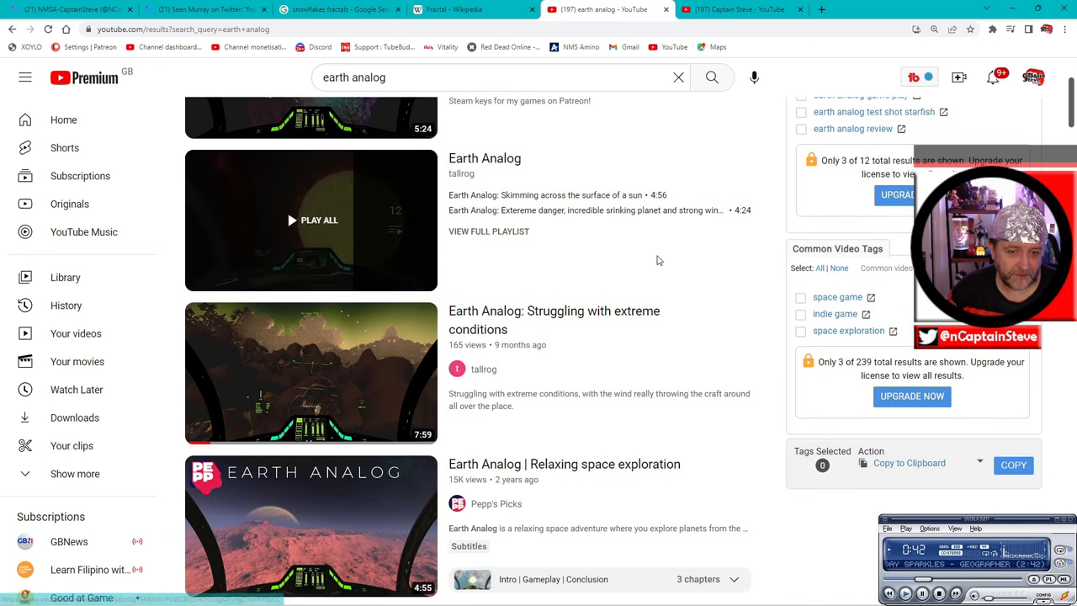
scroll(down, 3)
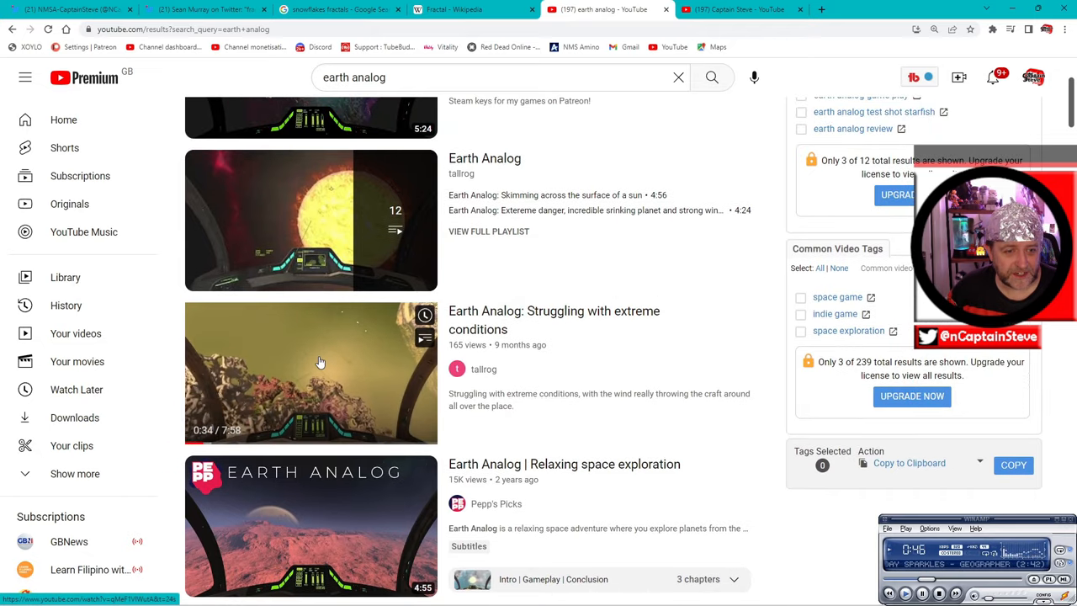
click(311, 373)
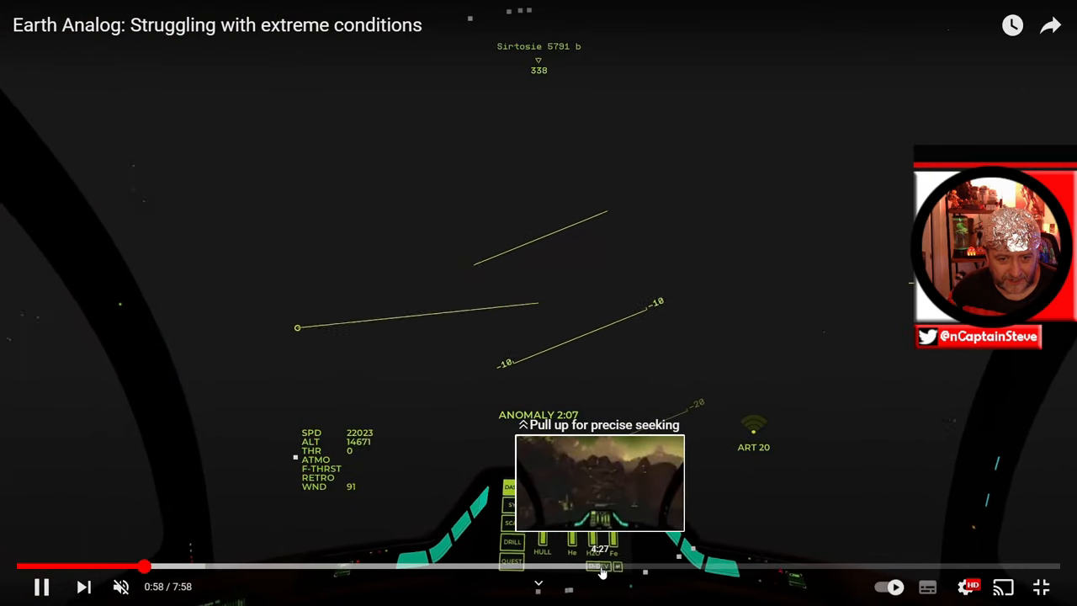
- Skip ahead in the Earth Analog video to the craft flying near rocky terrain
click(603, 565)
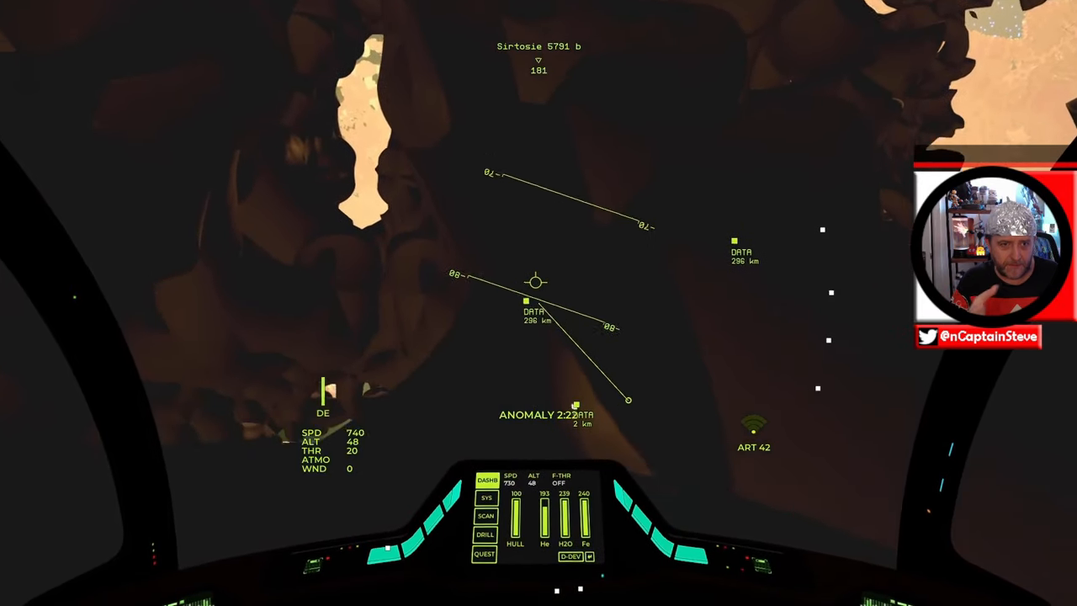
mouse_move(714, 508)
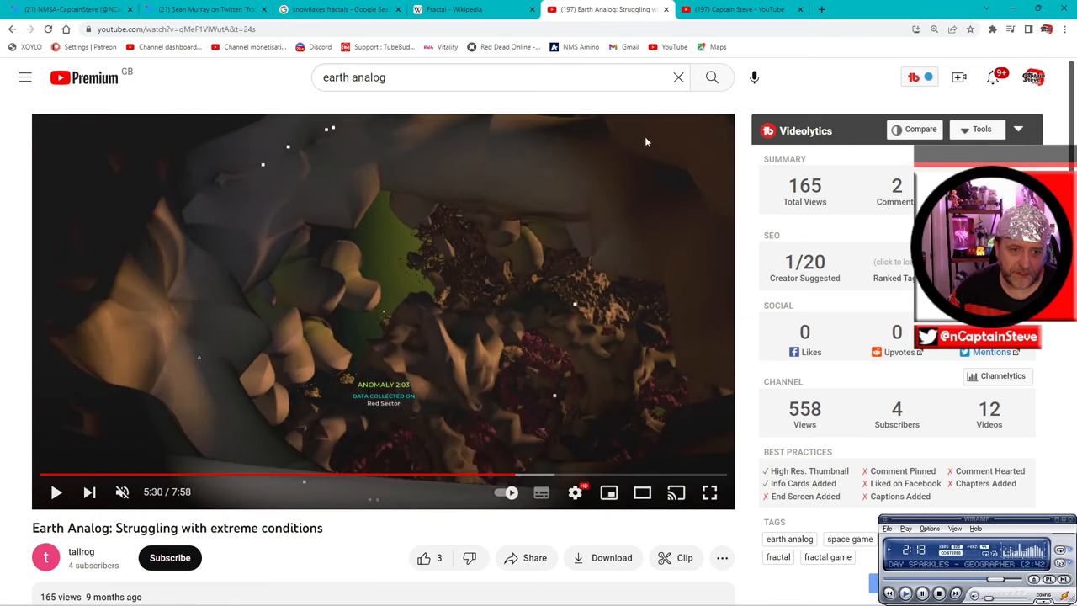
- Leave the video for Captain Steve's YouTube community post about snowflake fractals
click(741, 10)
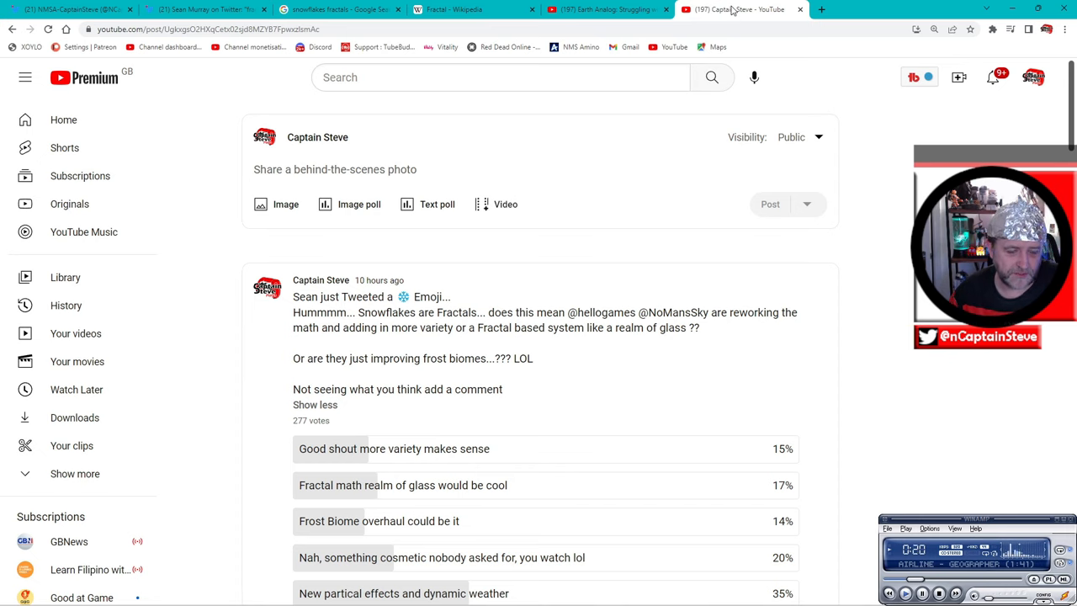
mouse_move(404, 346)
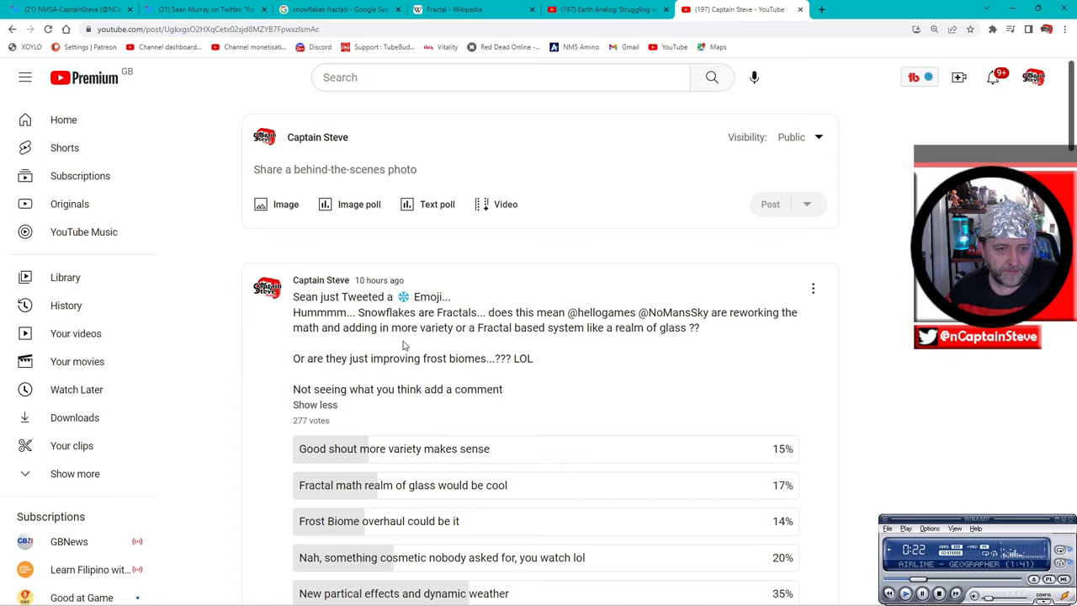
mouse_move(347, 323)
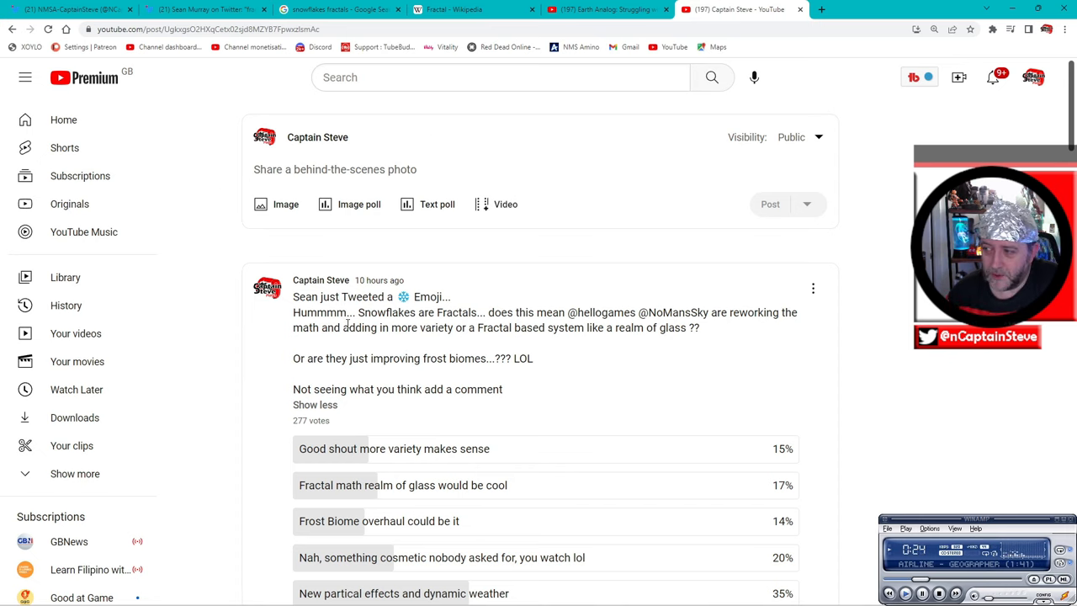
- Bring the post's five poll options, 32 likes and '39 Comments' header into view
scroll(down, 3)
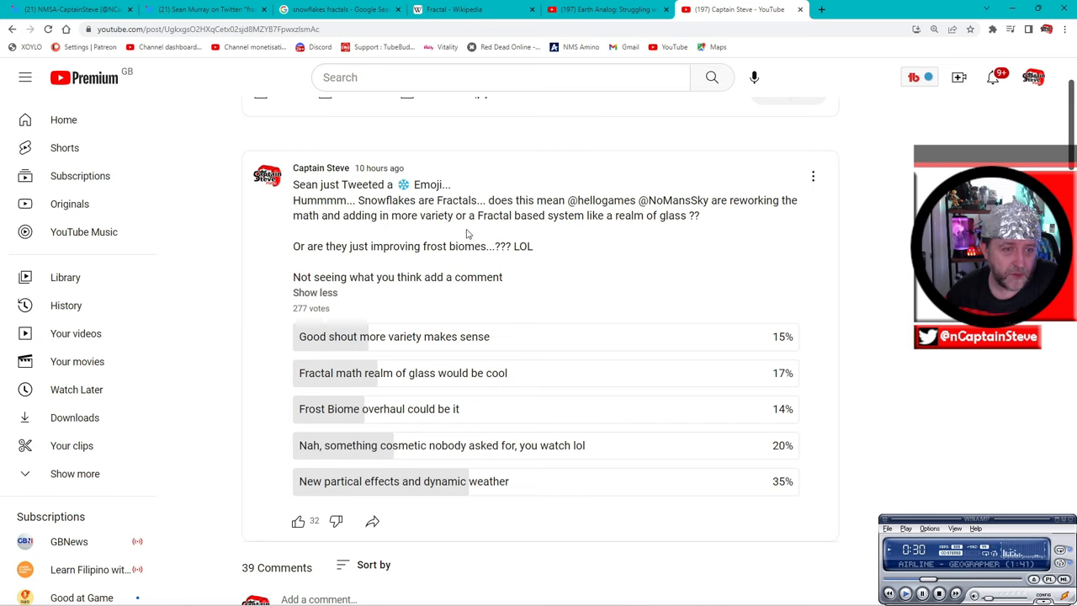
mouse_move(508, 237)
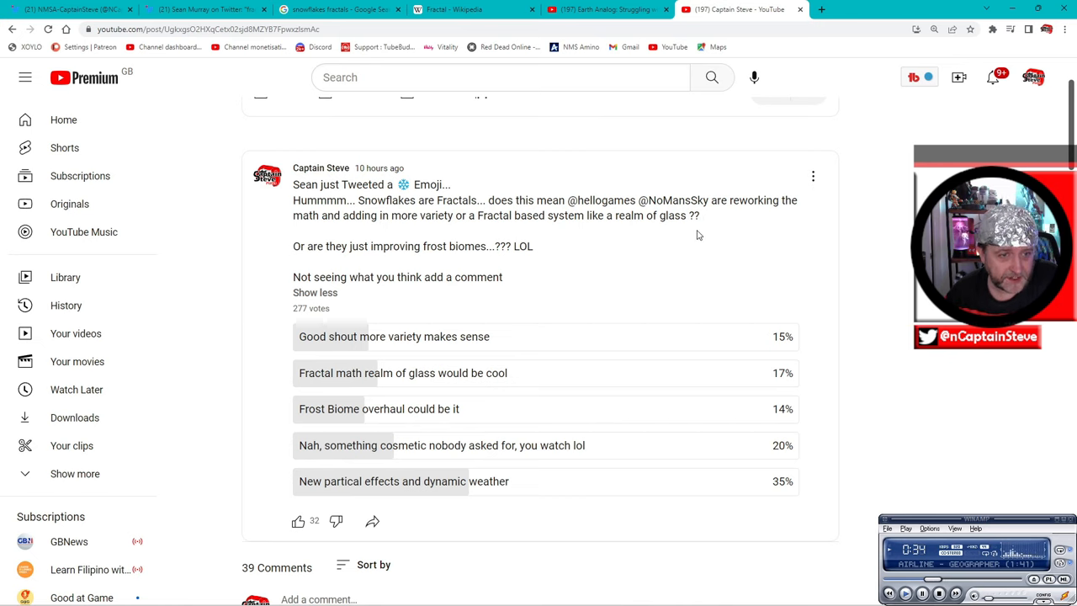
mouse_move(522, 262)
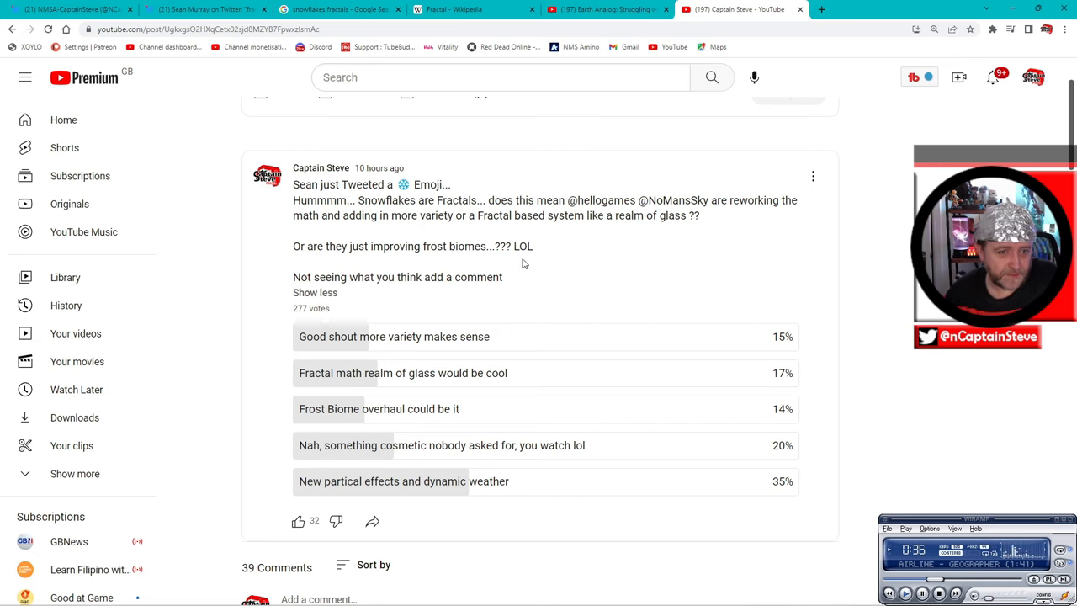
mouse_move(315, 300)
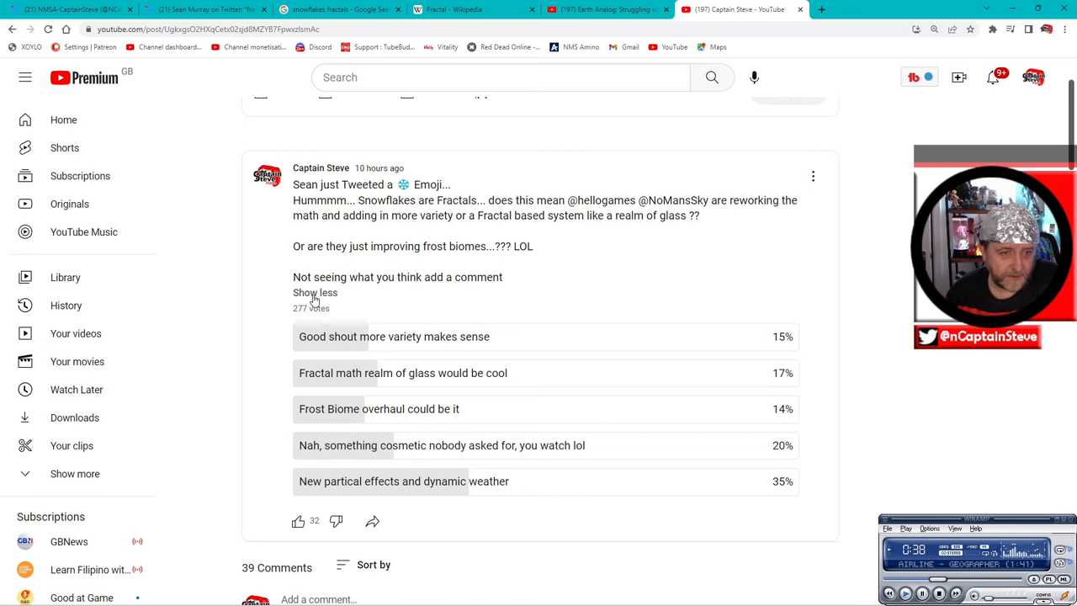
mouse_move(495, 289)
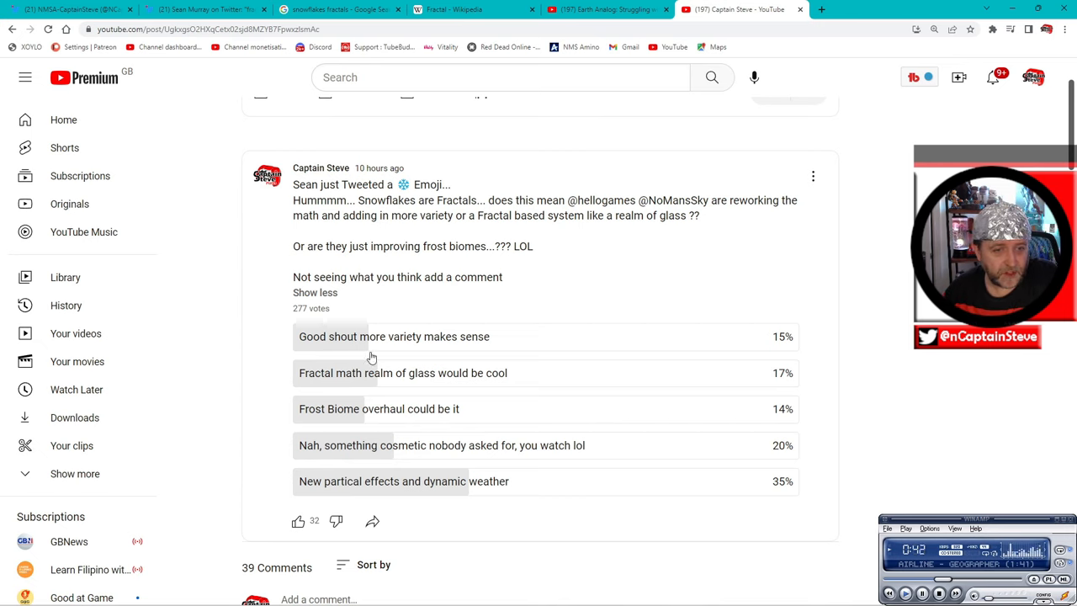
mouse_move(784, 350)
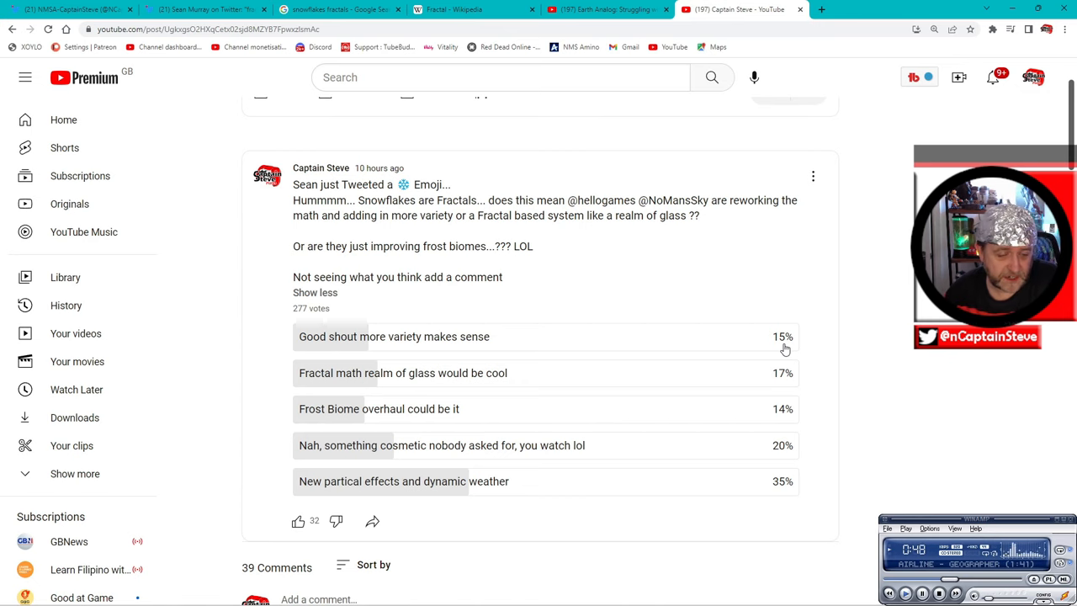
mouse_move(473, 389)
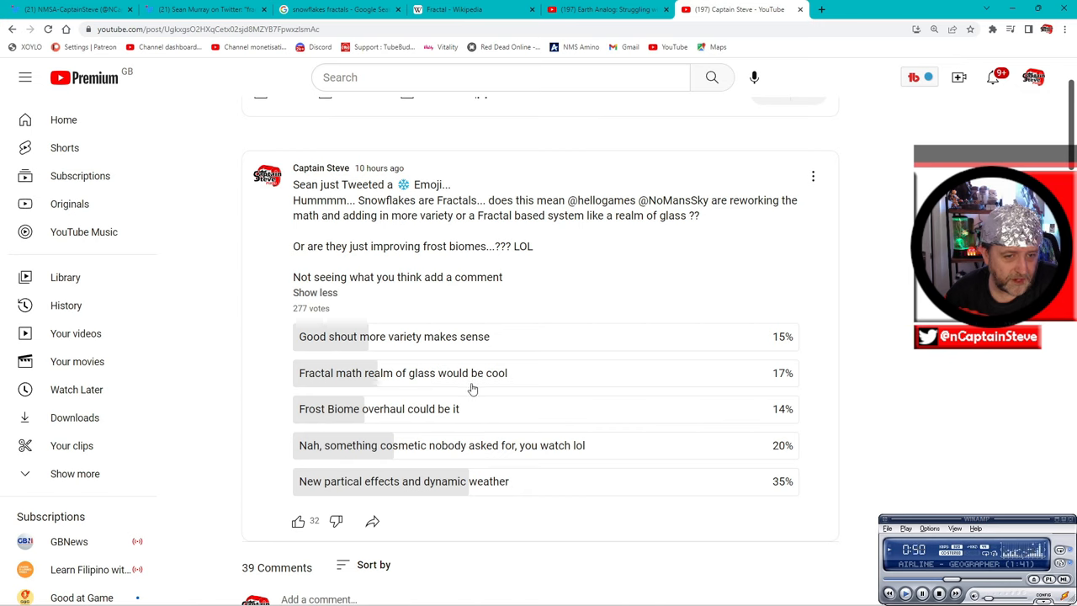
mouse_move(788, 384)
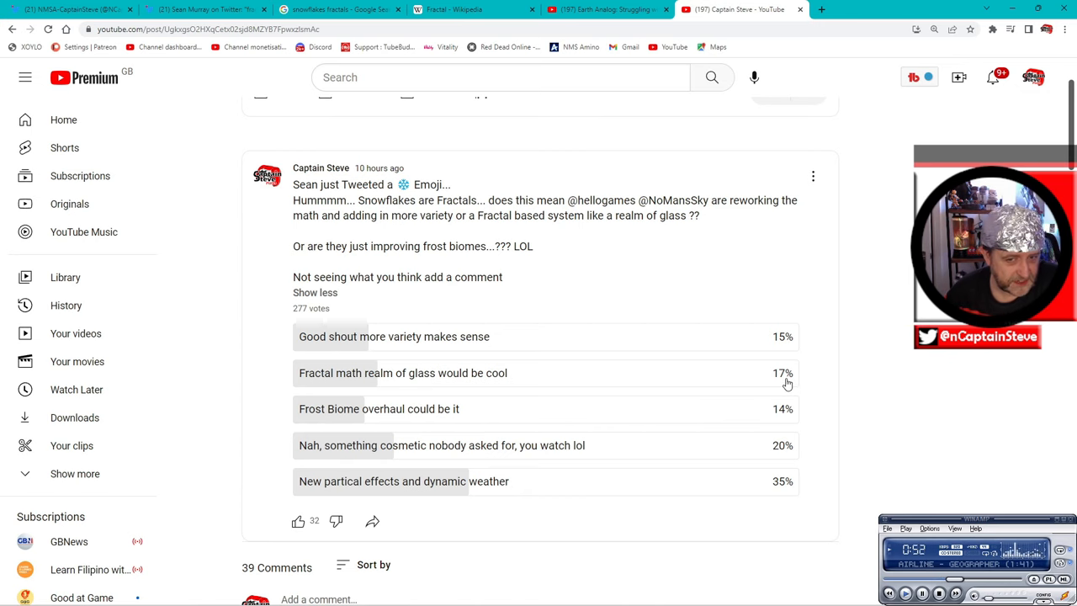
mouse_move(515, 385)
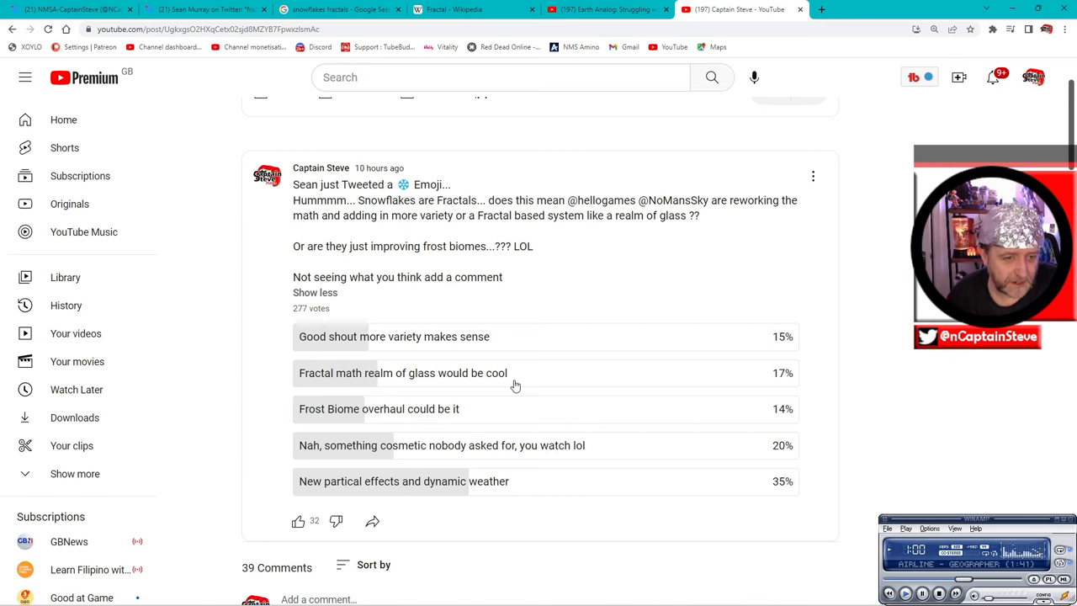
mouse_move(318, 421)
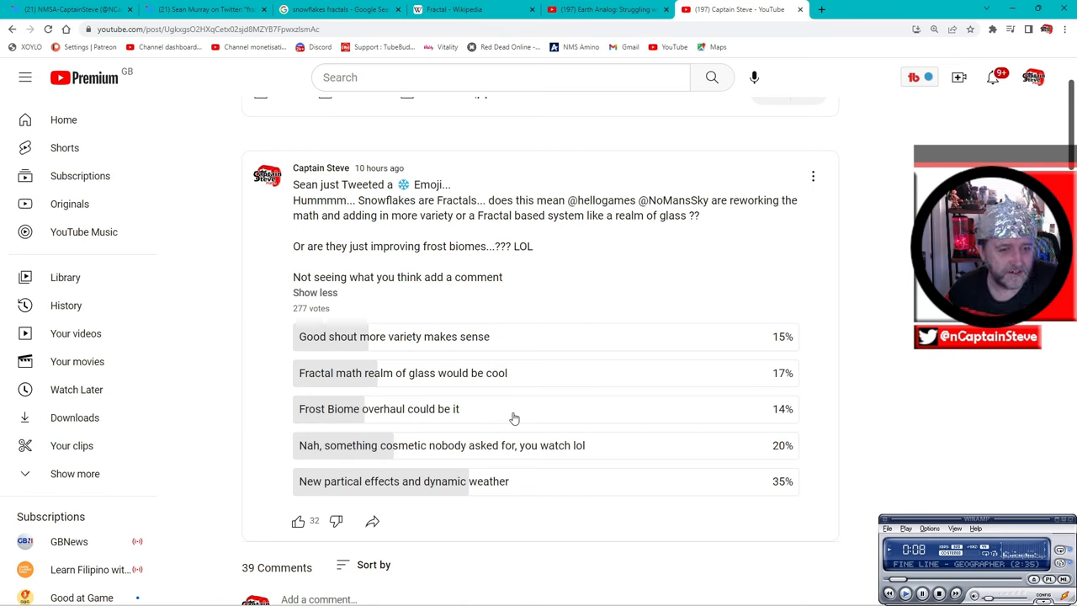
- Reveal the comment box and the comment pinned by Captain Steve beneath the poll
scroll(down, 3)
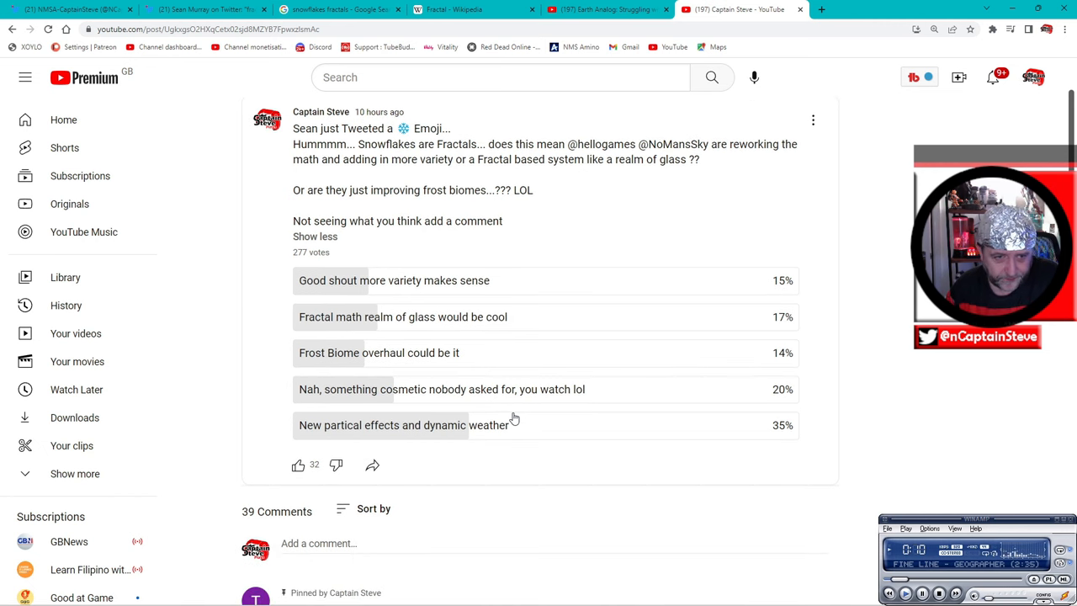
mouse_move(435, 400)
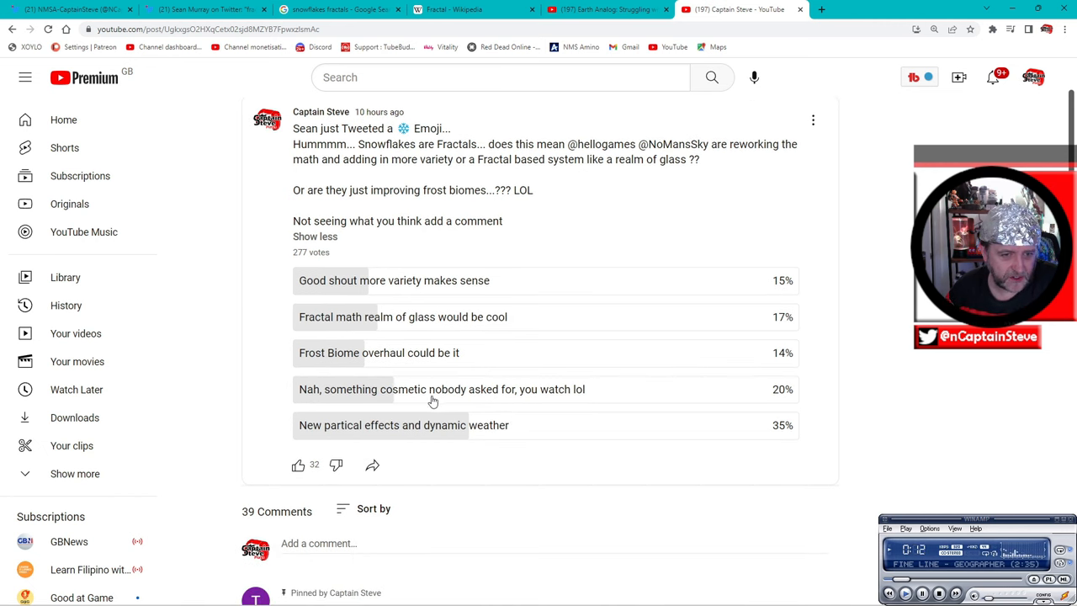
mouse_move(718, 401)
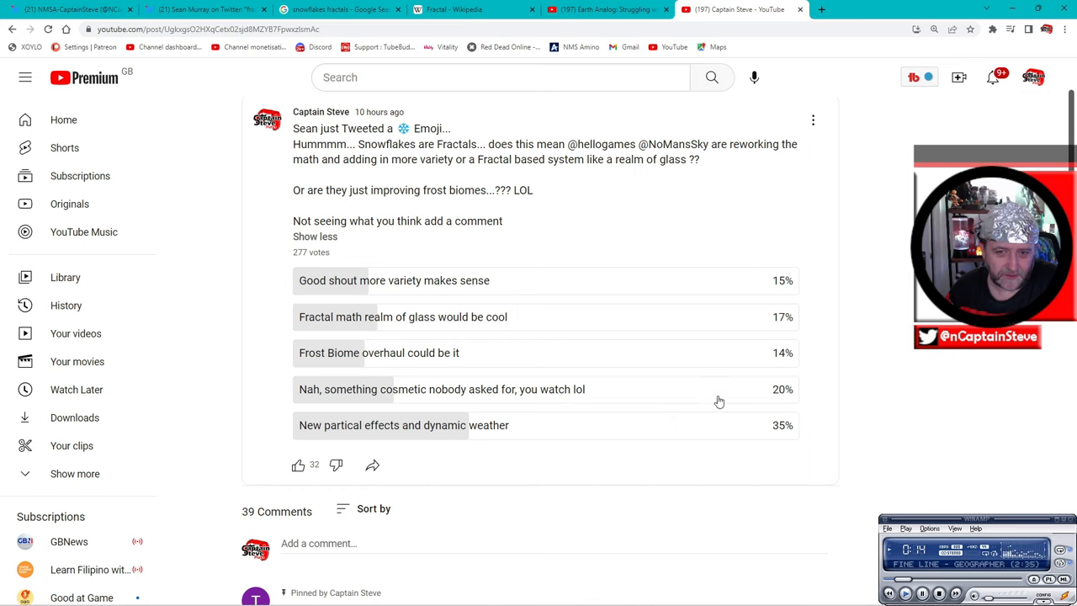
mouse_move(792, 404)
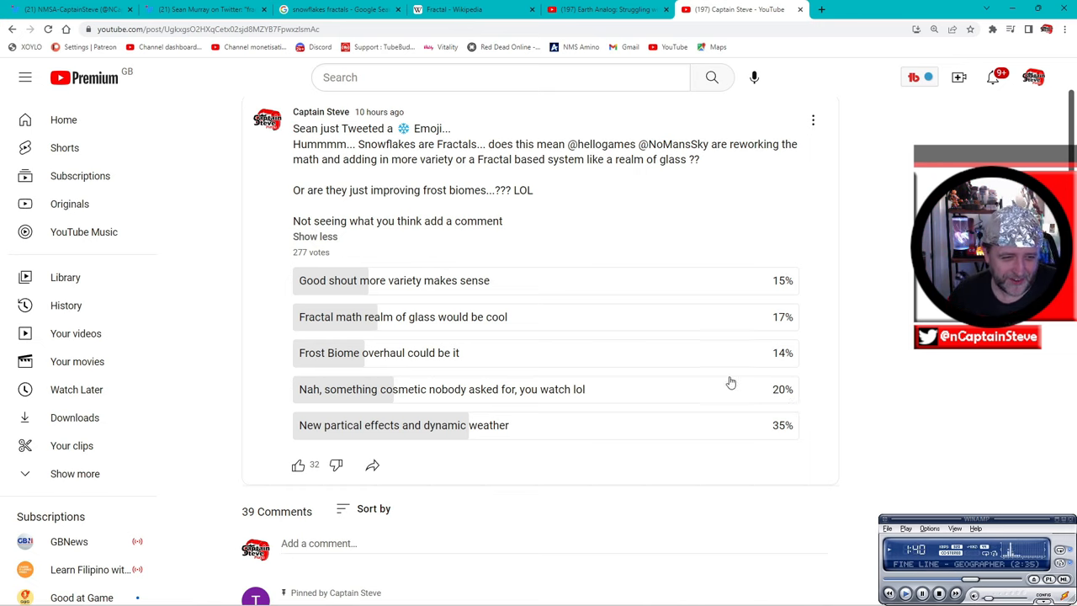
mouse_move(497, 451)
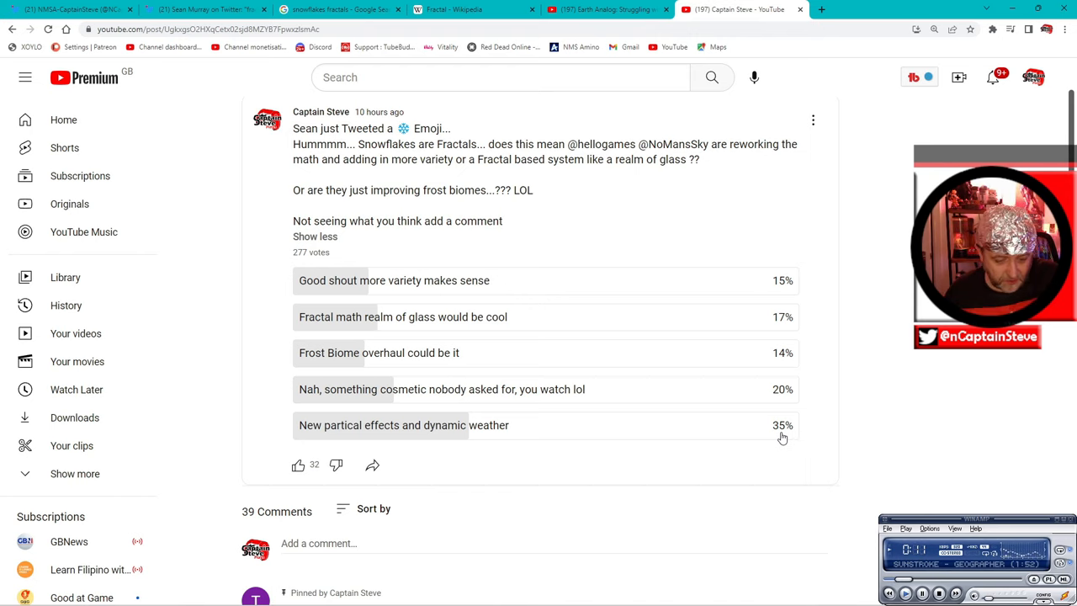
mouse_move(638, 444)
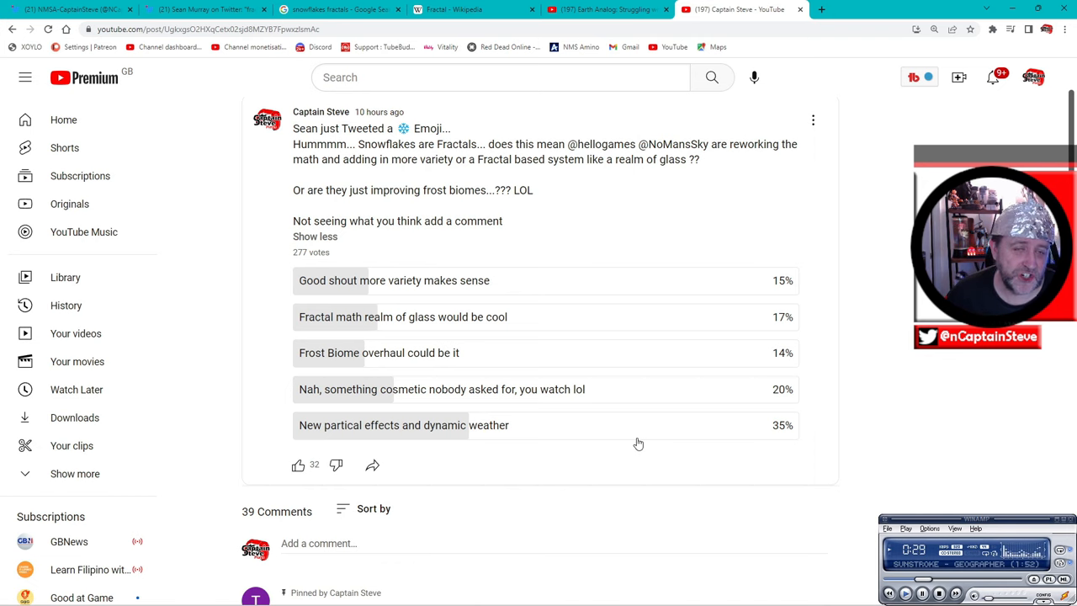
- Expand and read the full comment quoting the lyrics of Ween's 'The Rift'
scroll(down, 3)
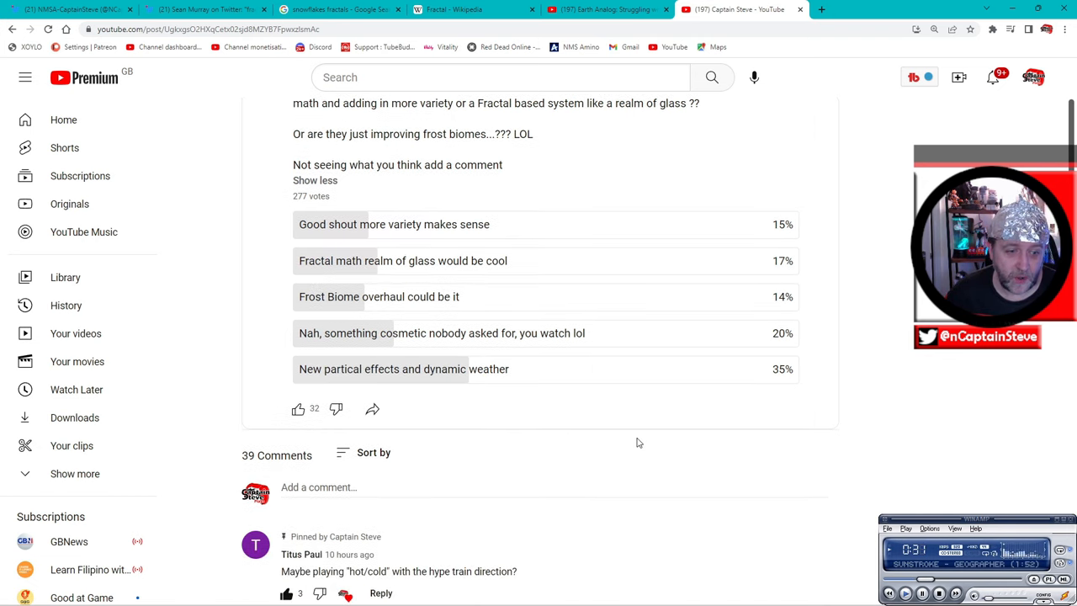
scroll(down, 3)
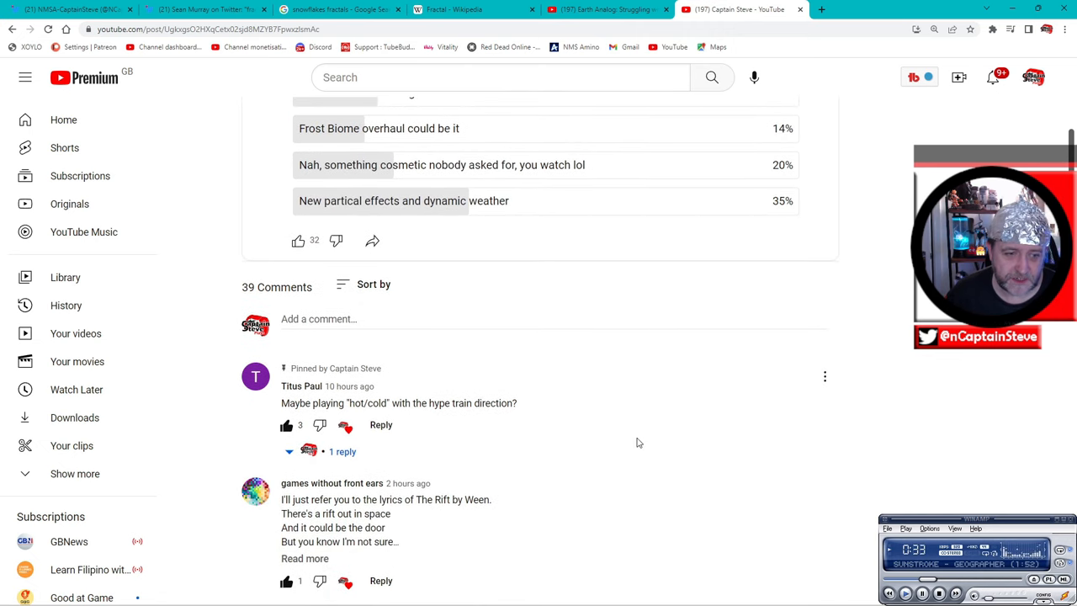
scroll(down, 3)
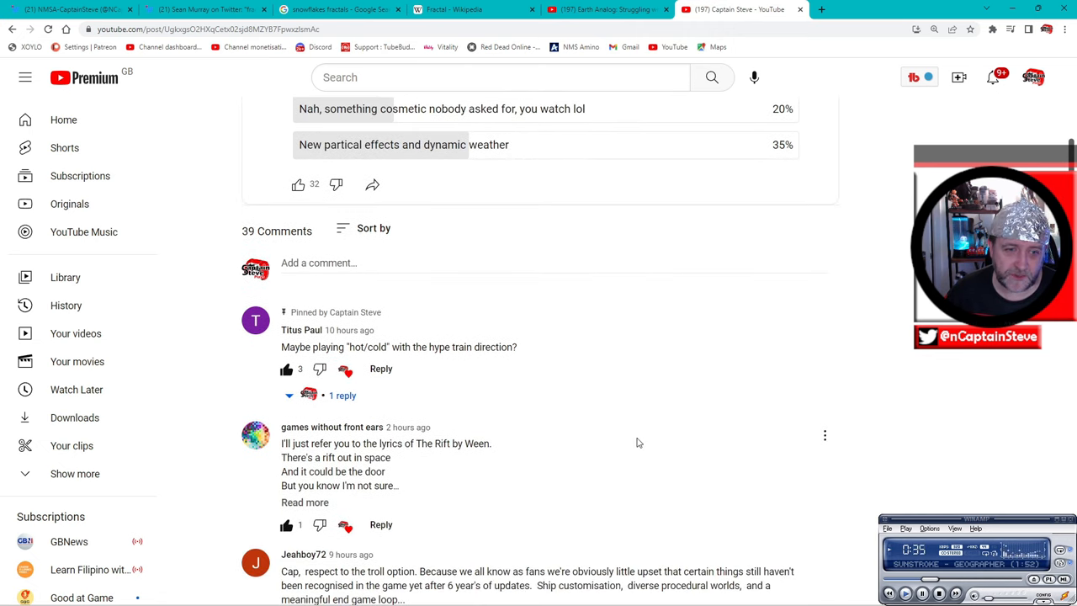
click(304, 502)
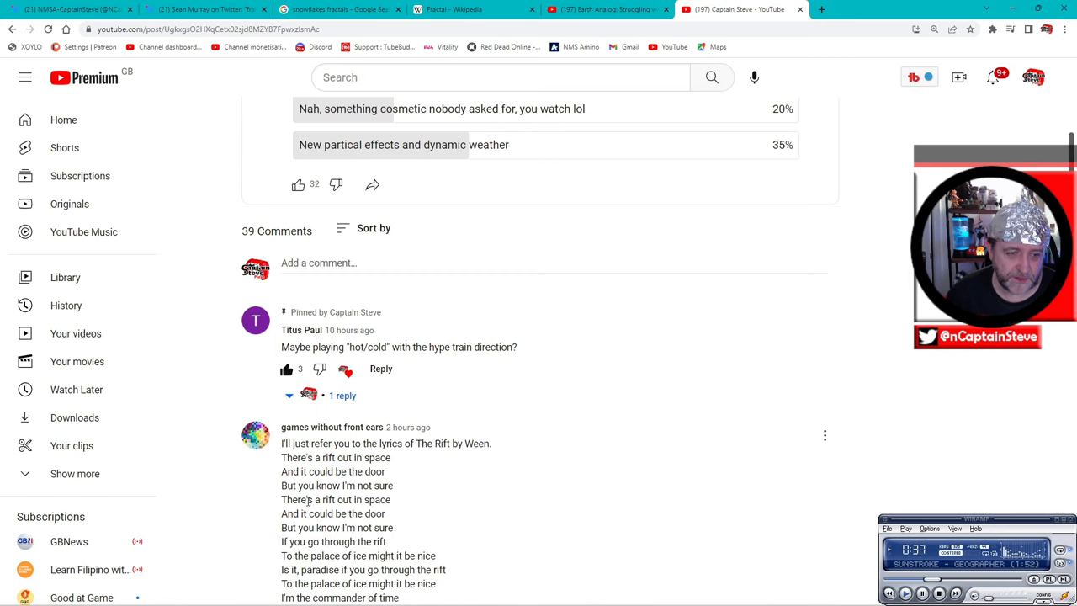
mouse_move(500, 434)
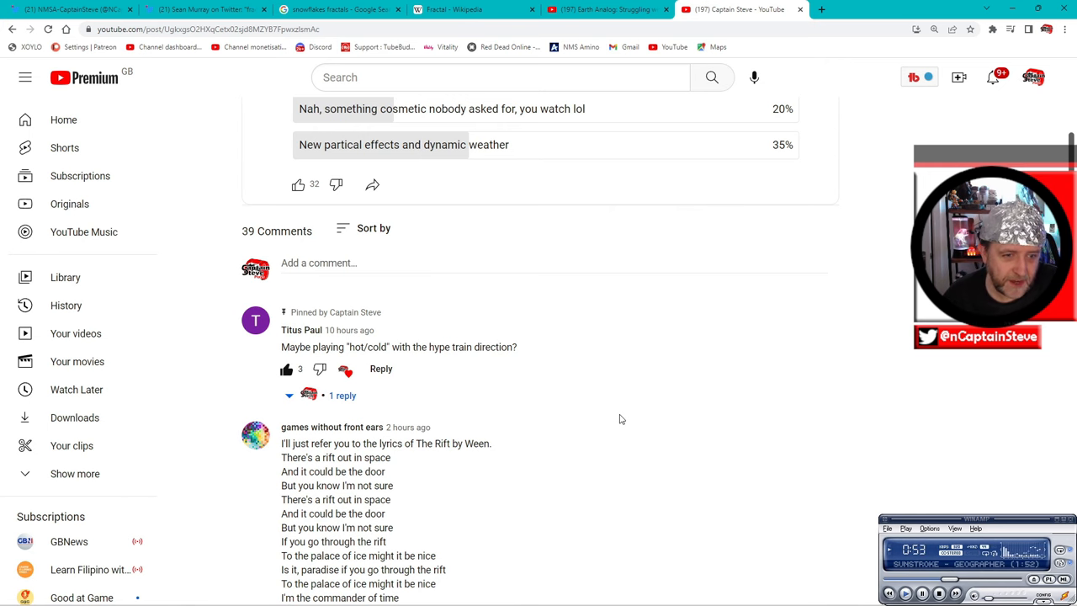
scroll(down, 3)
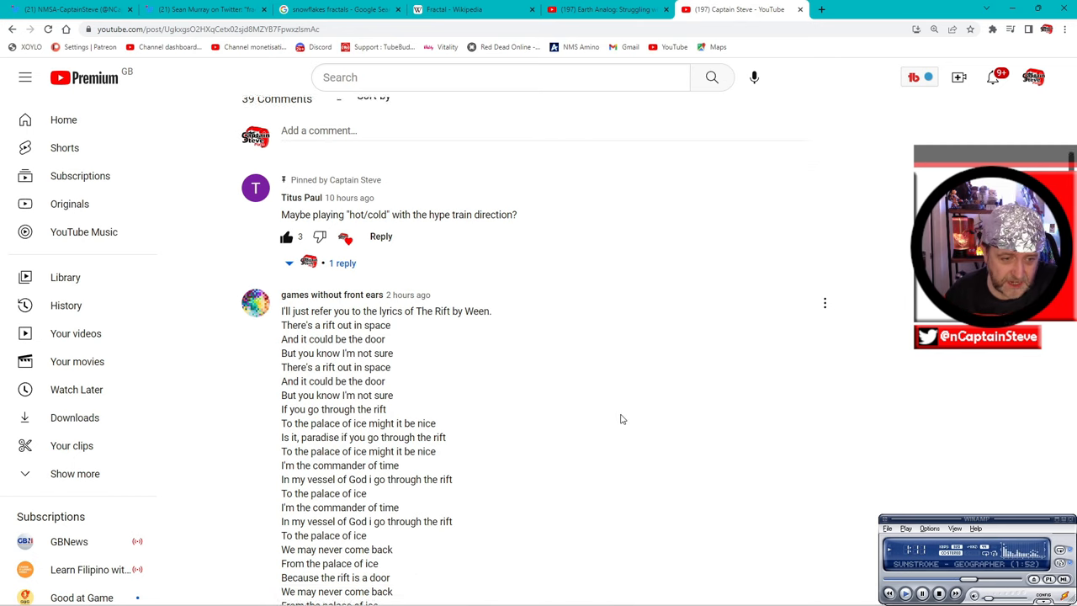
scroll(down, 3)
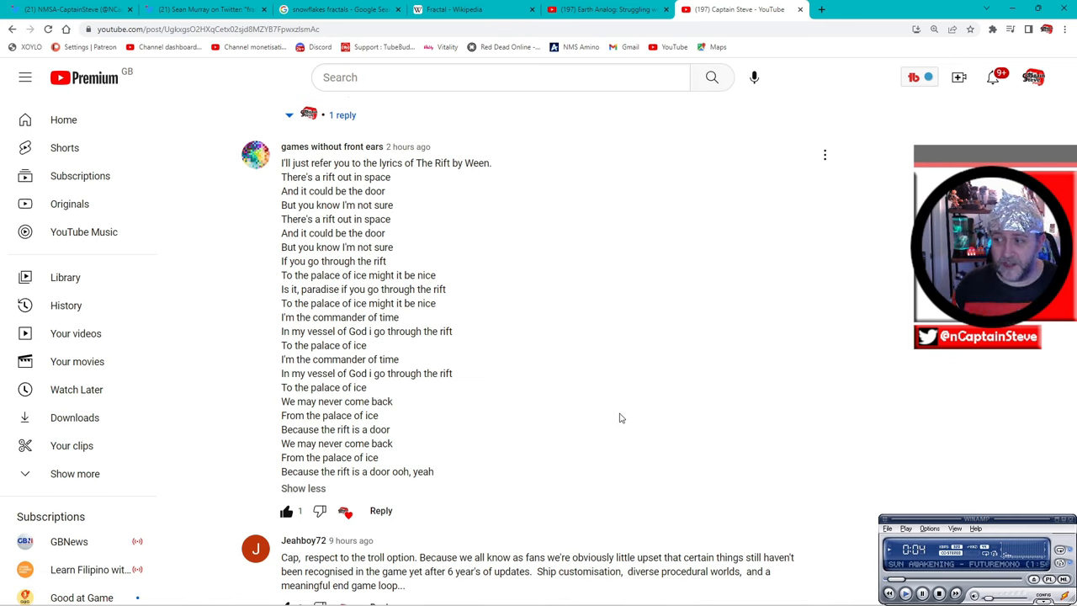
- View the Fractal article's fractal tree illustration full size in the media viewer, then close it
click(471, 10)
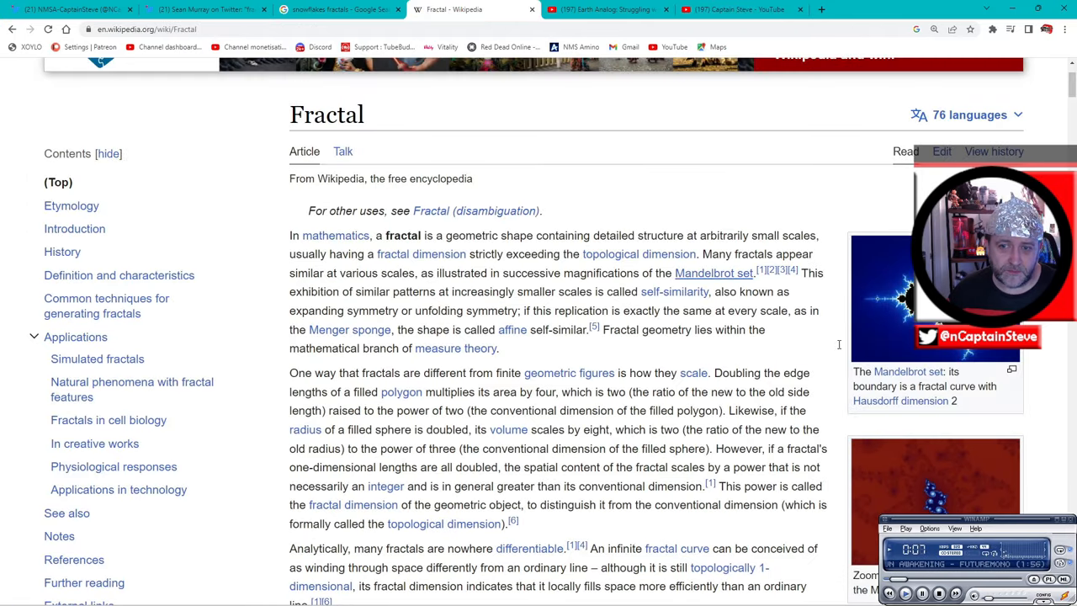
scroll(down, 3)
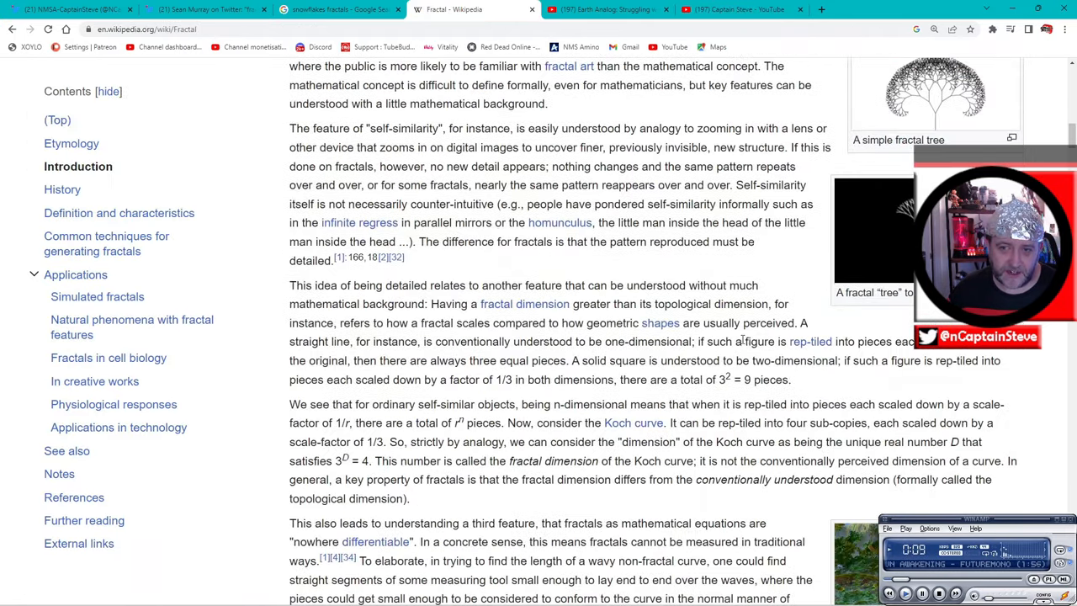
scroll(up, 3)
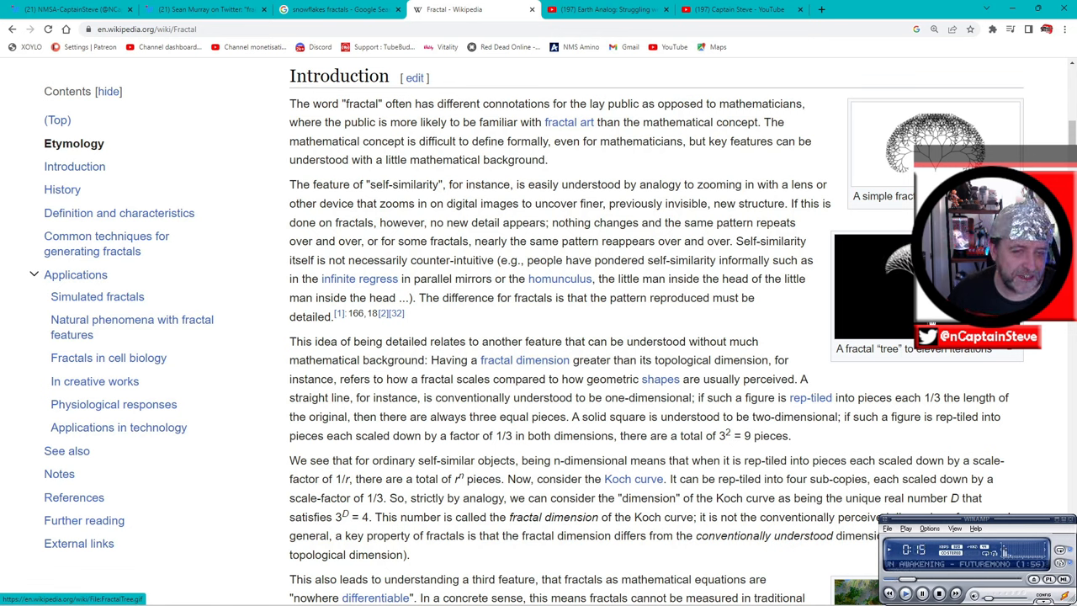
scroll(down, 3)
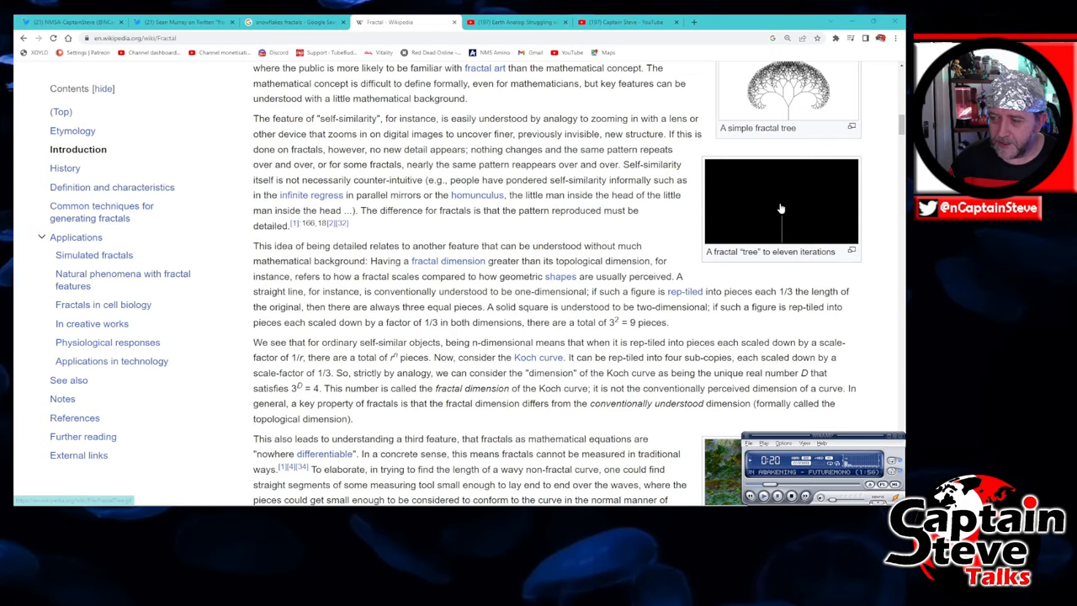
click(781, 206)
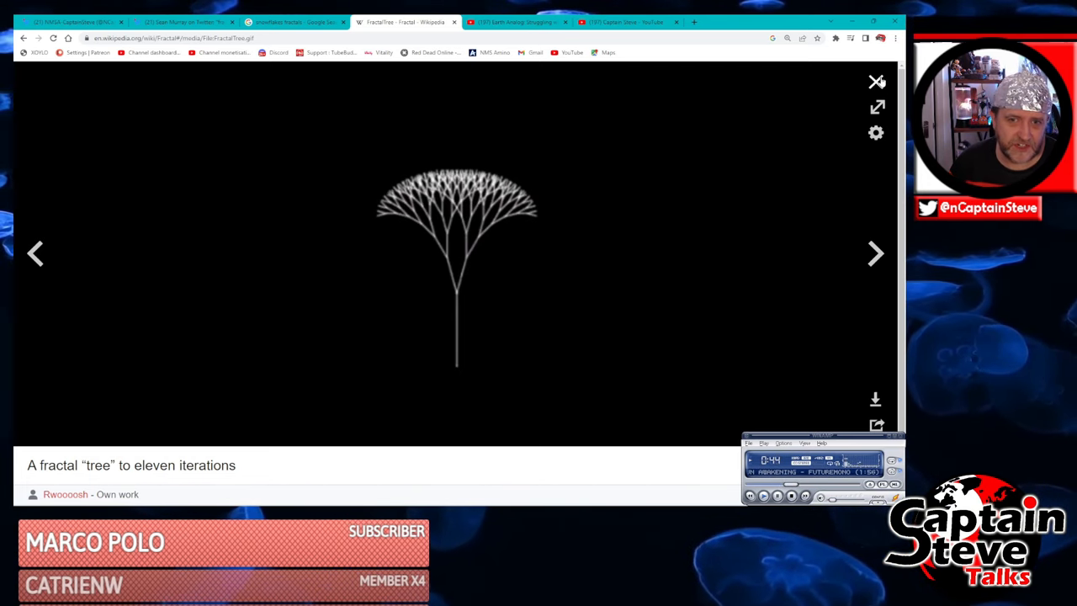
click(877, 81)
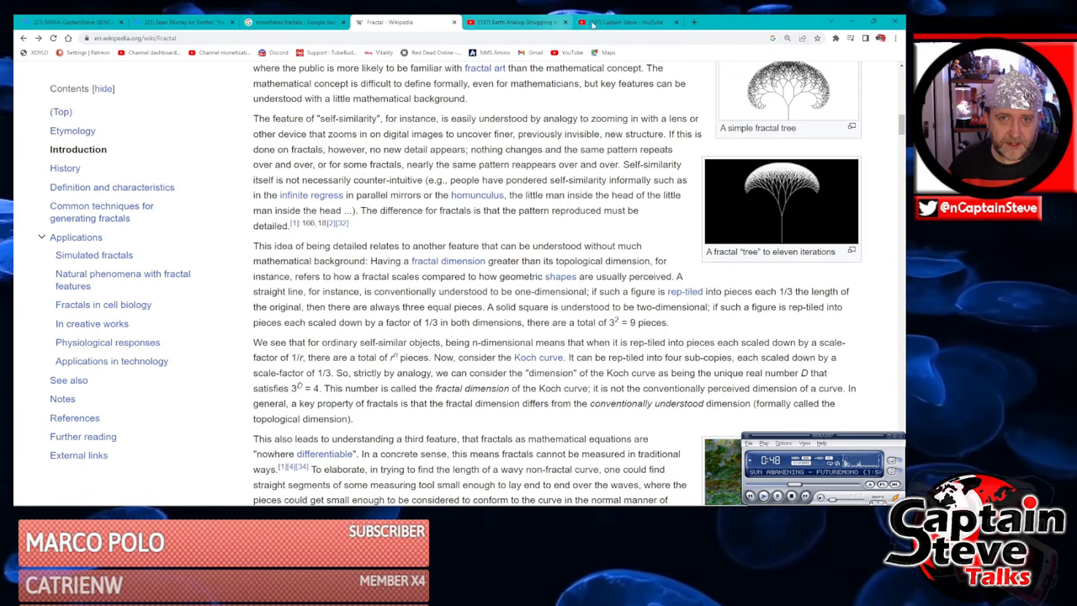
click(626, 22)
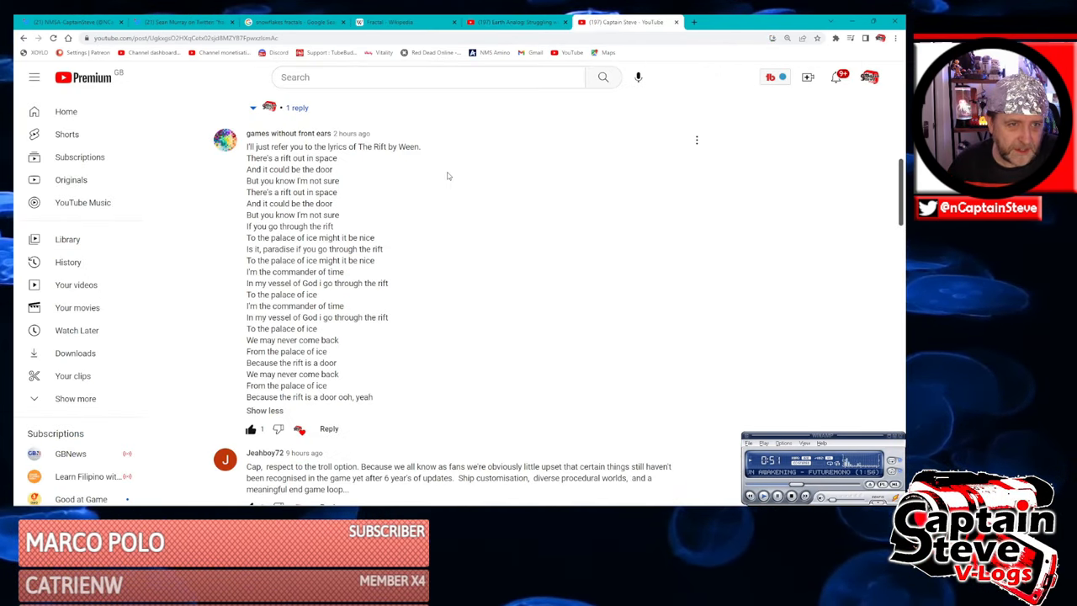
scroll(up, 3)
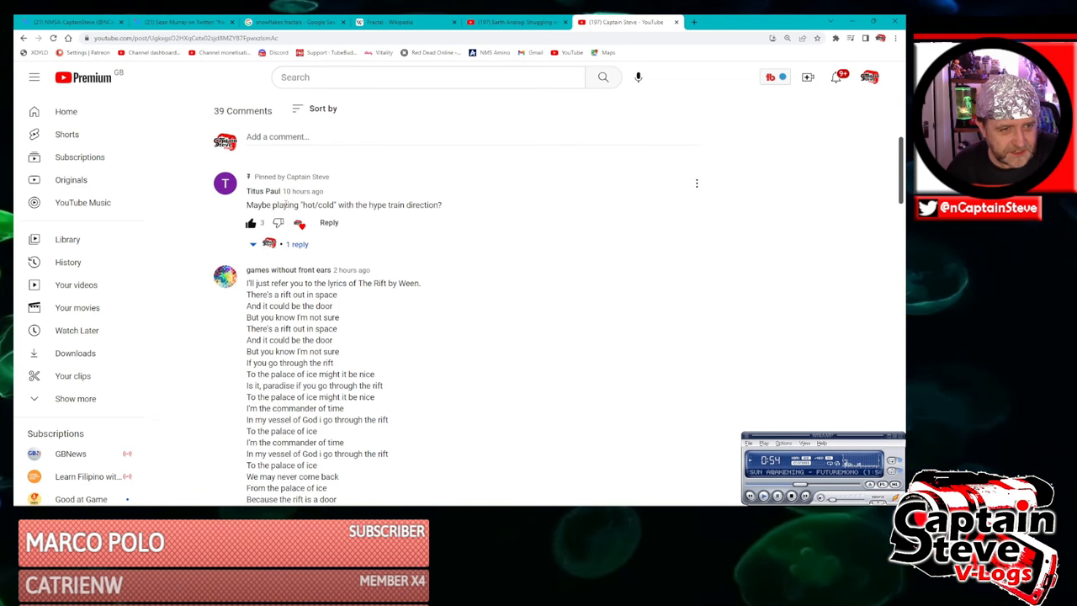
mouse_move(414, 216)
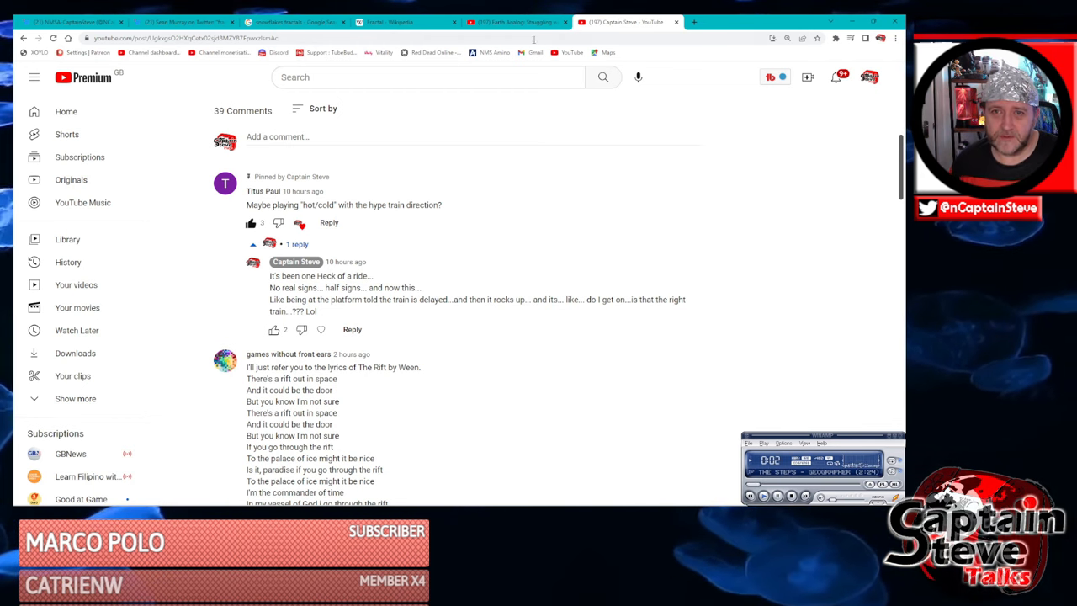
click(695, 22)
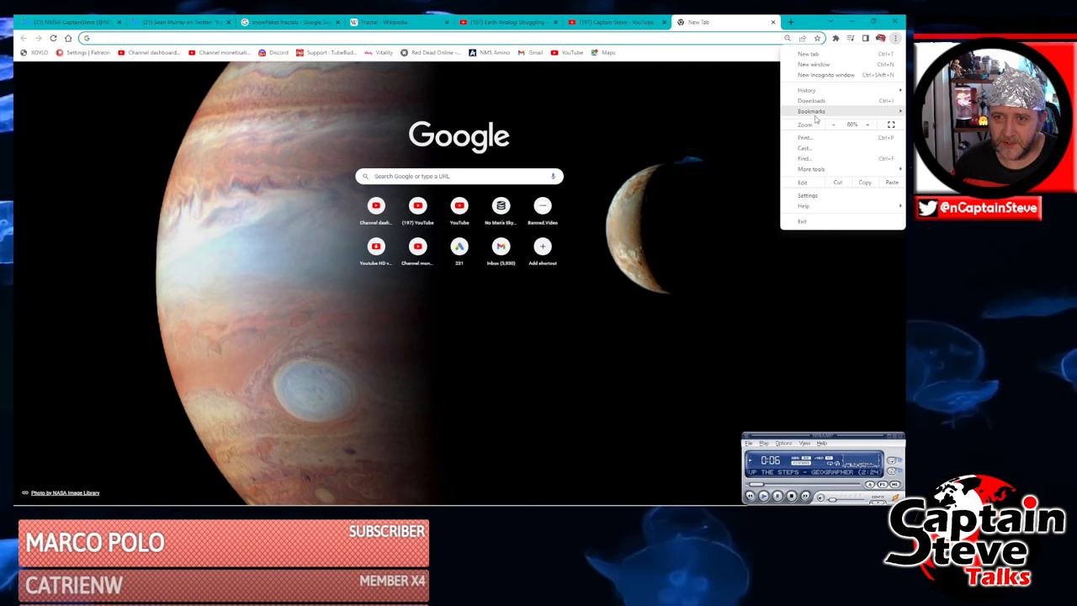
- Load the bookmarked No Man's Sky SteamDB depots page to check branch build dates, then start a new tab
click(811, 112)
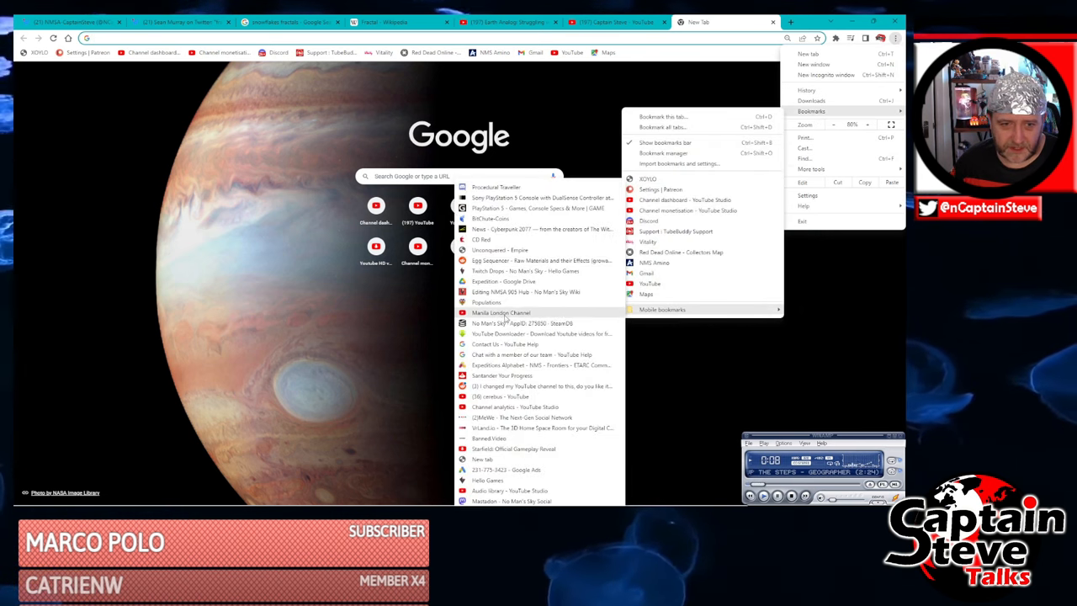
click(500, 324)
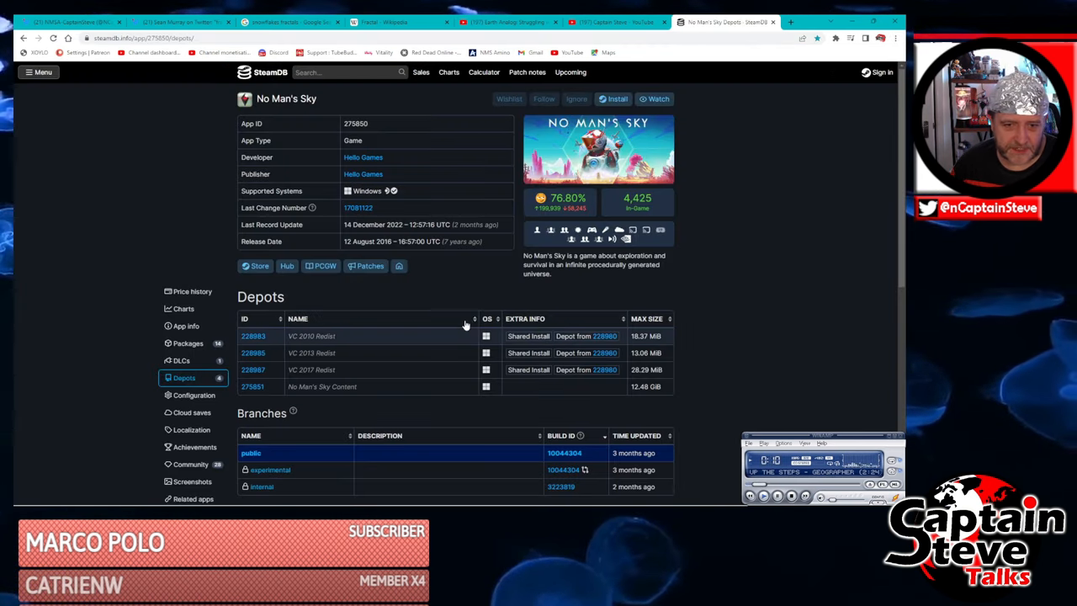
scroll(down, 3)
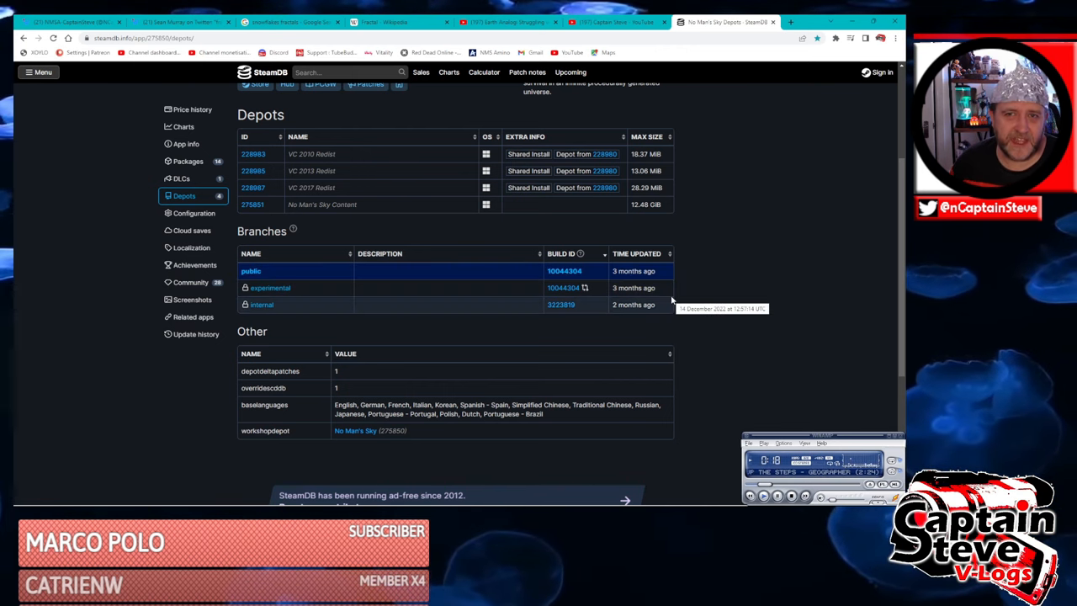
mouse_move(505, 22)
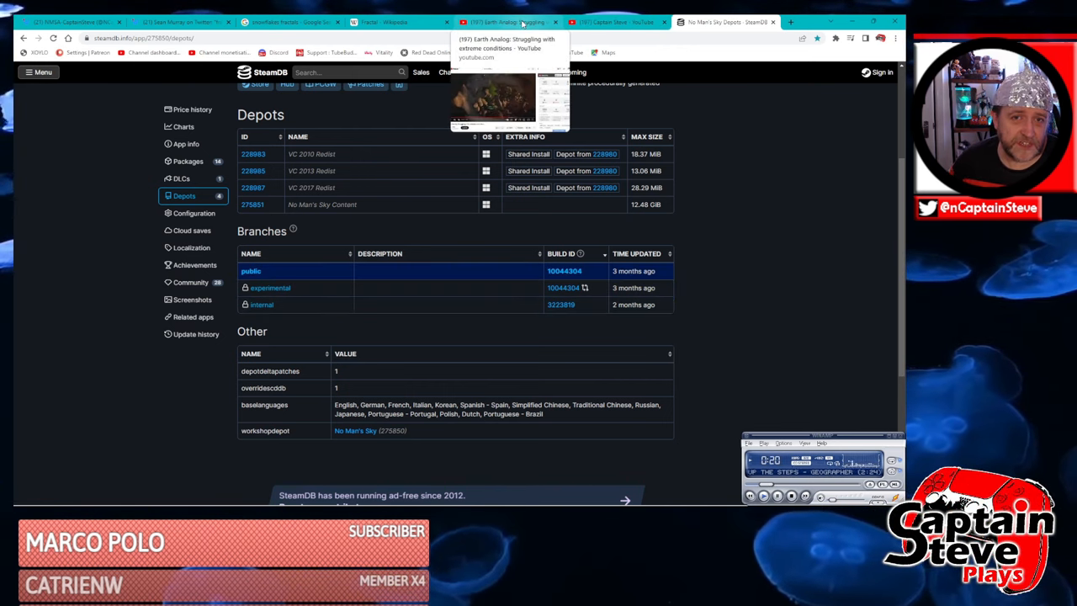
click(620, 22)
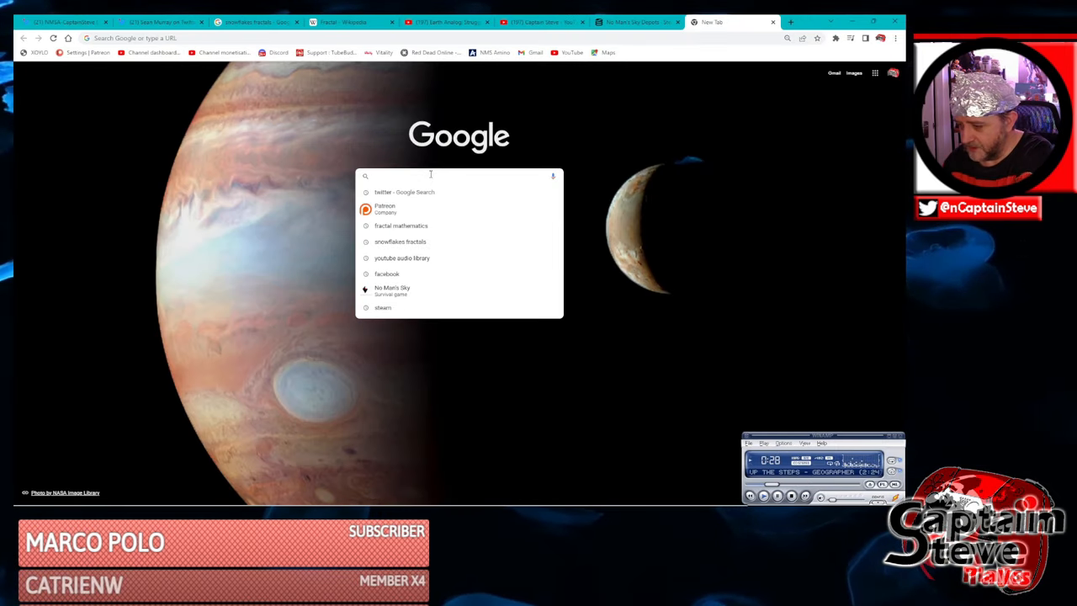
- Search 'no man's sky xbox' and bring up the Xbox Store listing, then return to the SteamDB depots page
text(no man;)
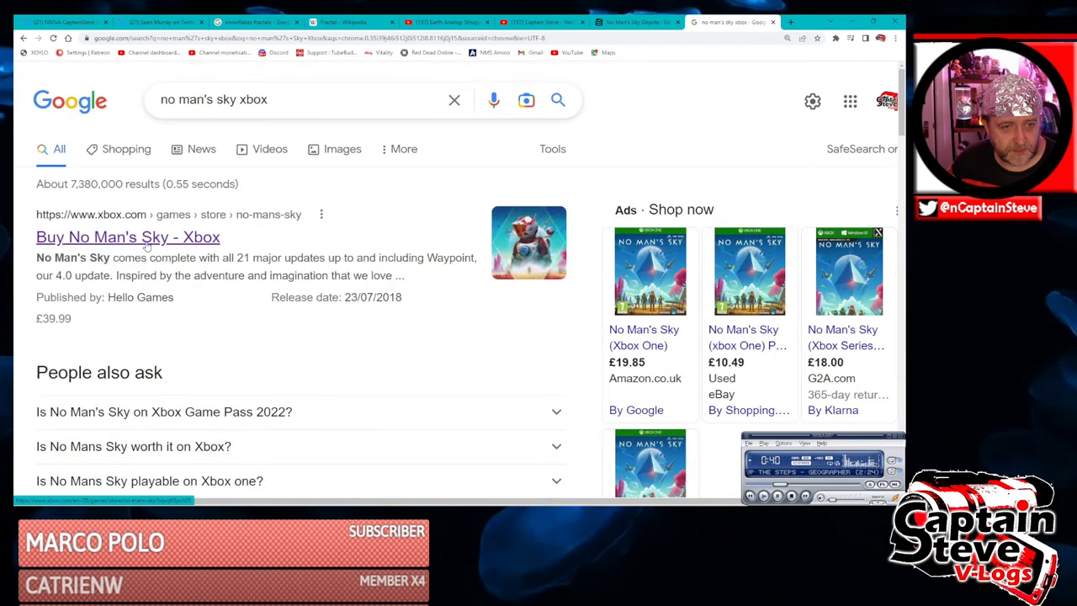
click(128, 236)
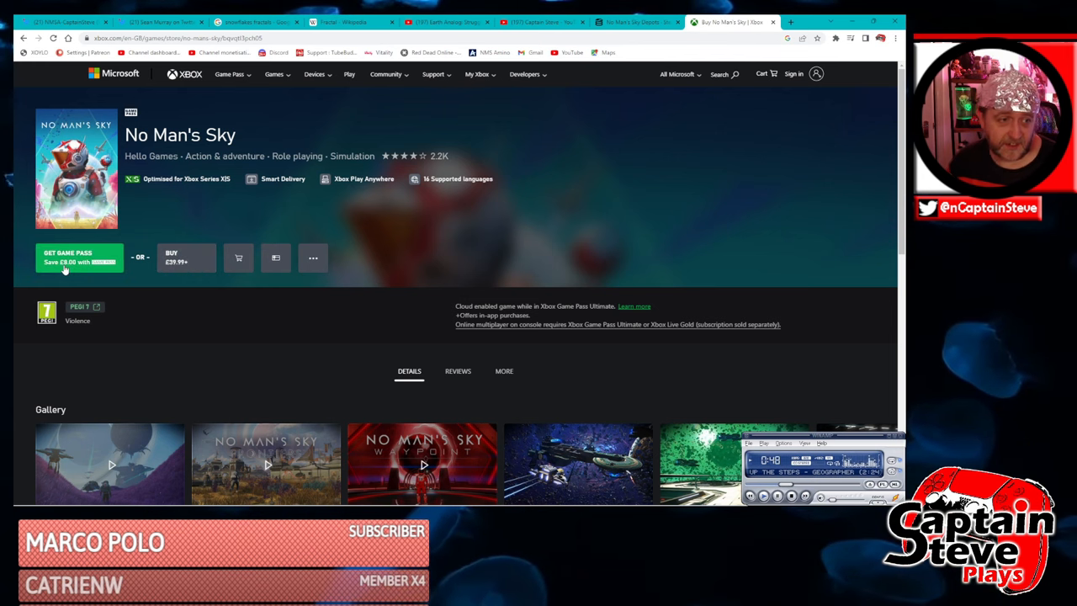
mouse_move(263, 328)
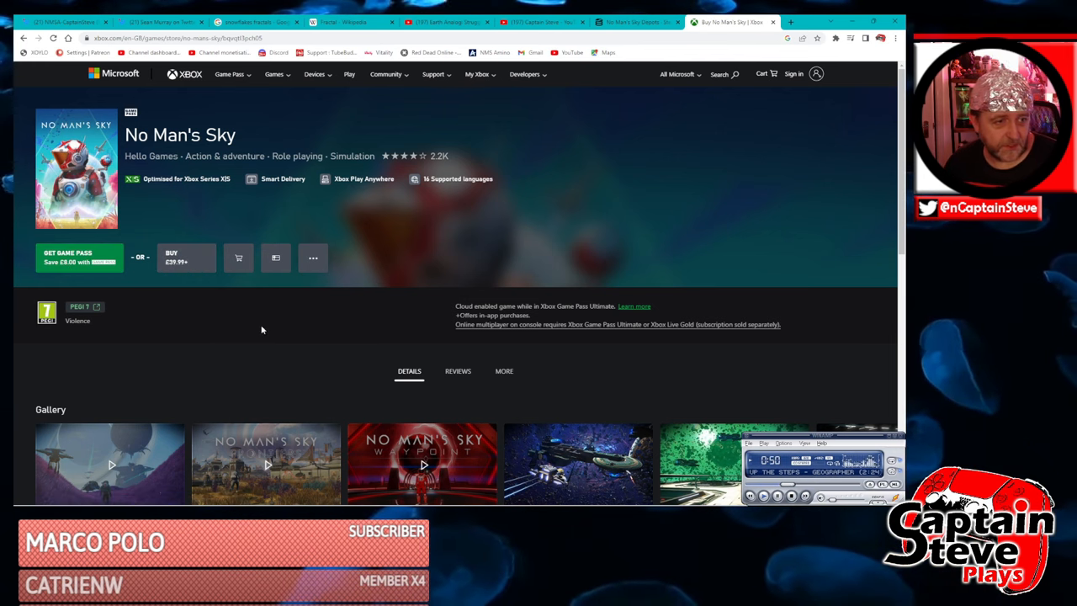
mouse_move(430, 303)
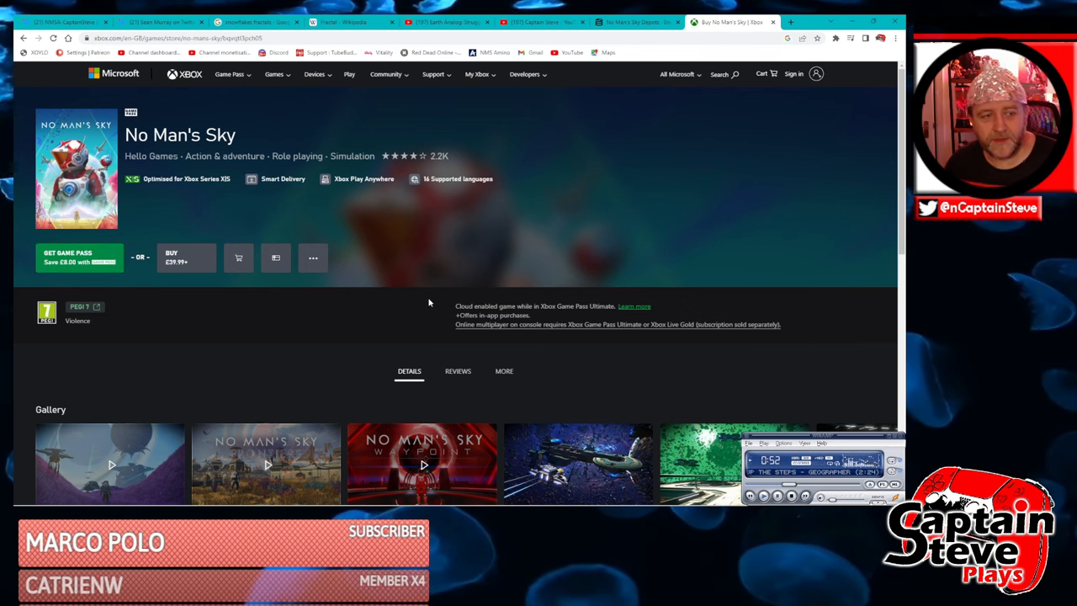
click(637, 22)
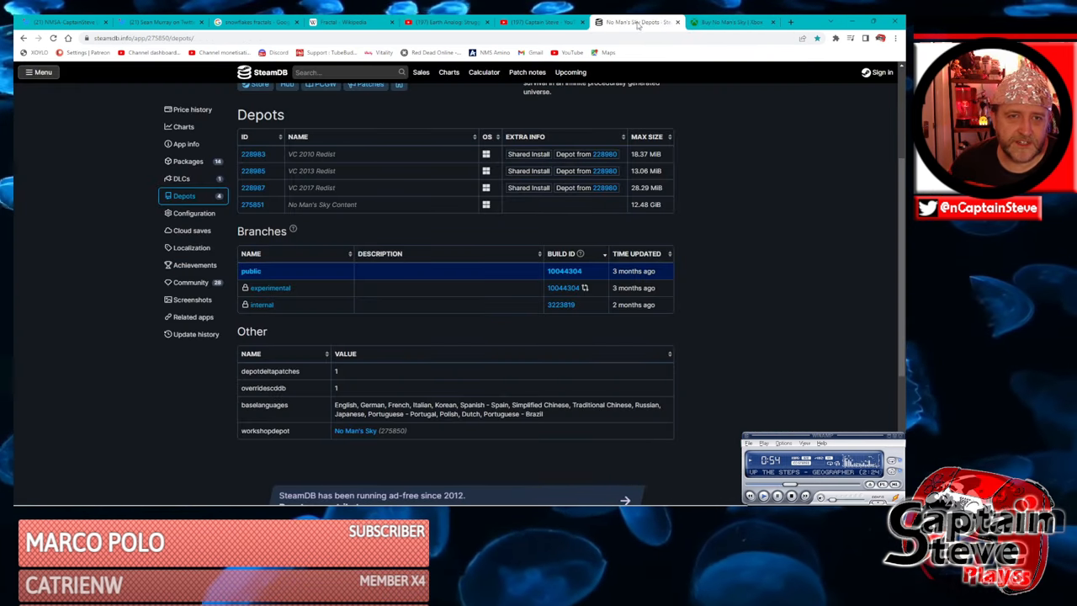
click(539, 22)
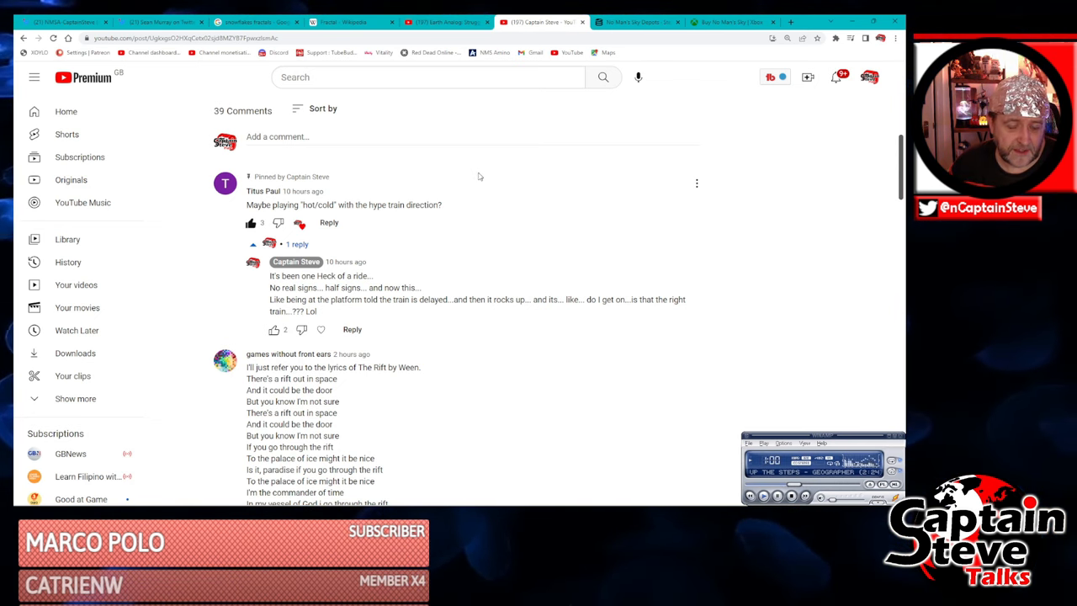
scroll(down, 3)
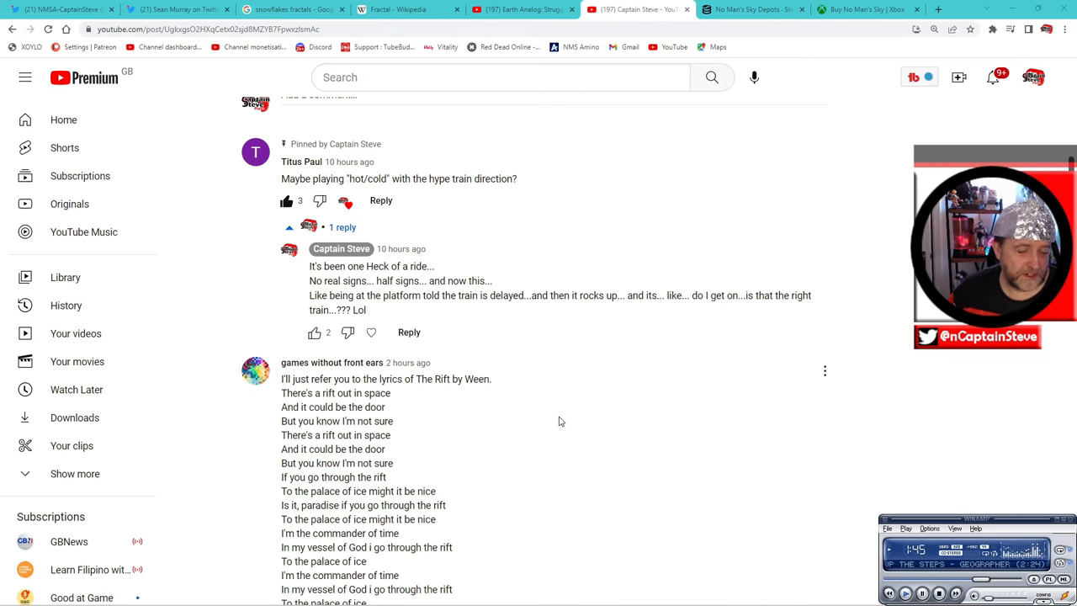
scroll(down, 3)
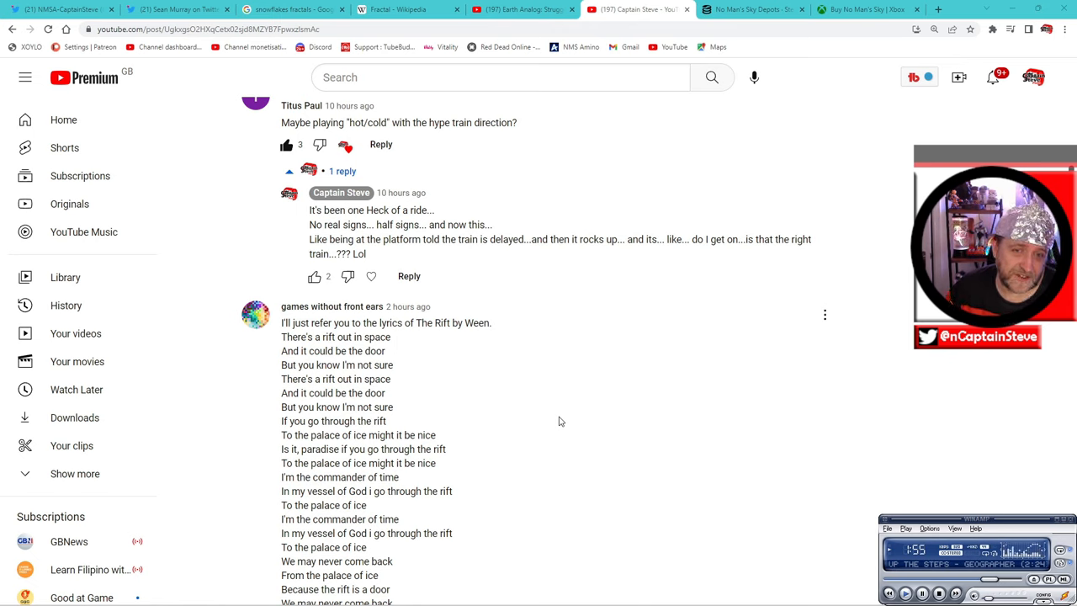
scroll(down, 3)
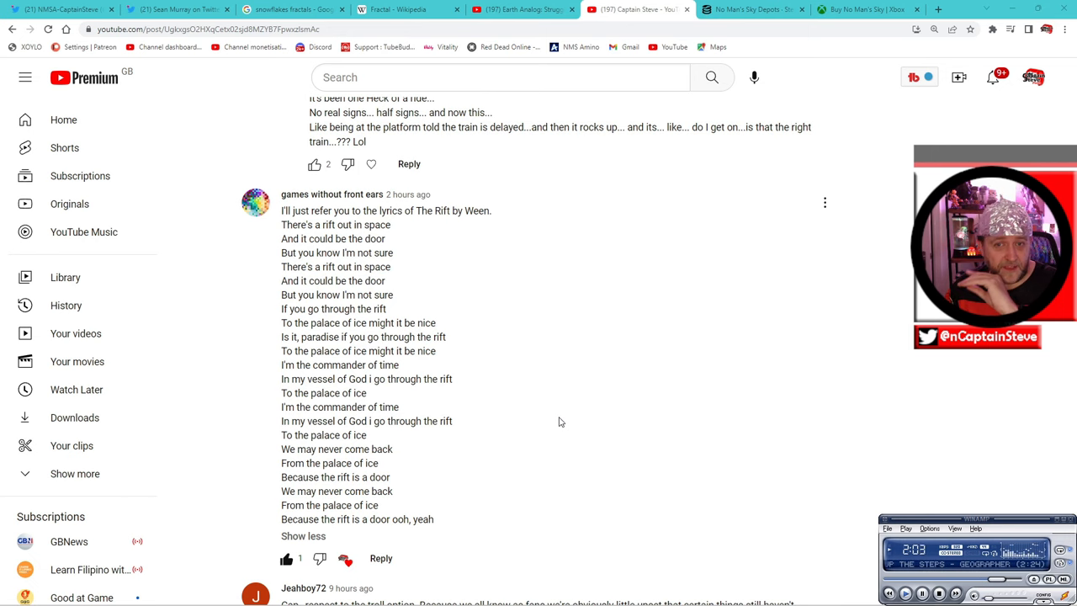
scroll(down, 3)
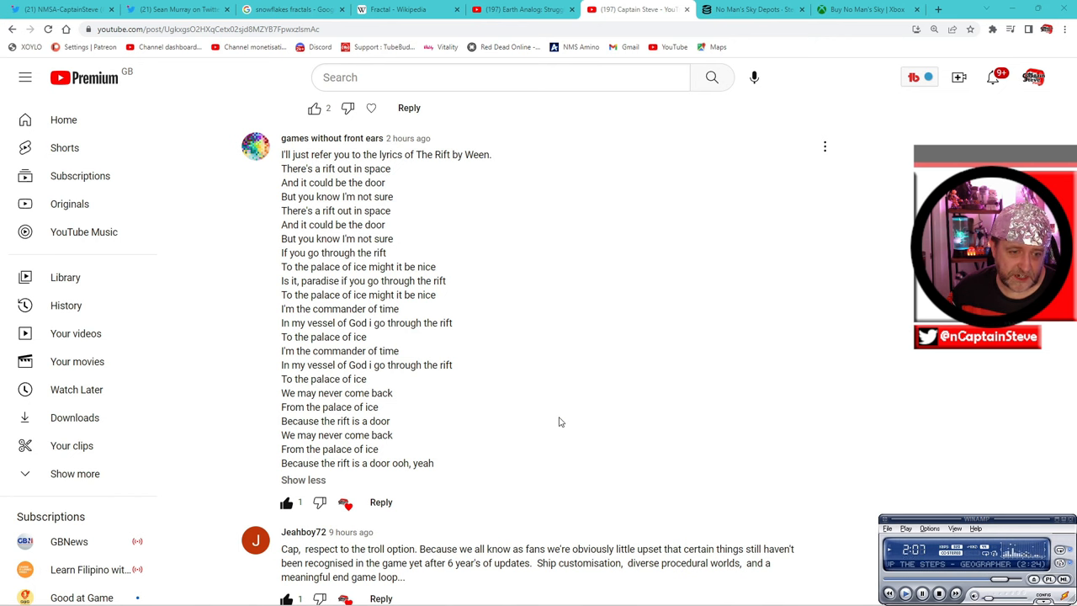
scroll(down, 3)
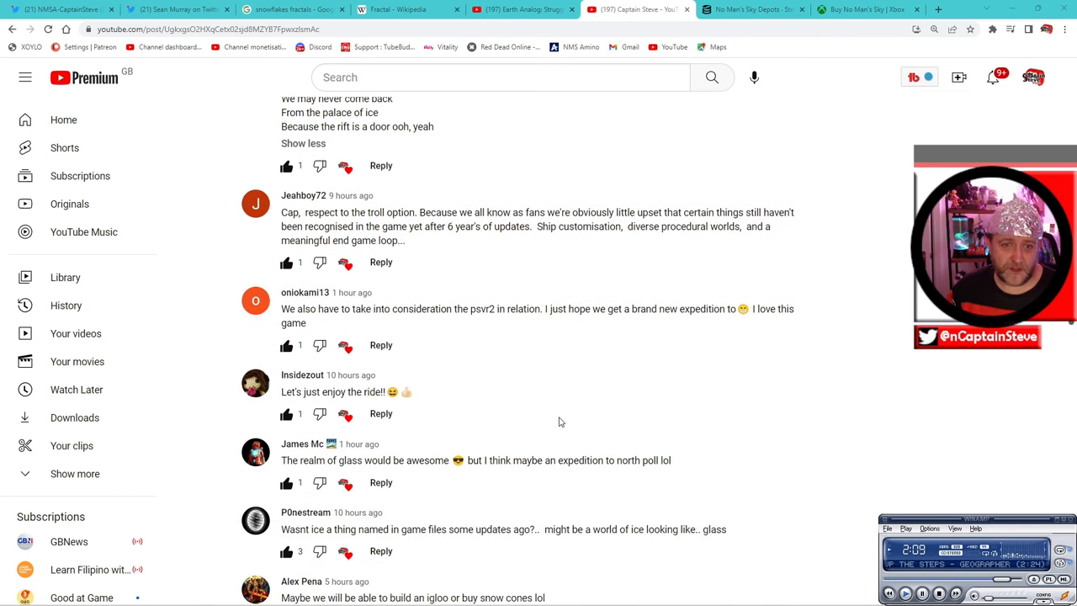
scroll(down, 3)
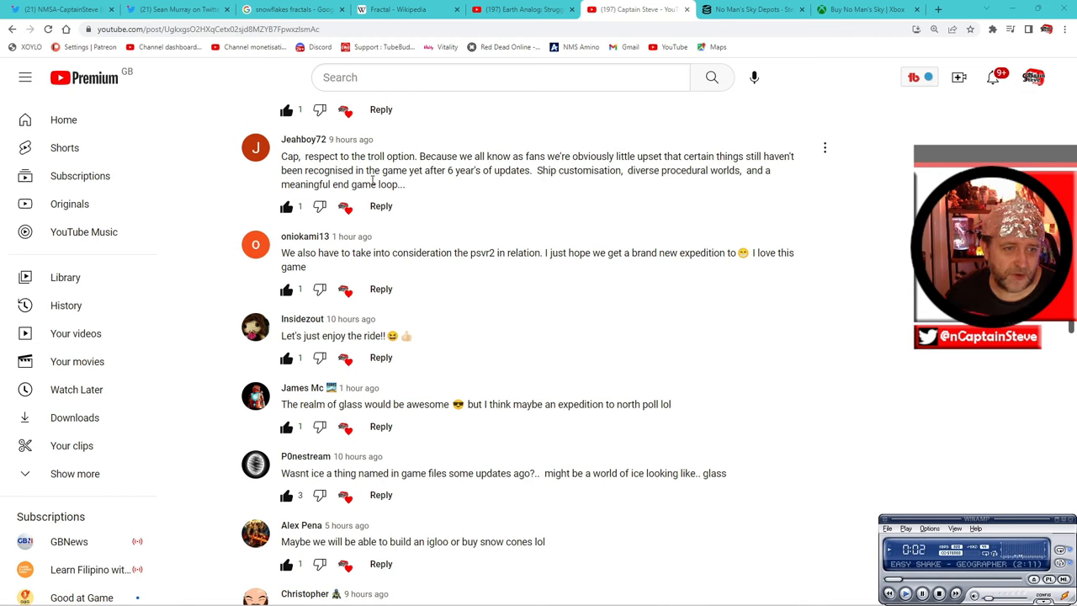
mouse_move(492, 185)
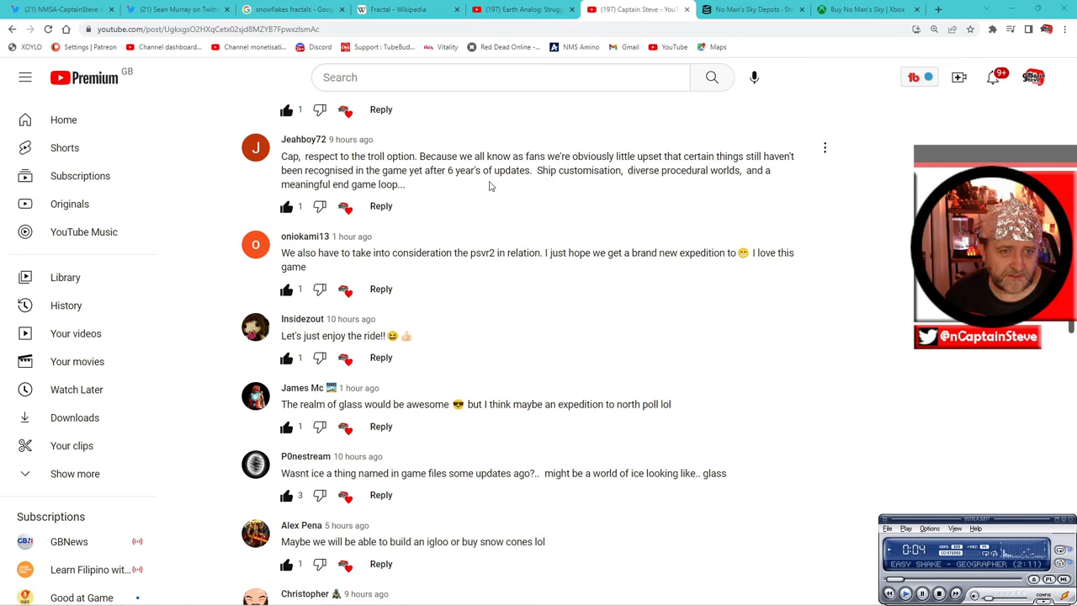
mouse_move(617, 181)
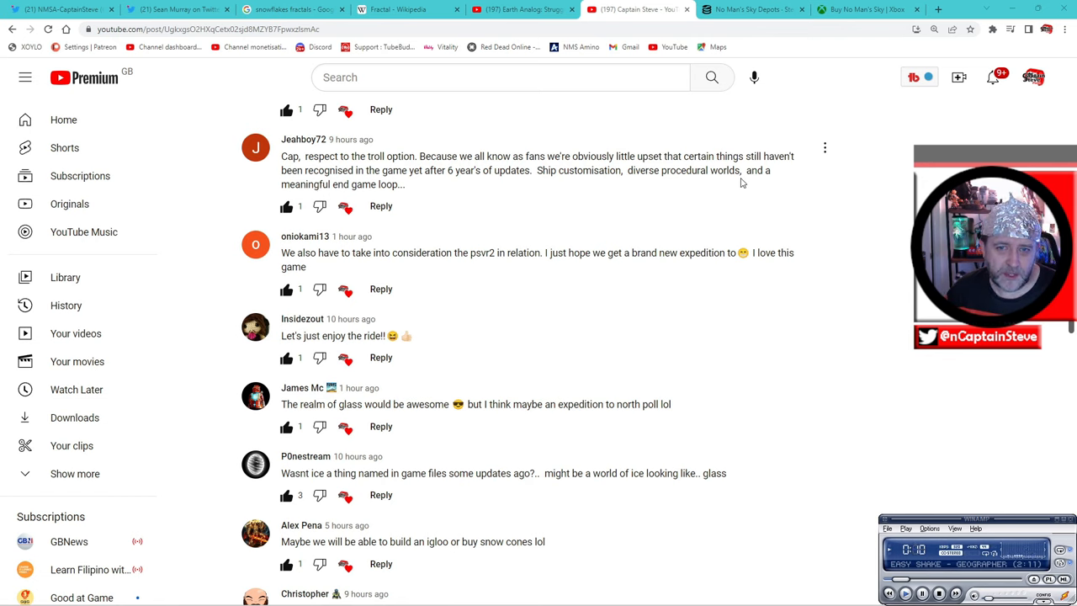
double_click(683, 170)
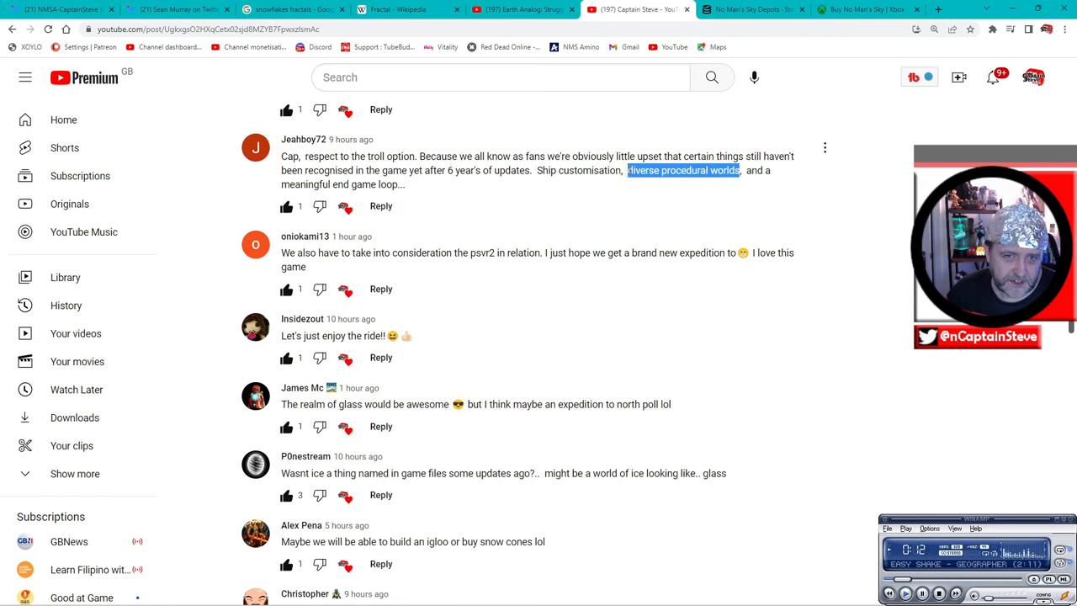
mouse_move(648, 229)
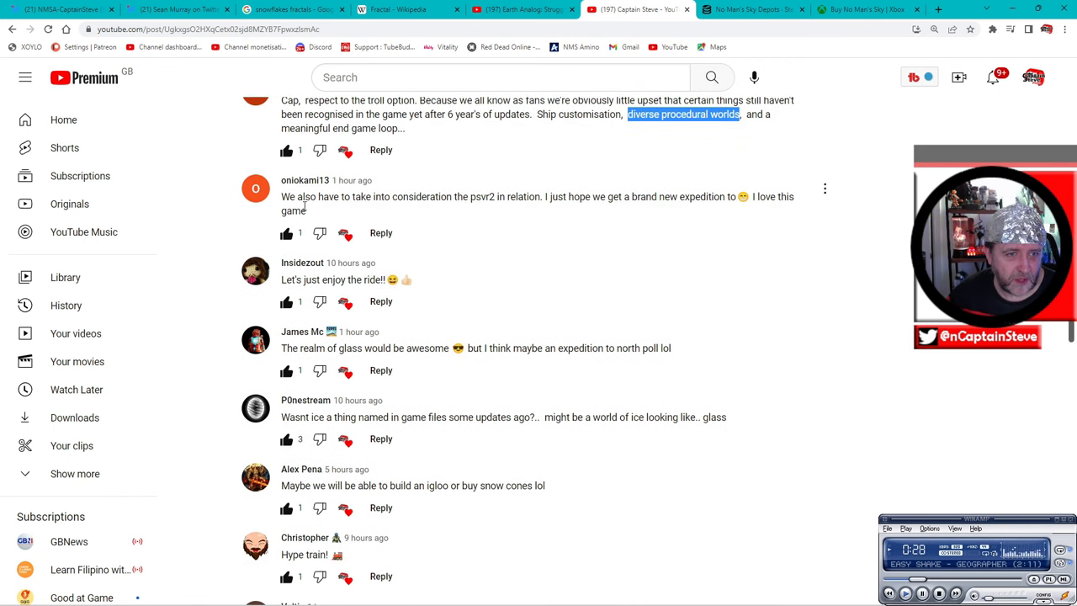
mouse_move(495, 210)
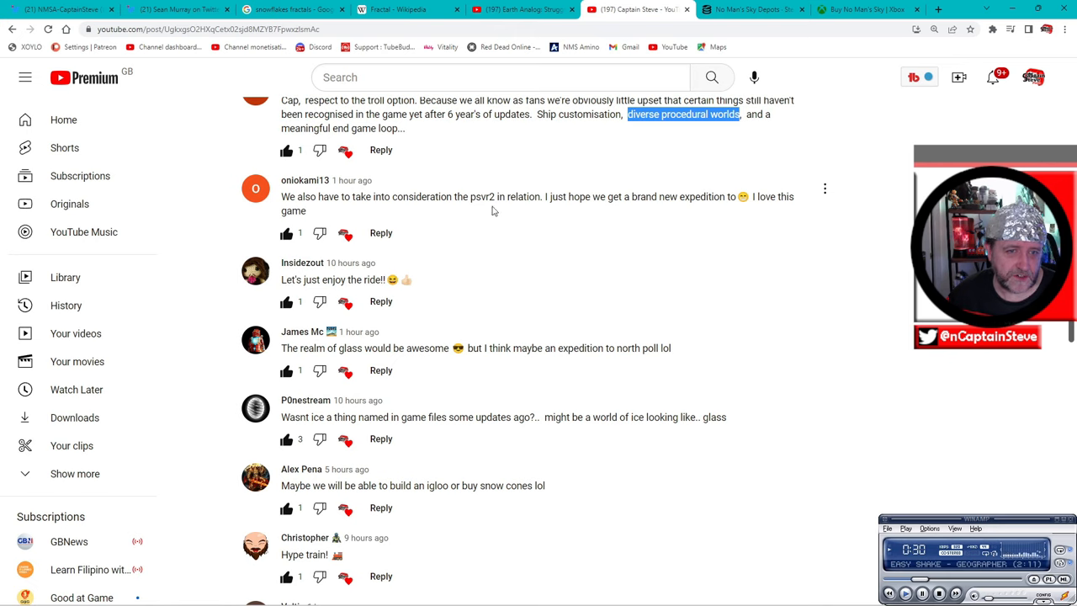
mouse_move(569, 215)
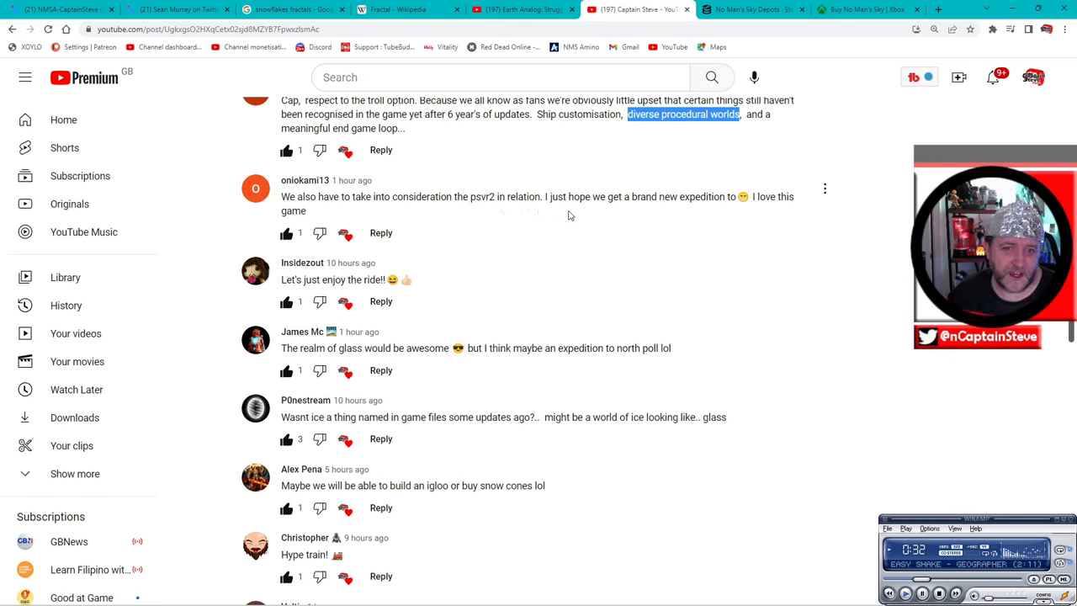
mouse_move(744, 210)
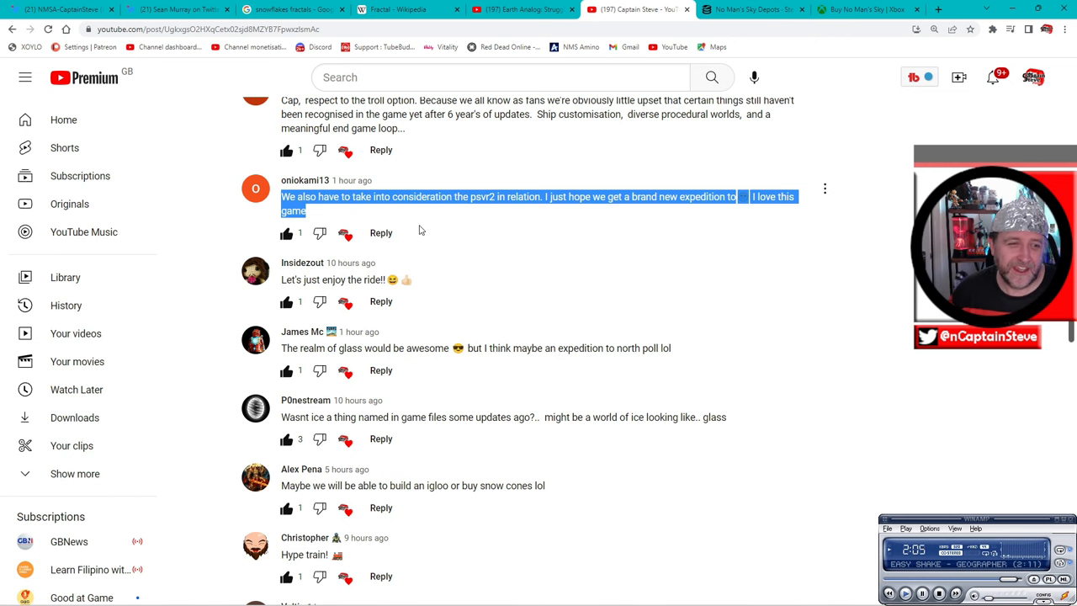
- Scroll down to Valtin's 'Winter is coming' Game of Thrones planet comment
scroll(down, 3)
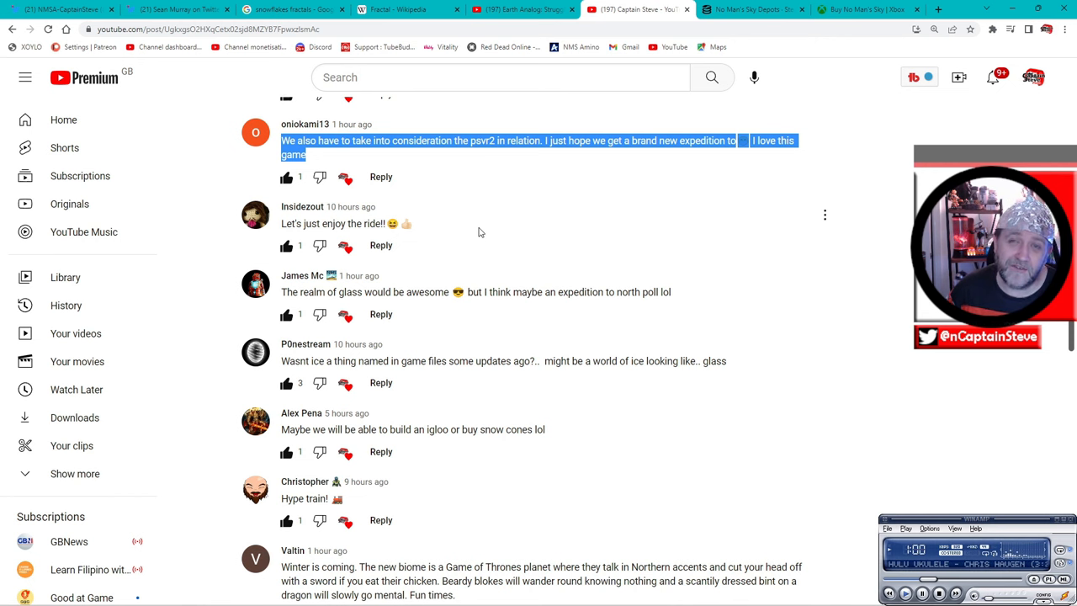
scroll(down, 3)
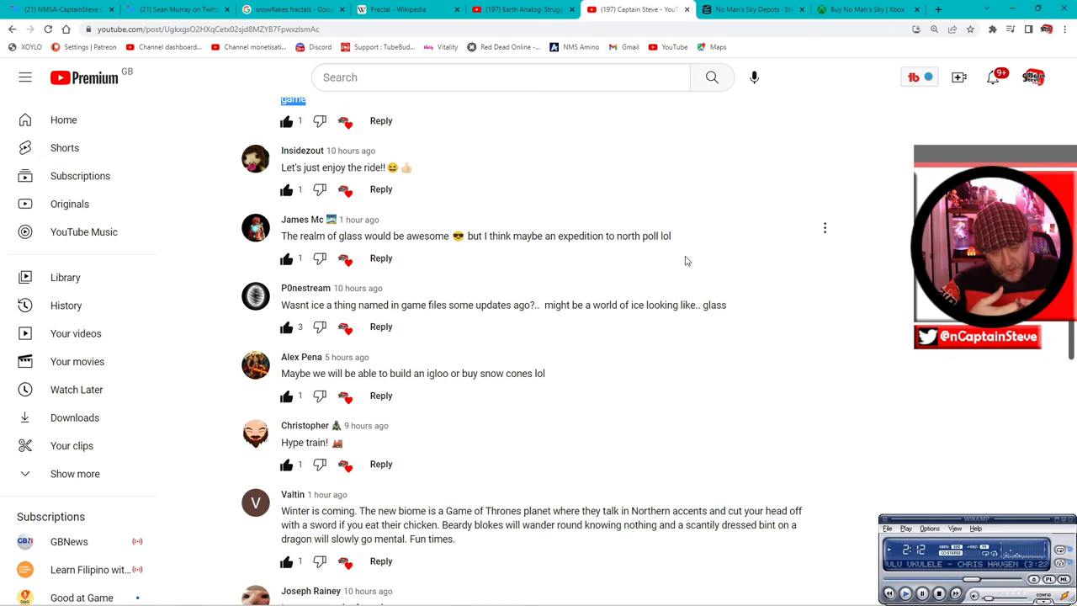
mouse_move(663, 254)
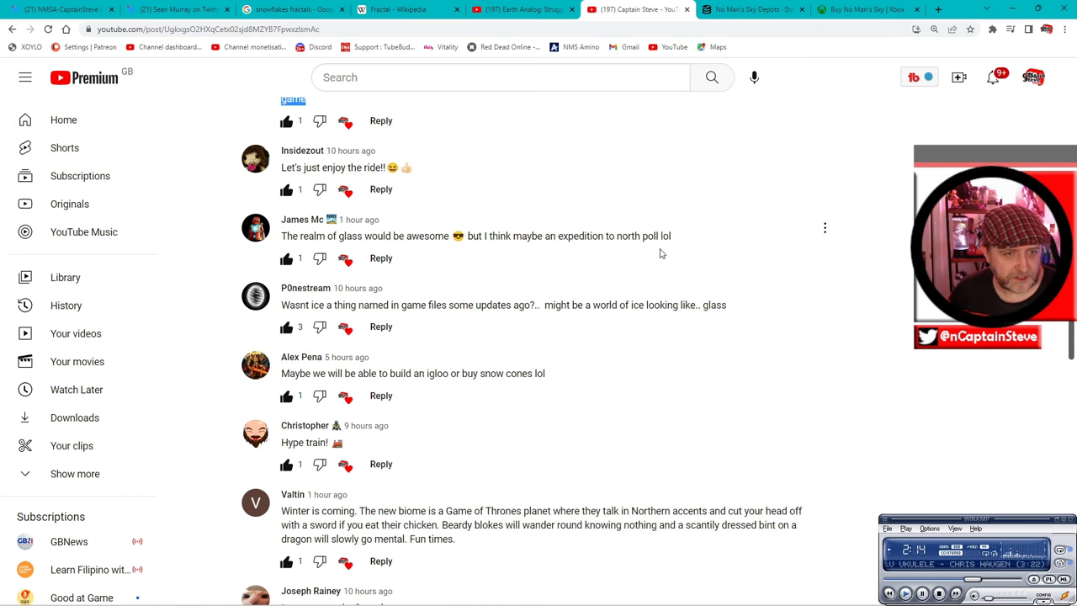
scroll(down, 3)
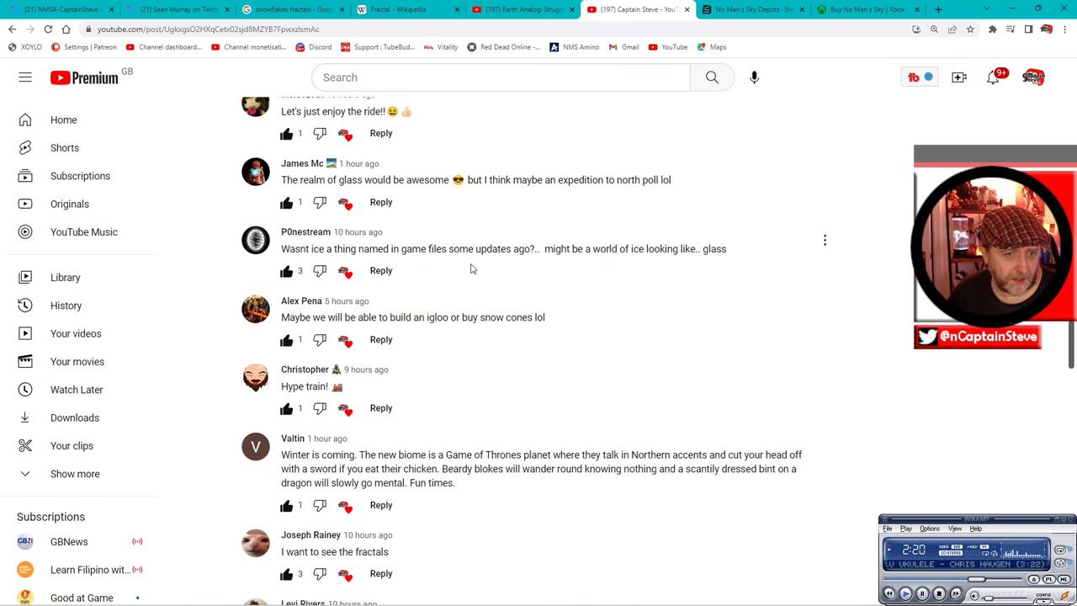
mouse_move(638, 267)
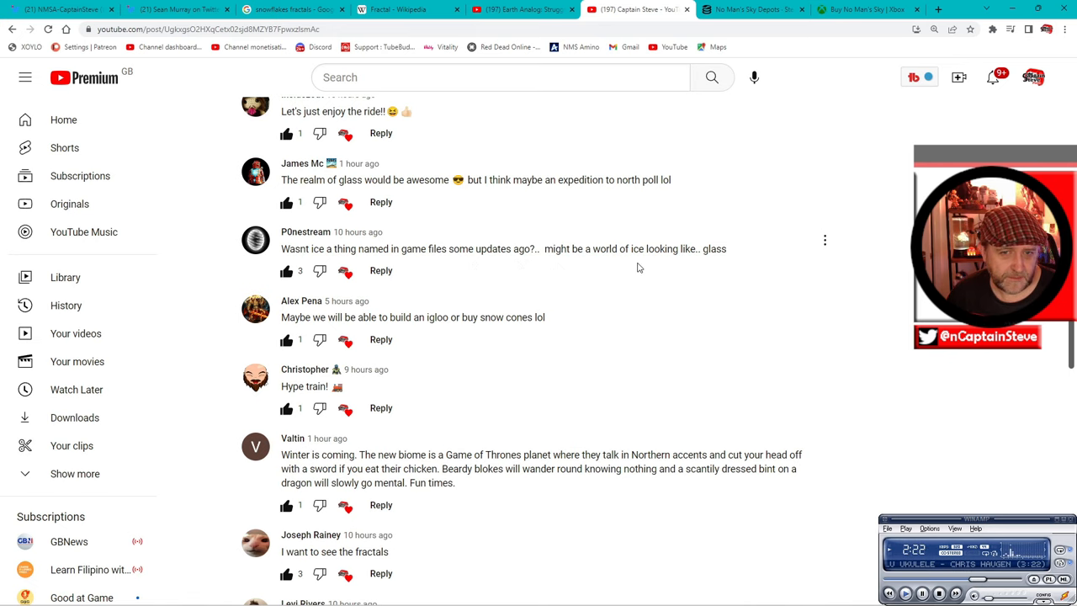
mouse_move(727, 266)
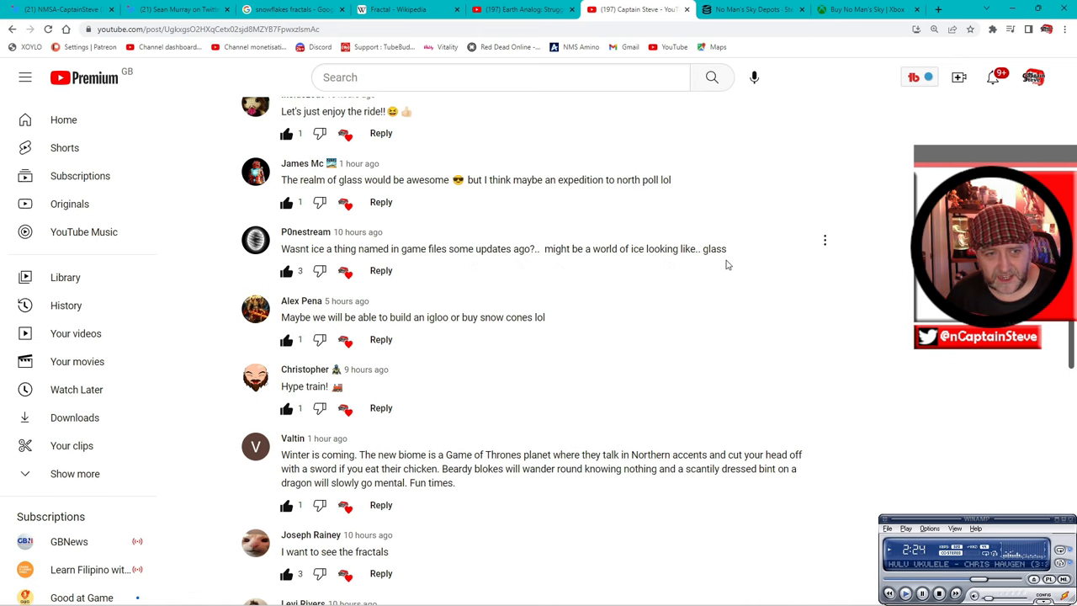
scroll(down, 3)
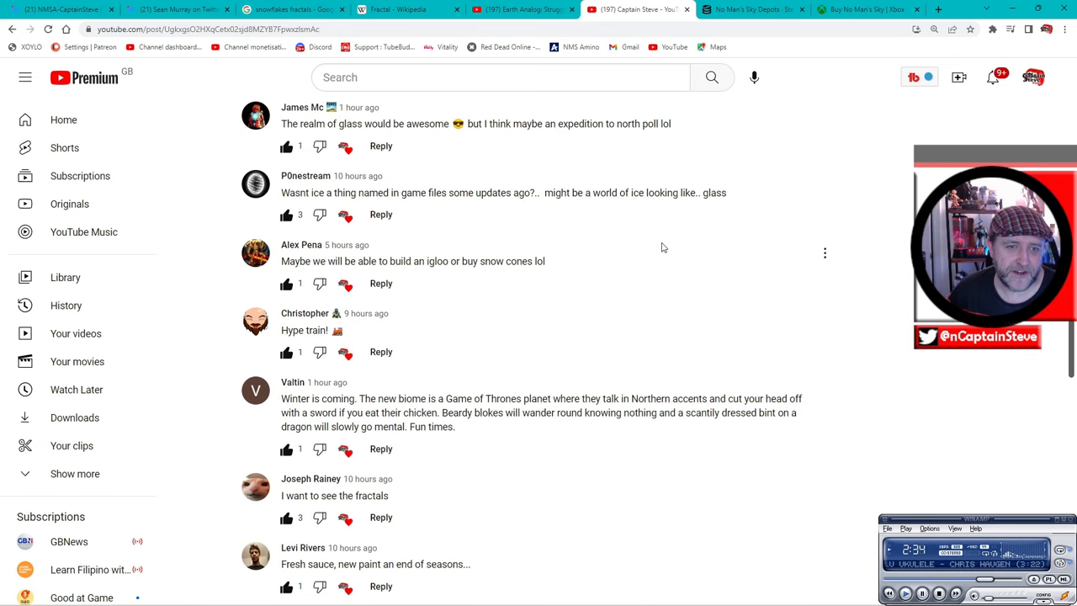
mouse_move(630, 266)
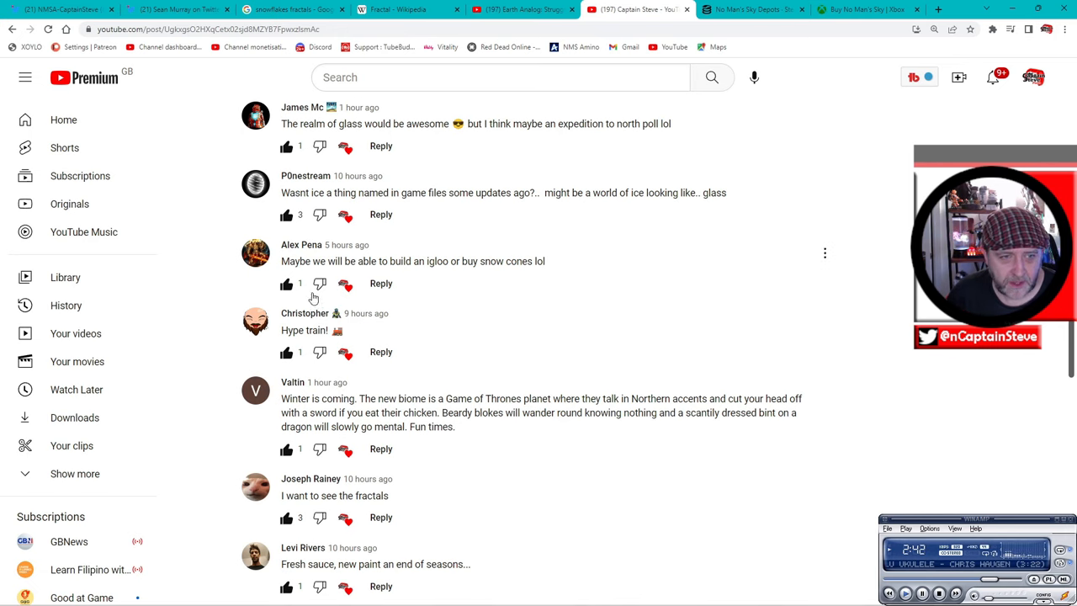
mouse_move(449, 278)
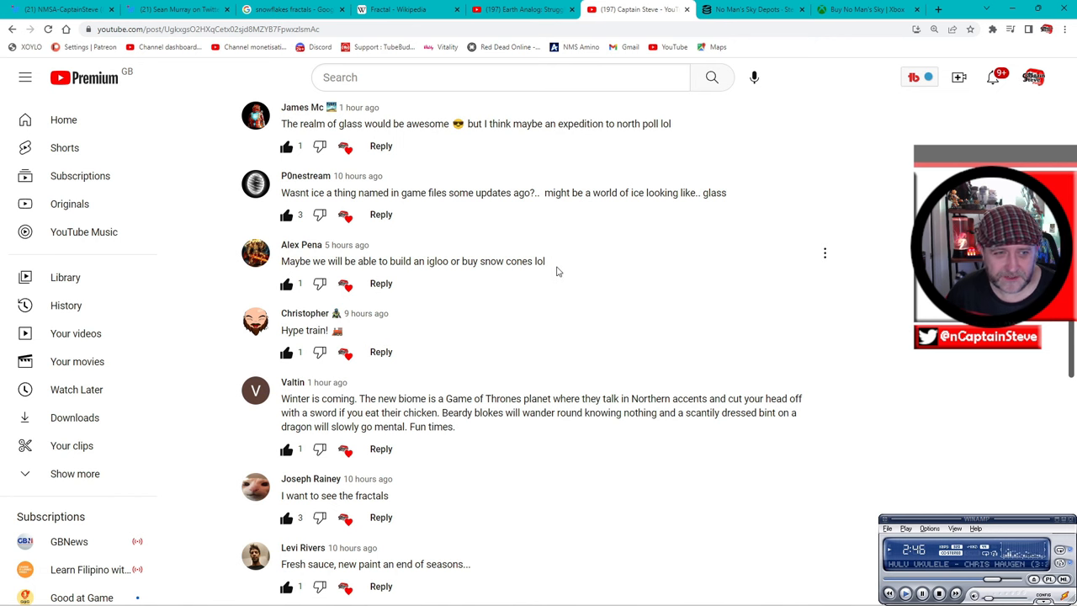
scroll(down, 3)
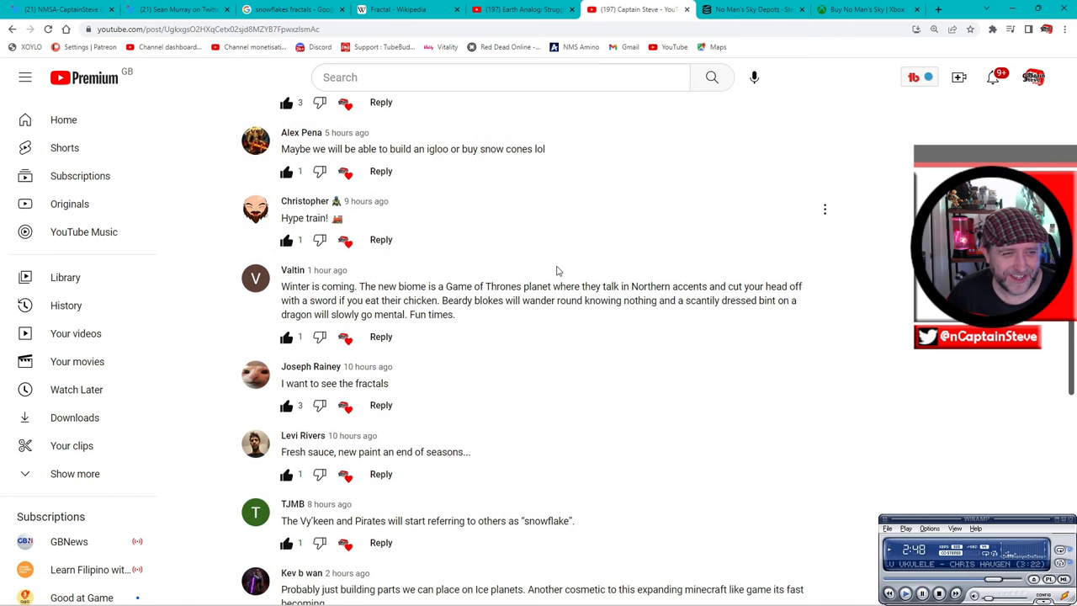
mouse_move(404, 266)
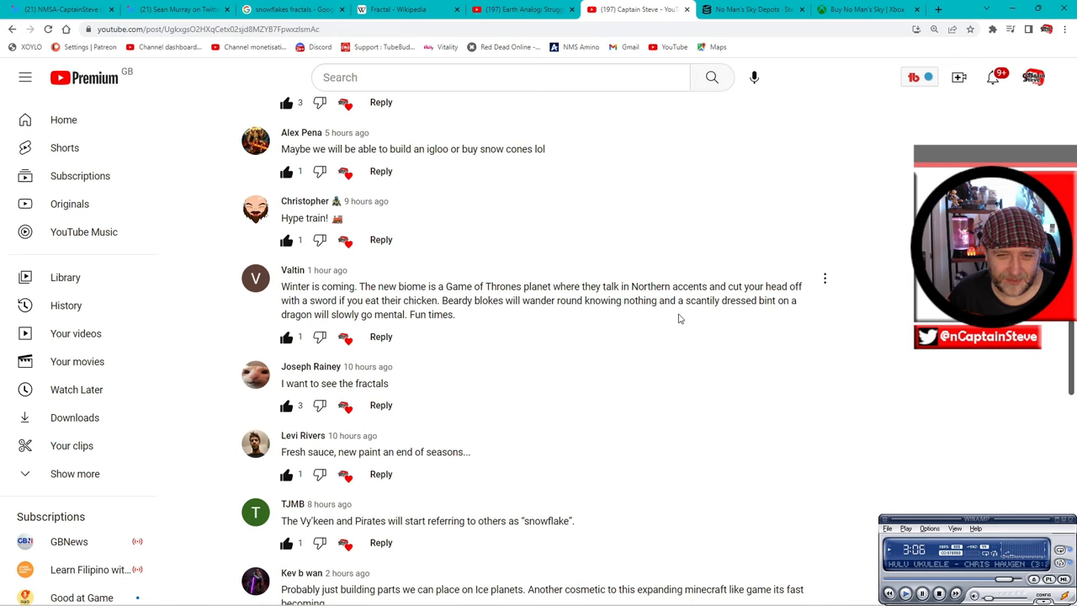
mouse_move(472, 323)
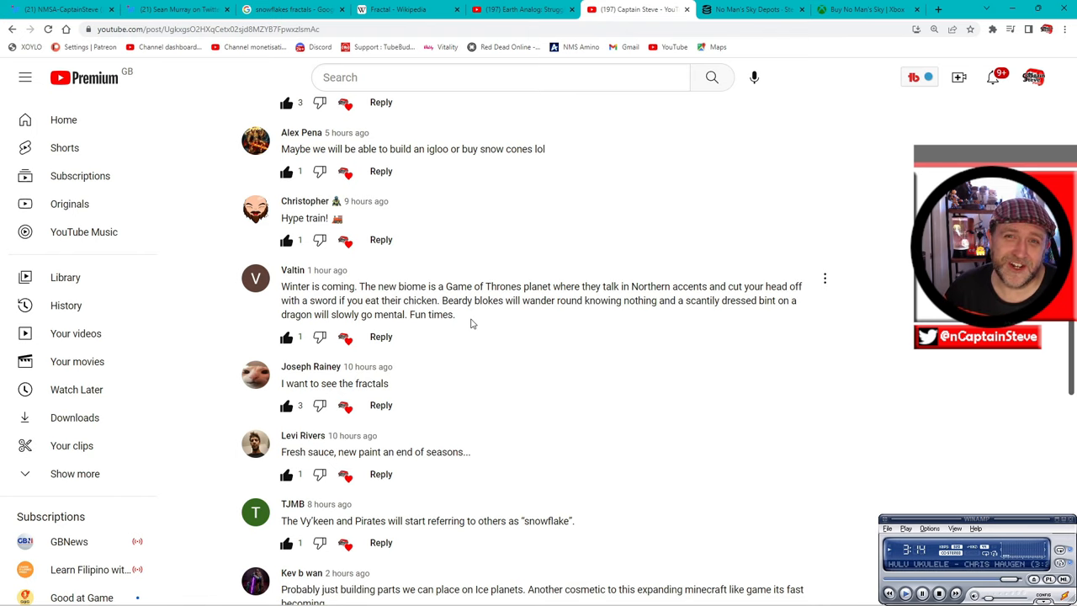
scroll(down, 3)
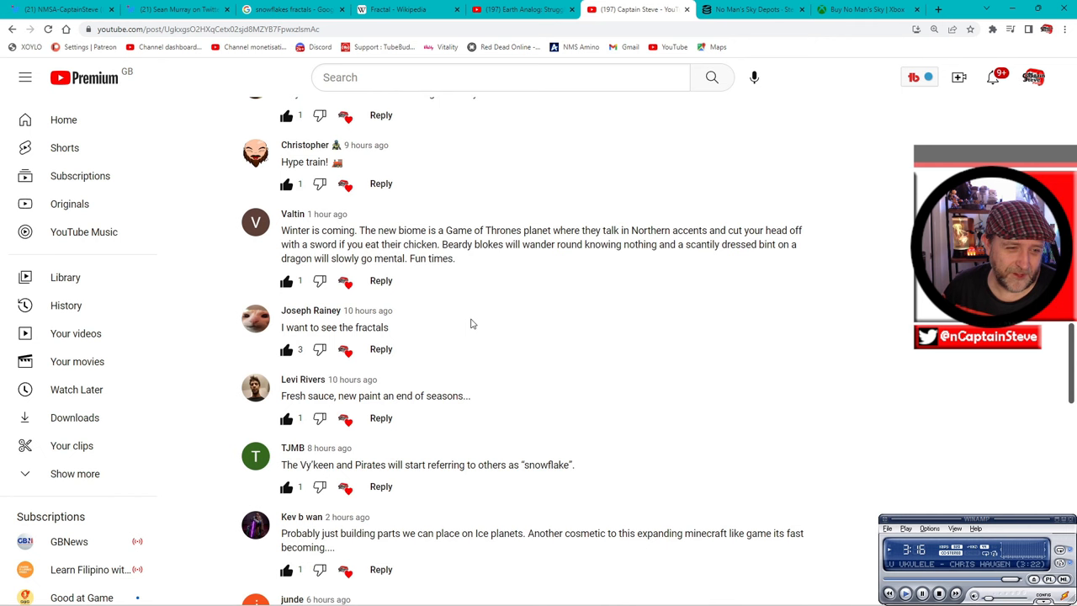
scroll(down, 3)
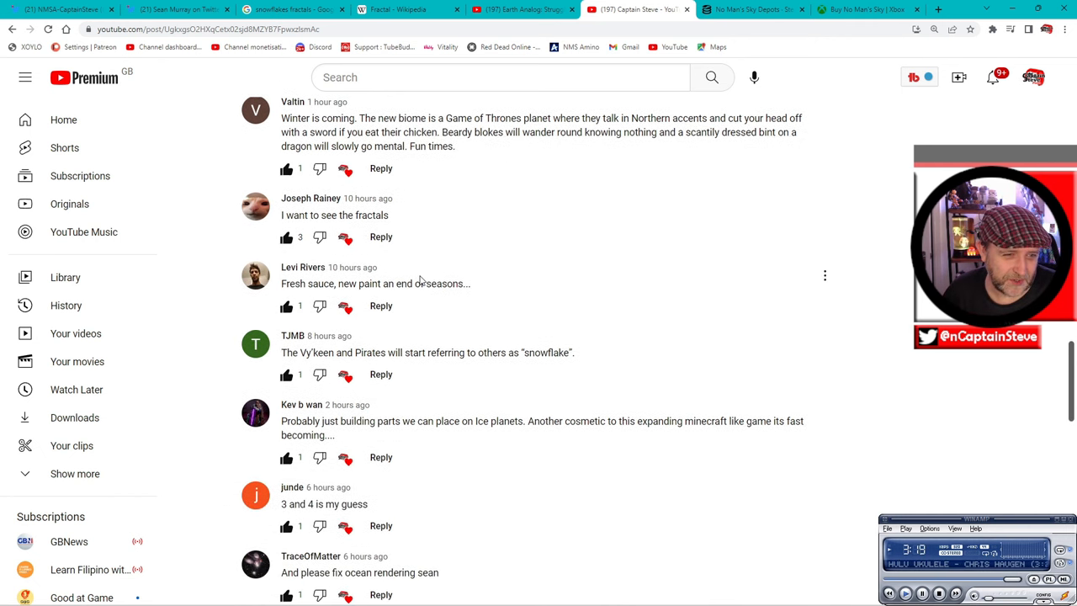
scroll(down, 3)
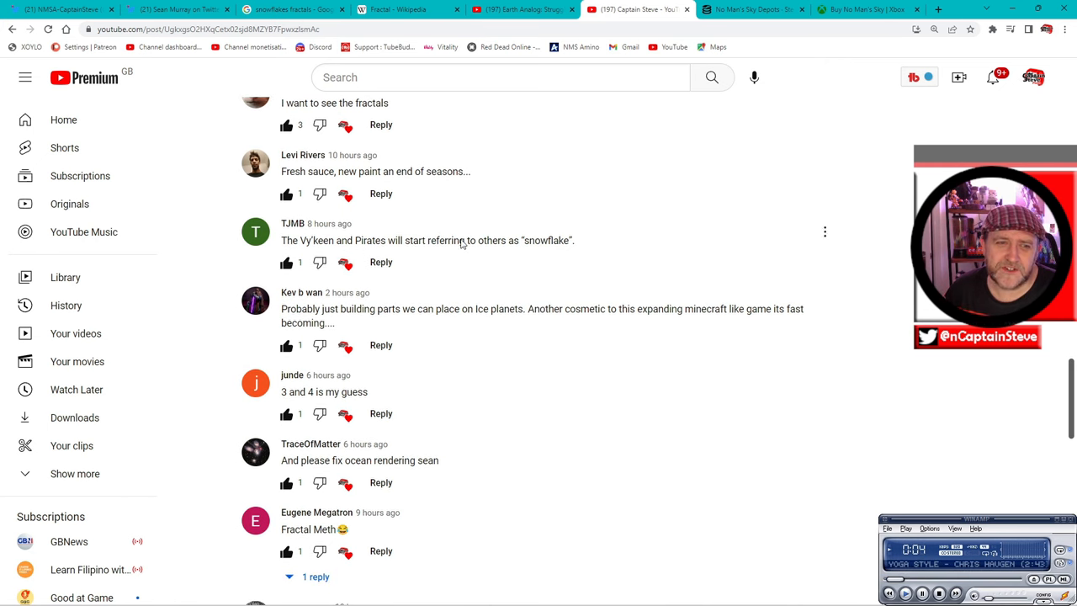
mouse_move(448, 282)
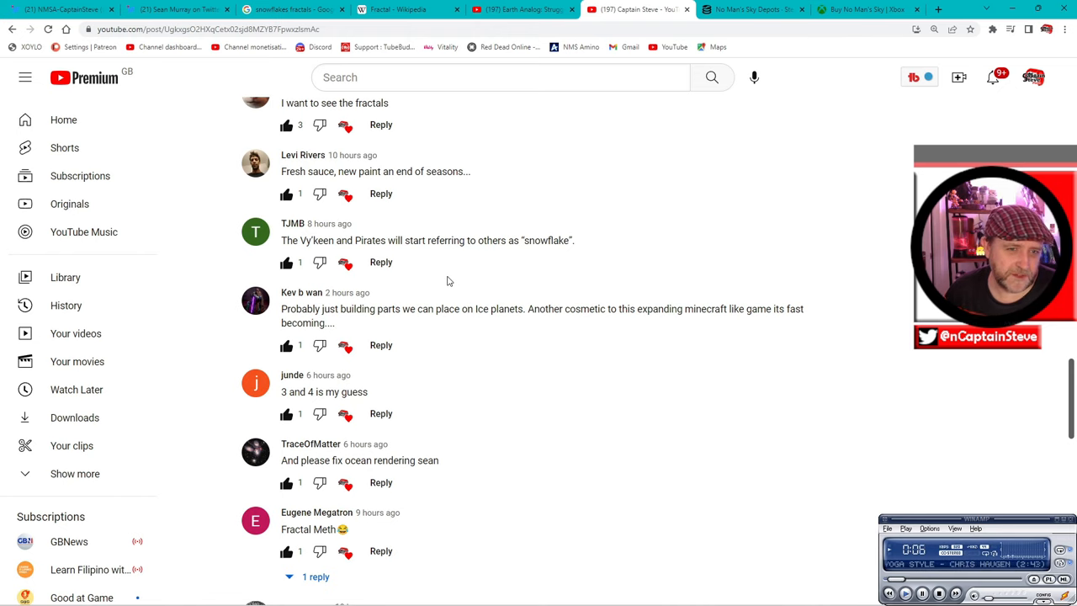
mouse_move(436, 276)
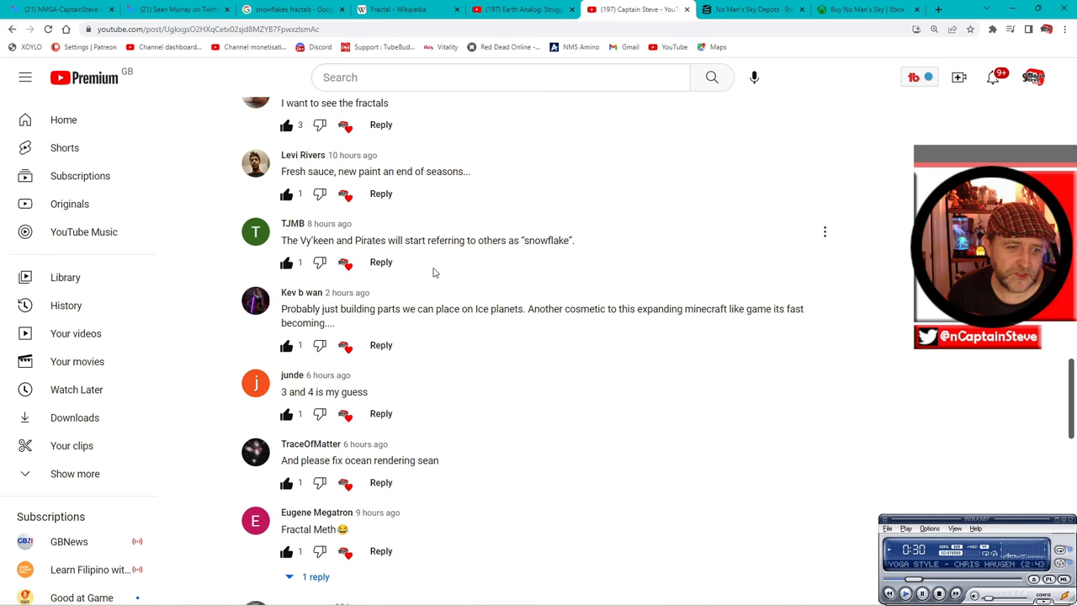
scroll(down, 3)
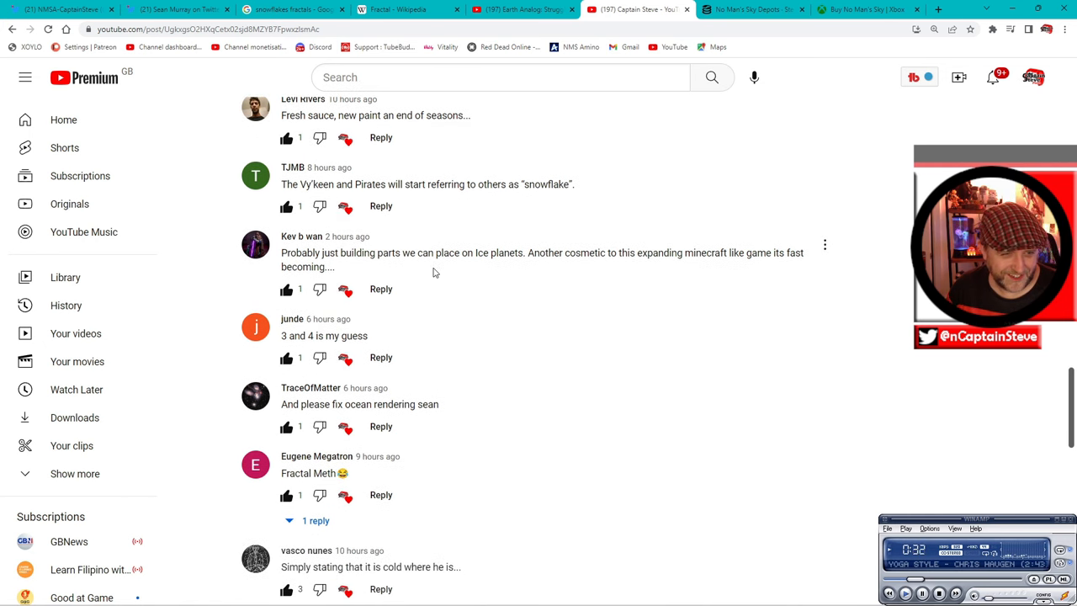
scroll(down, 3)
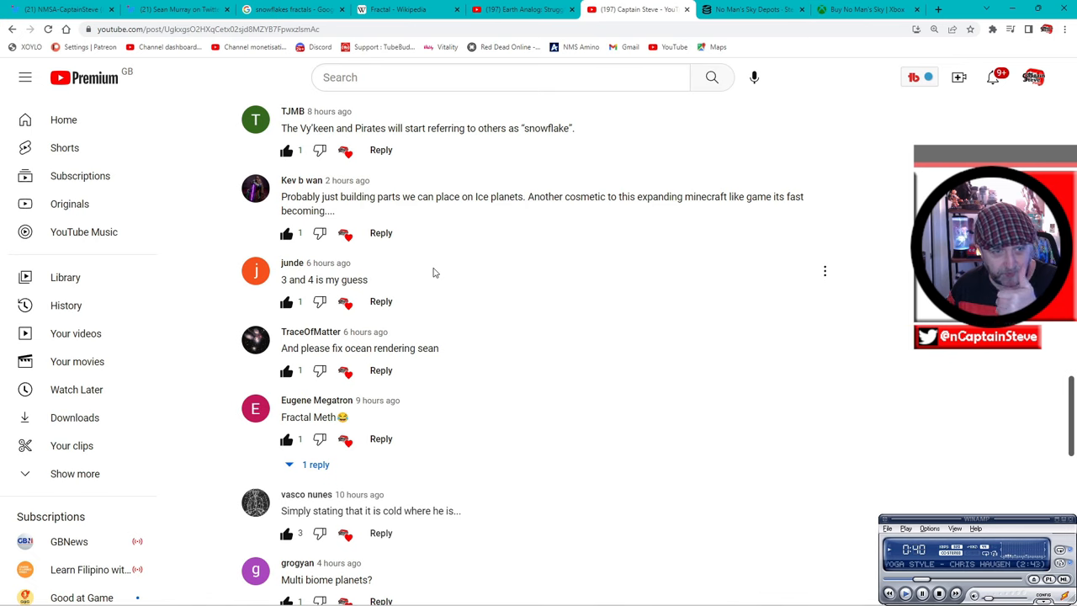
scroll(up, 3)
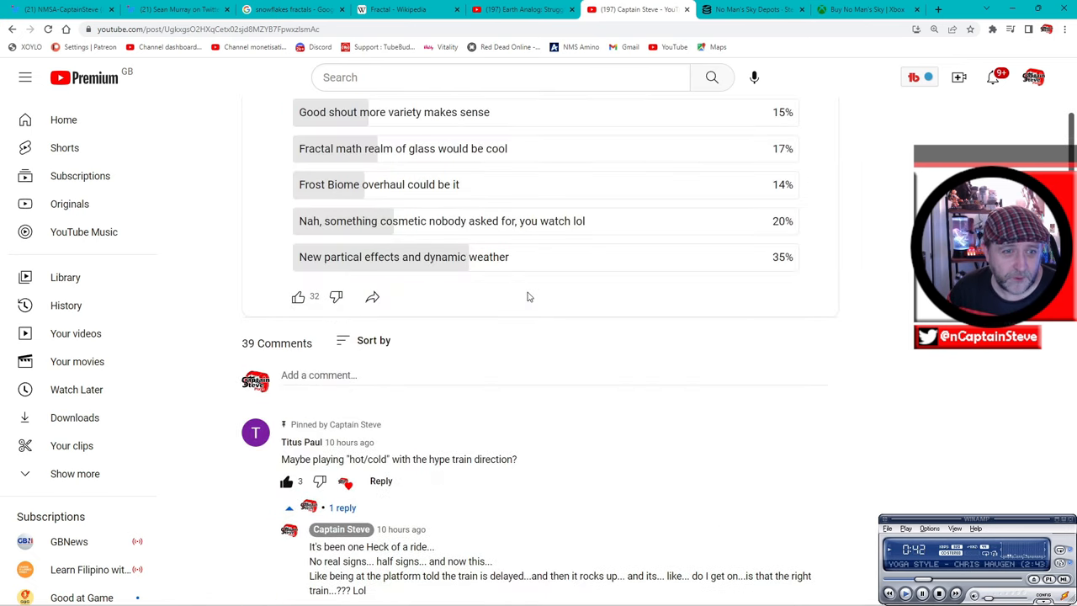
scroll(up, 3)
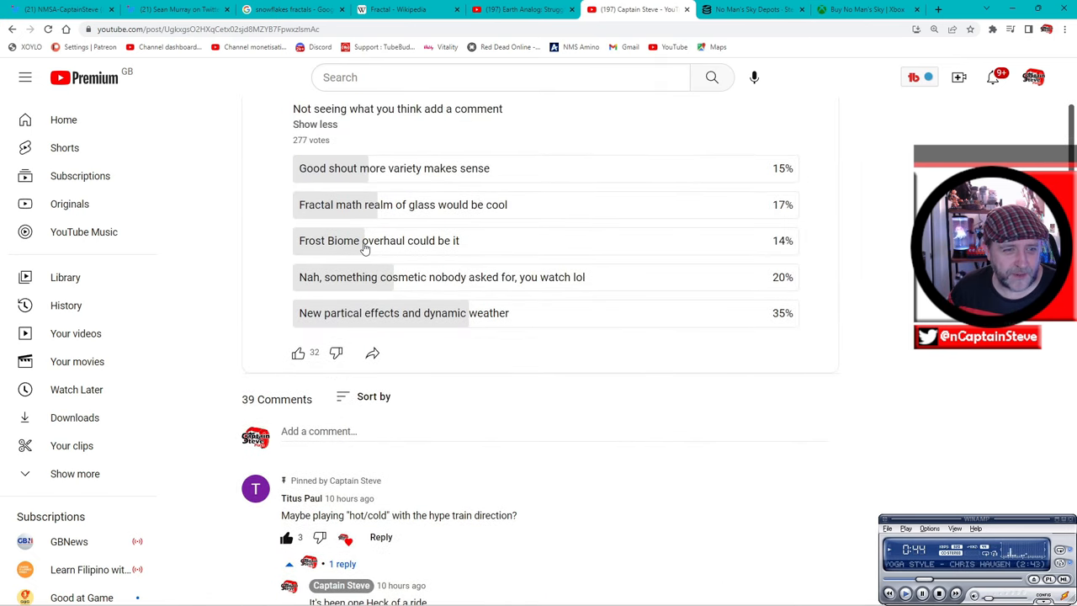
scroll(down, 3)
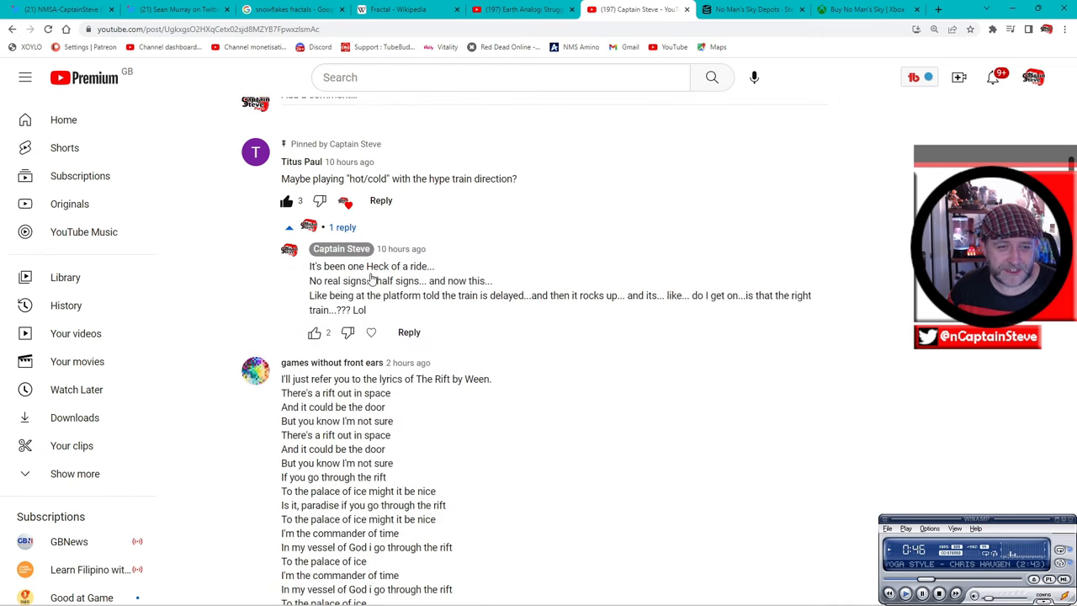
scroll(down, 3)
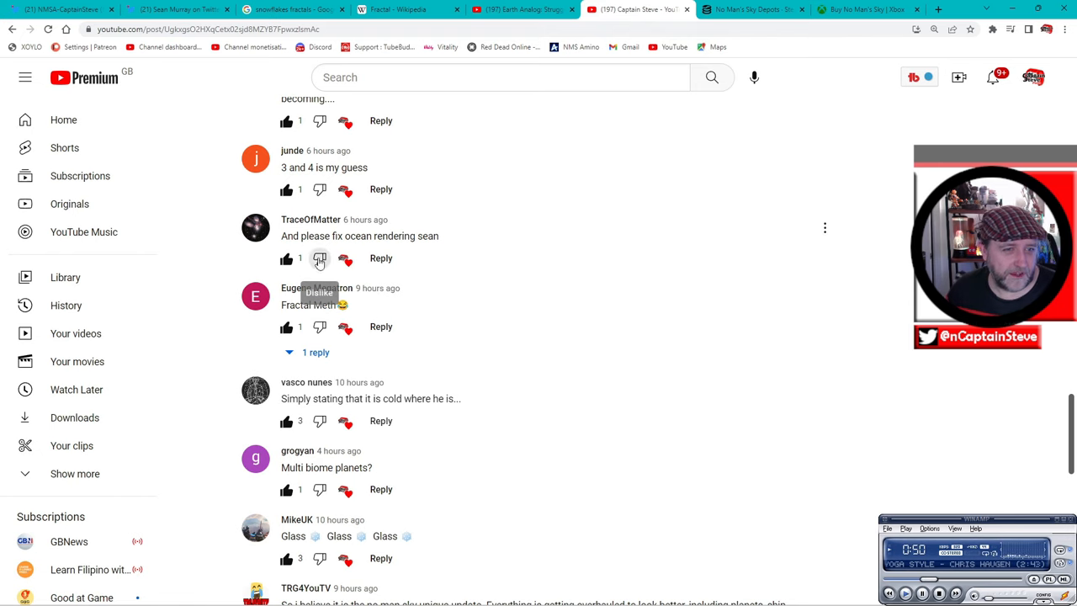
mouse_move(434, 249)
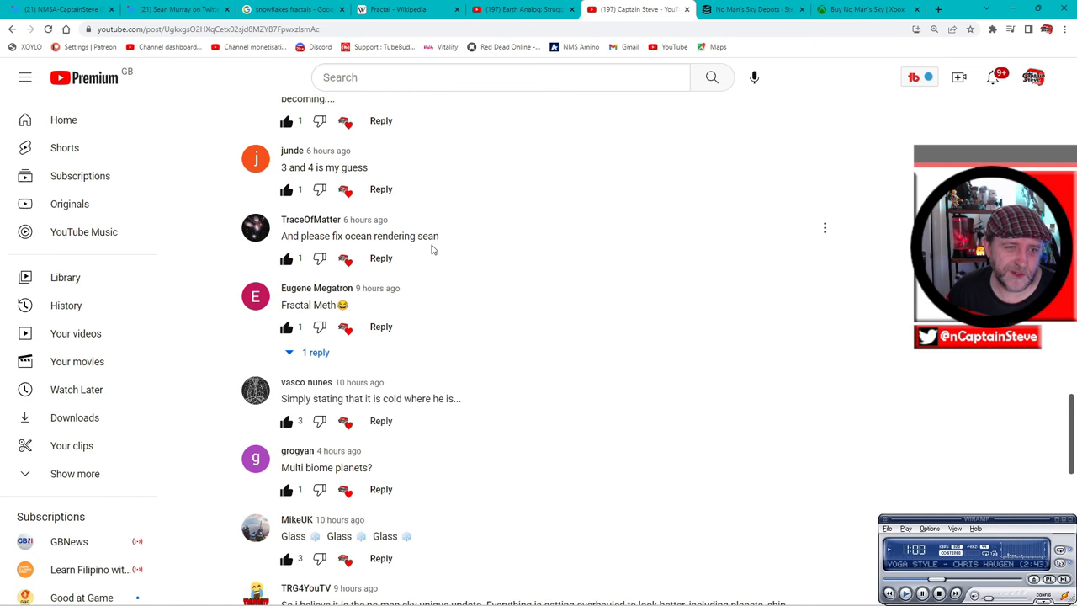
scroll(down, 3)
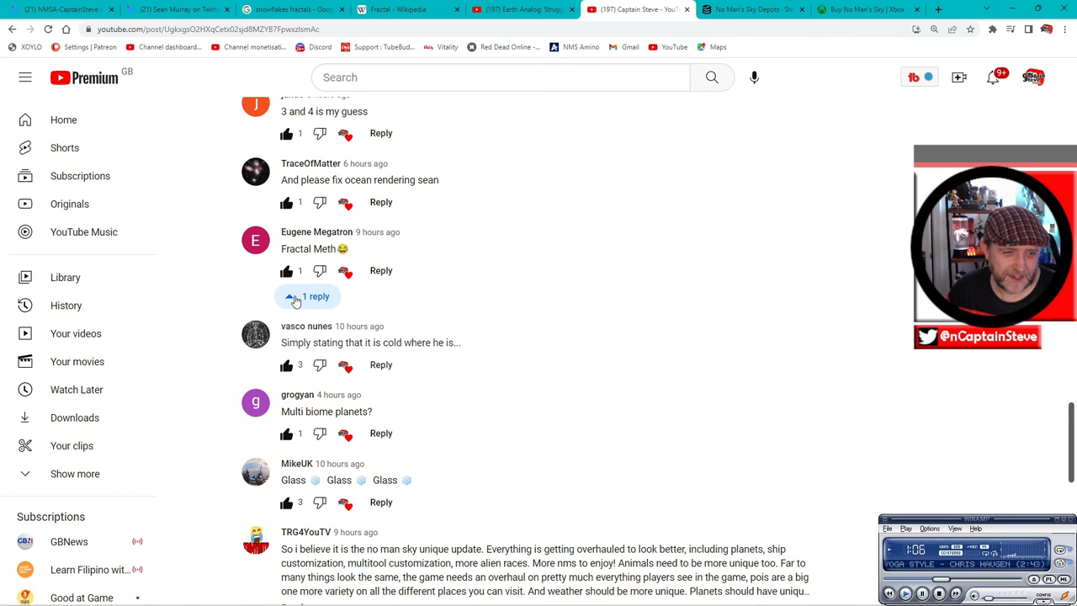
scroll(down, 3)
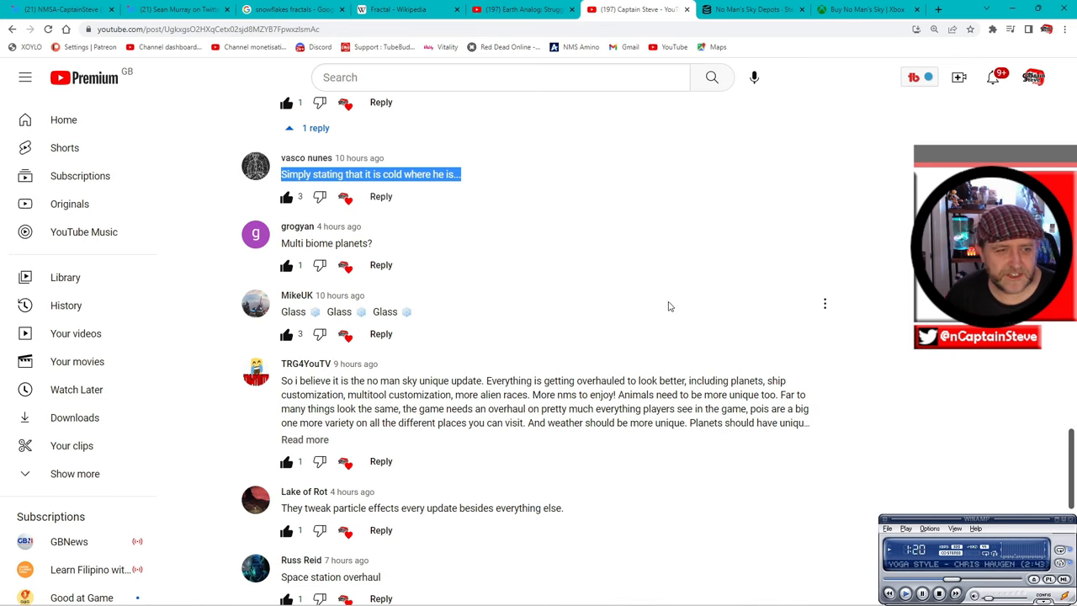
mouse_move(387, 249)
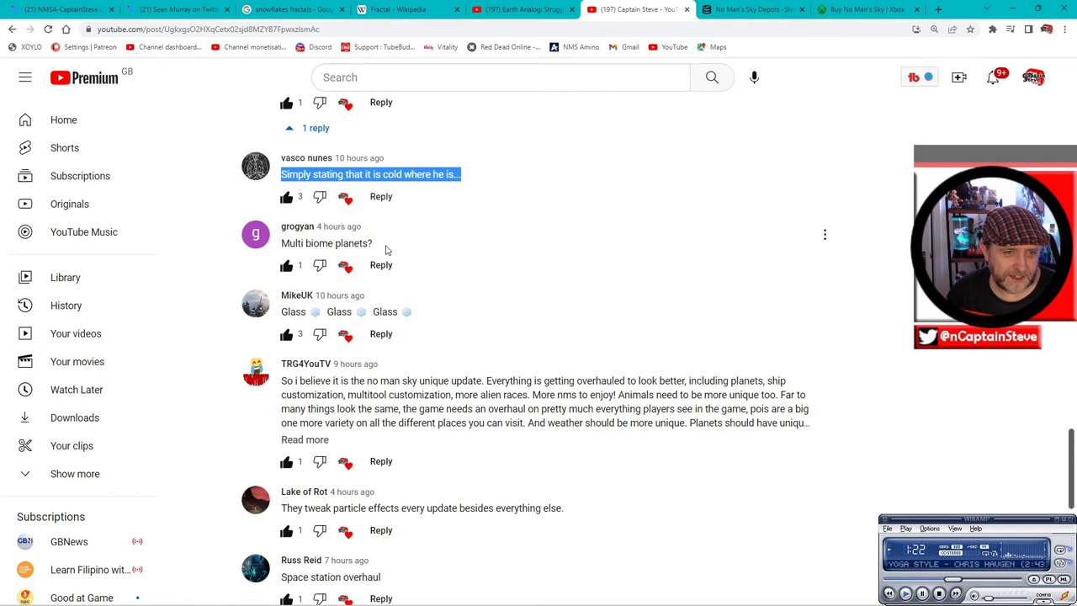
scroll(up, 3)
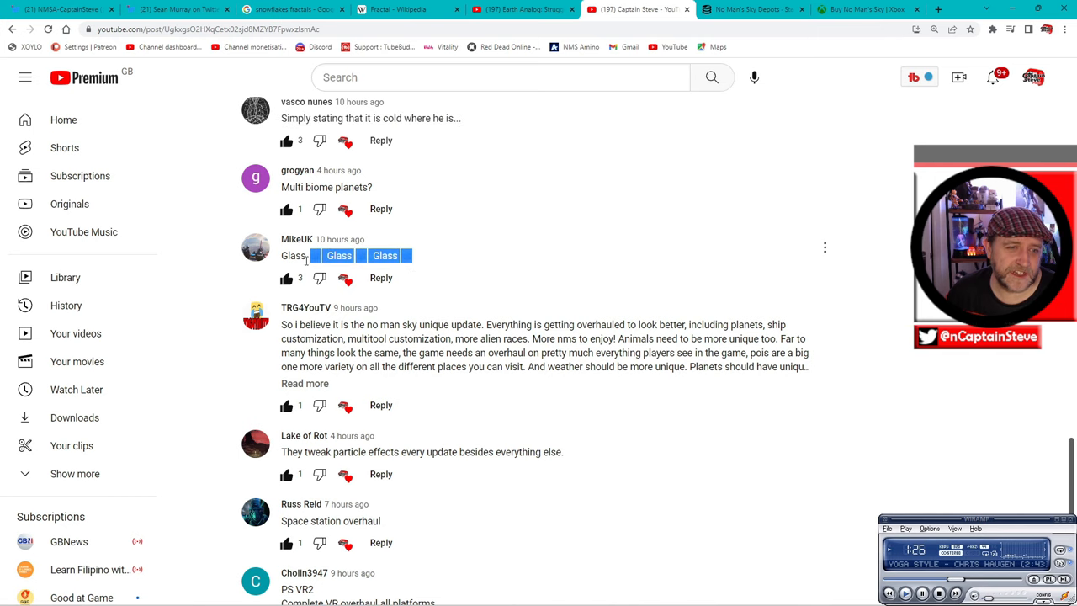
drag(306, 256, 281, 239)
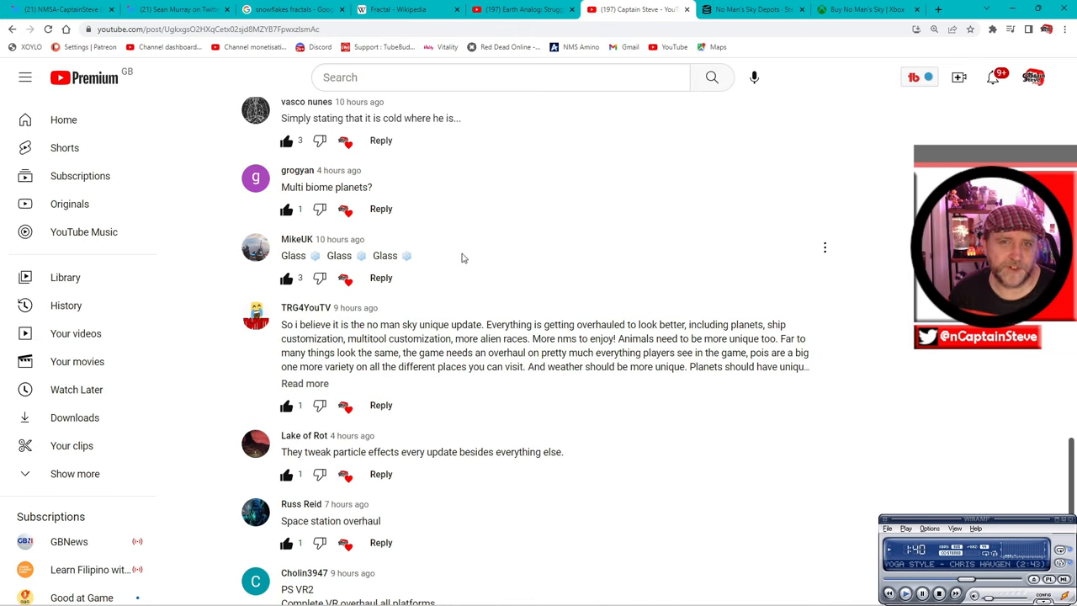
scroll(down, 3)
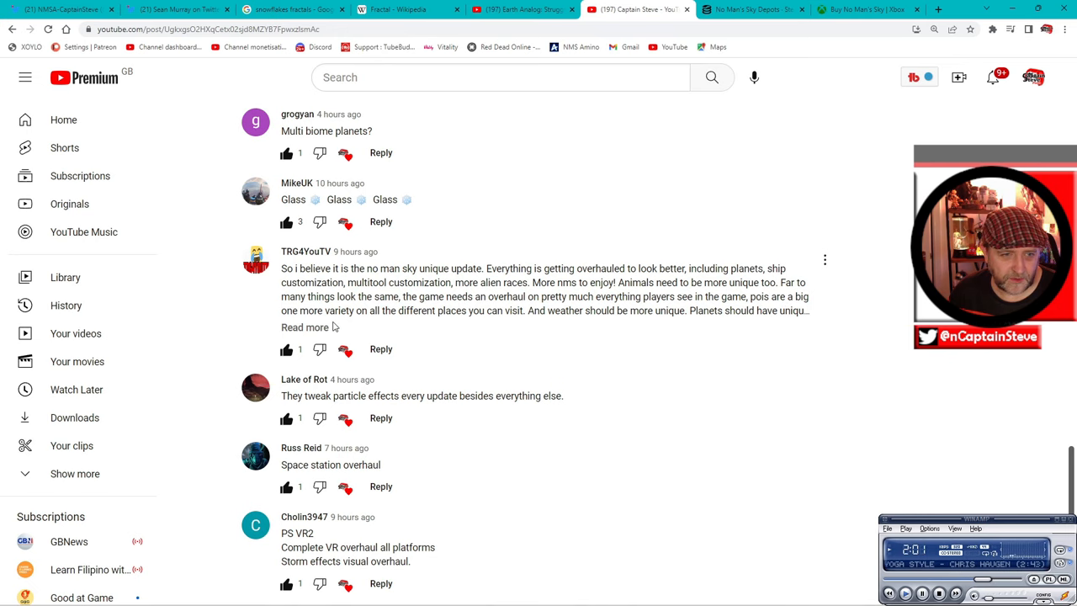
mouse_move(515, 328)
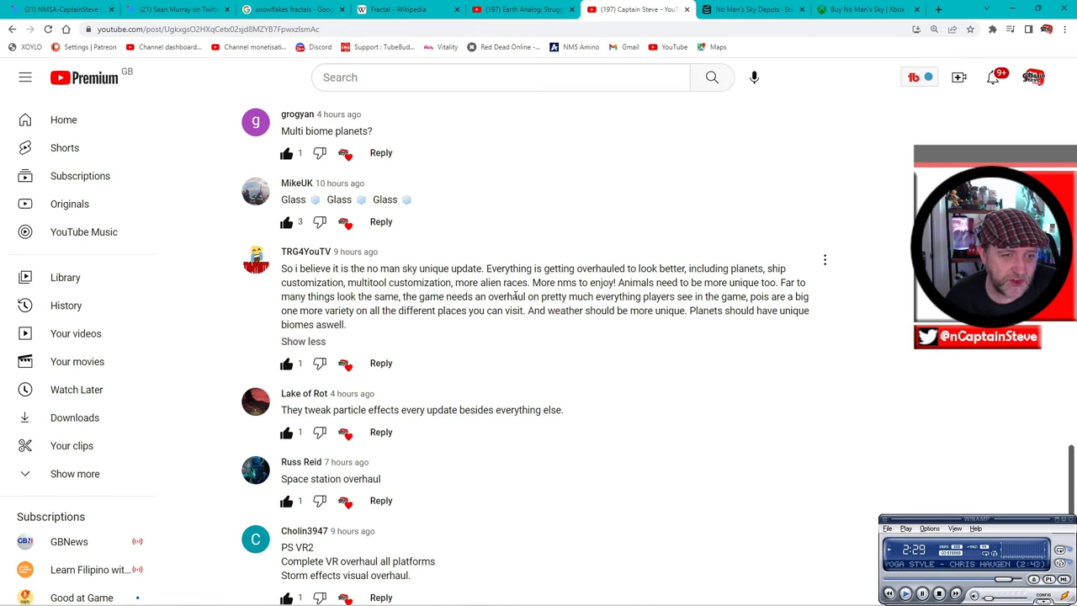
scroll(down, 3)
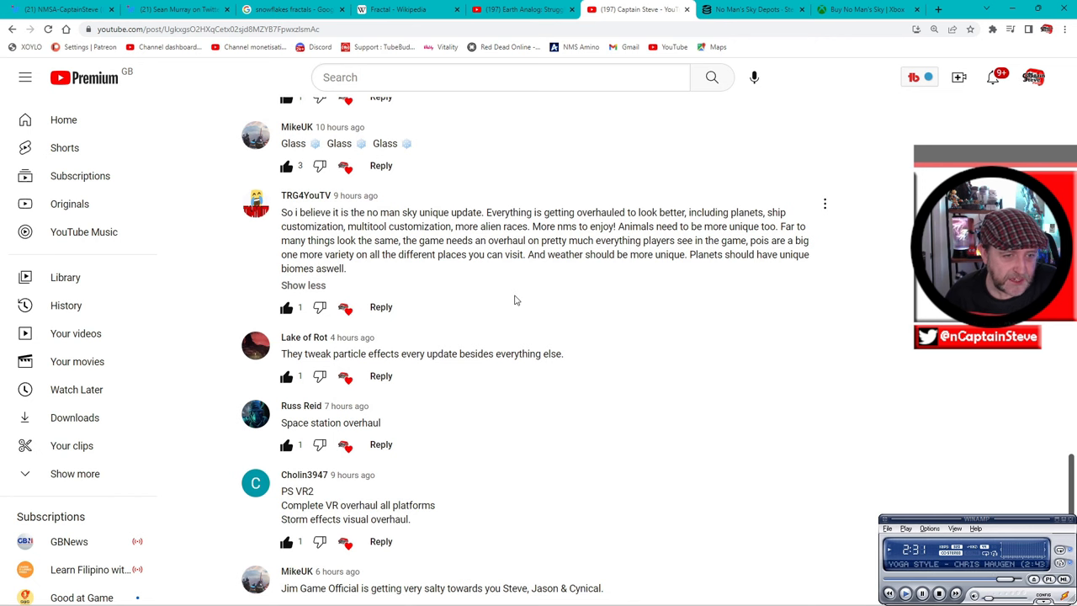
scroll(down, 3)
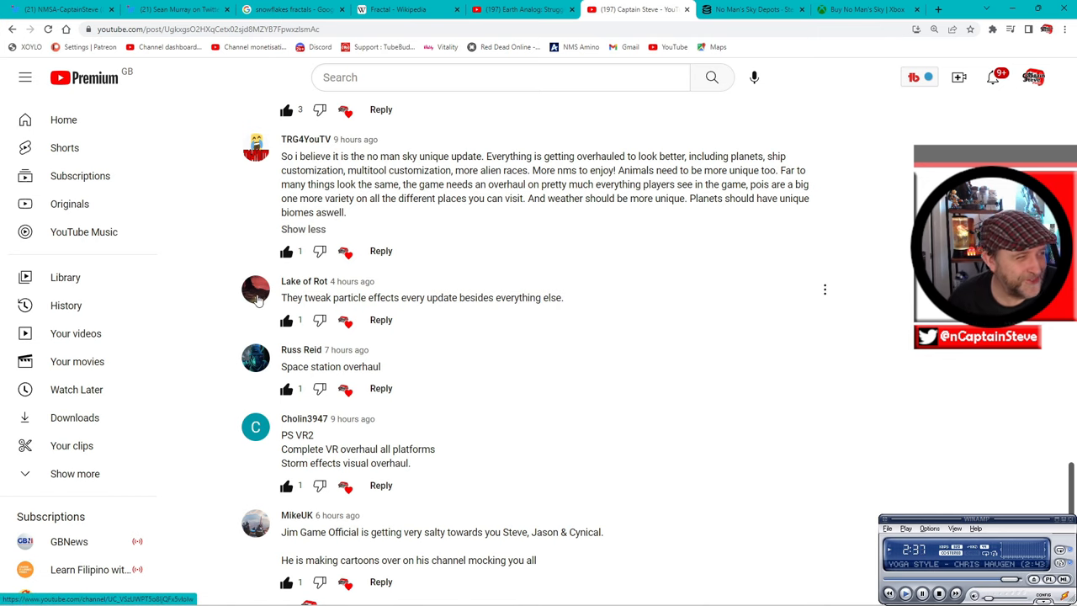
mouse_move(438, 337)
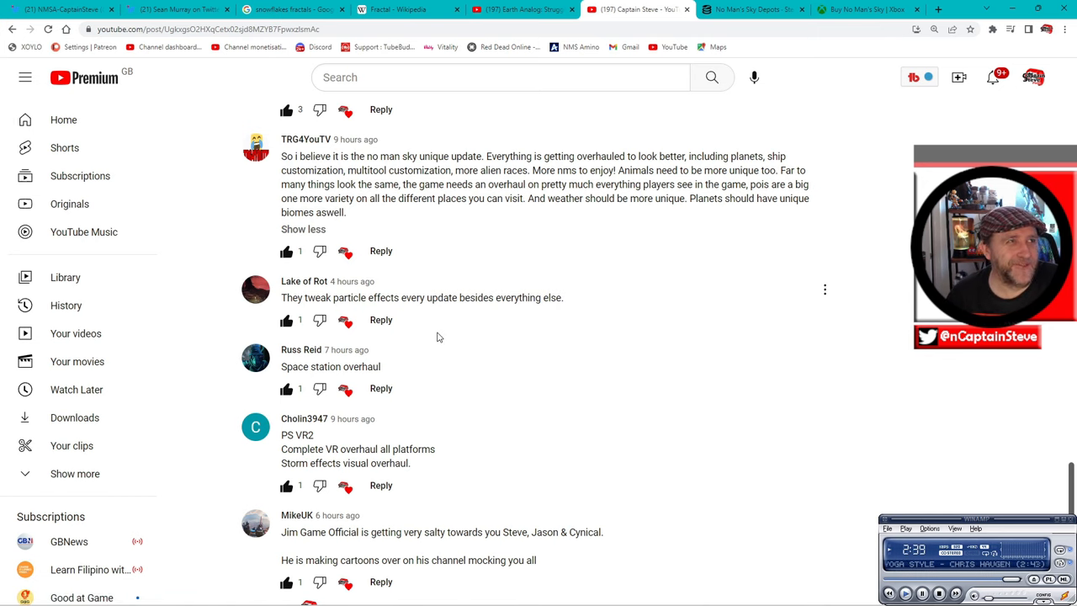
scroll(down, 3)
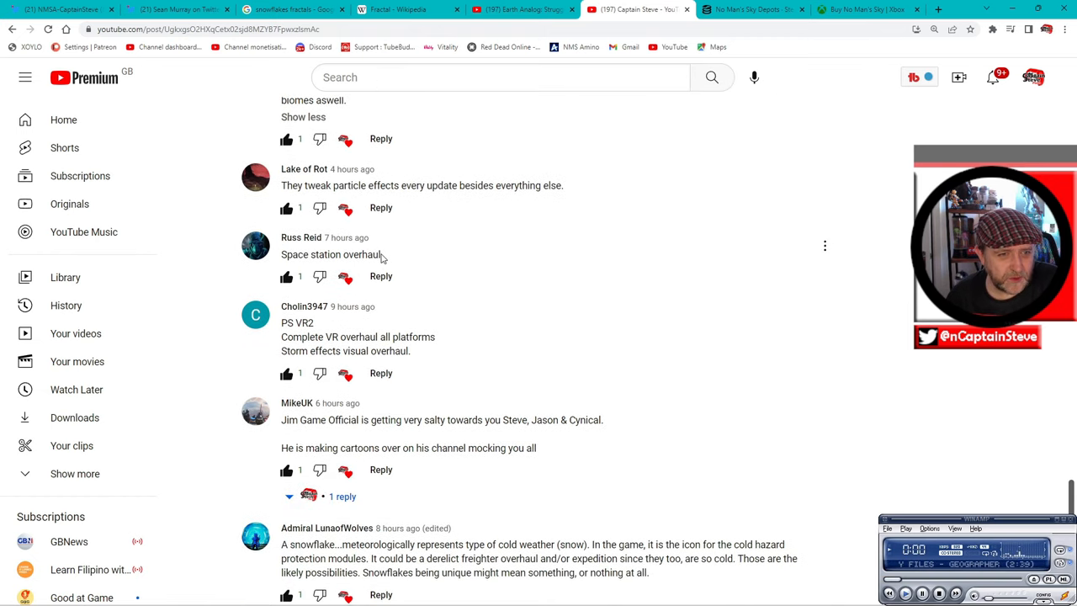
mouse_move(416, 268)
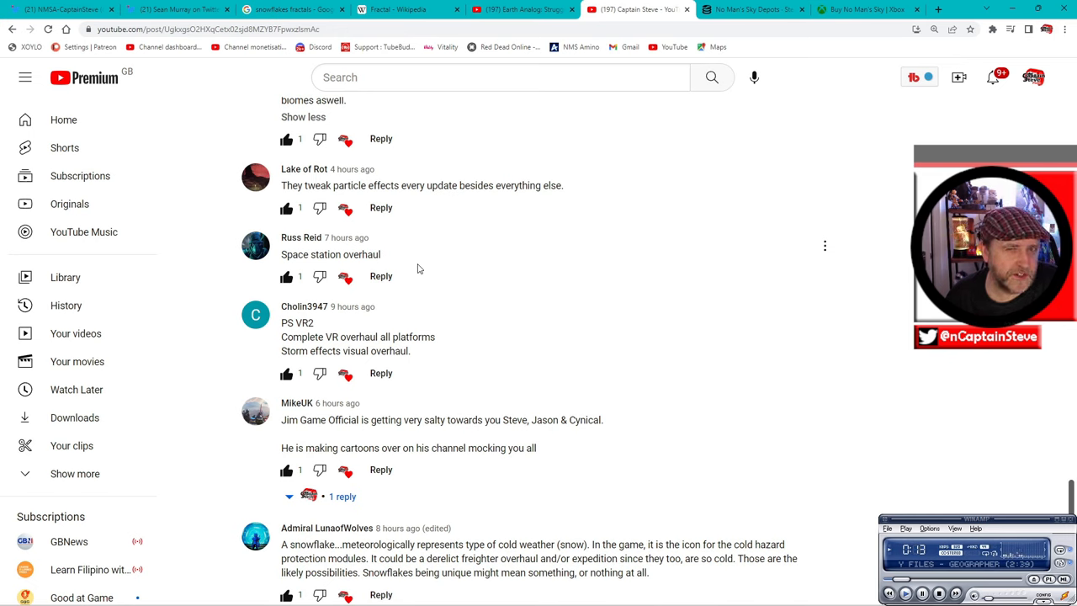
scroll(down, 3)
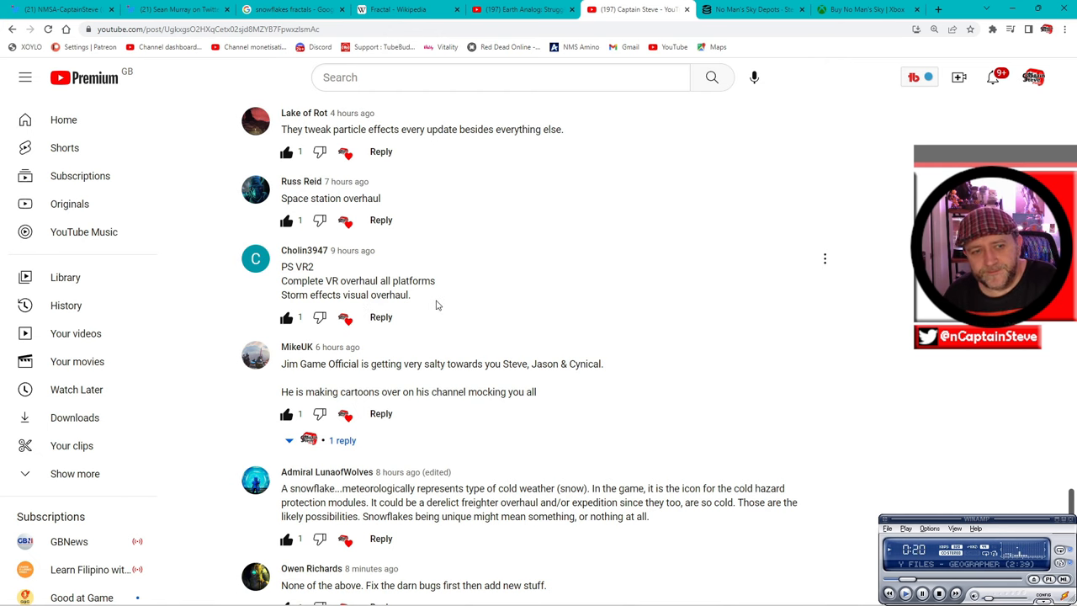
scroll(down, 3)
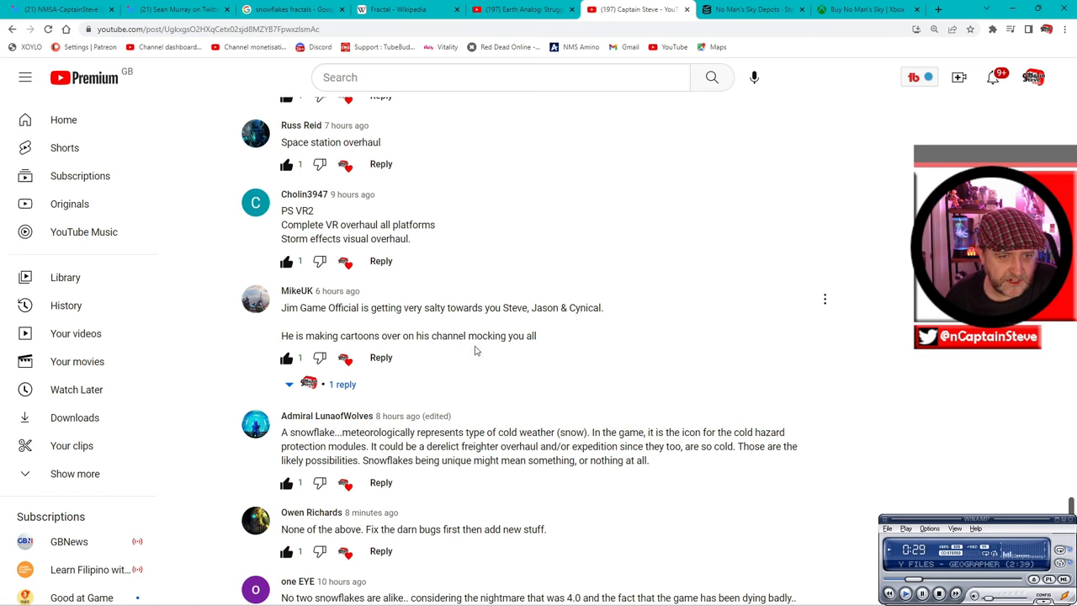
- Expand the reply under MikeUK's comment to read Captain Steve's jealousy-and-spite response
click(290, 384)
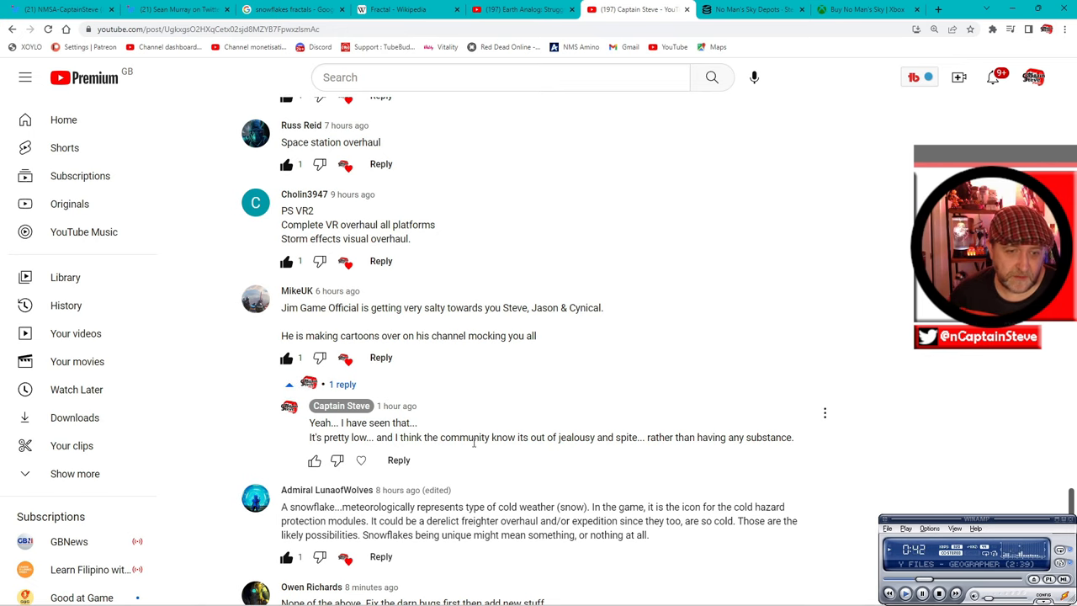
mouse_move(555, 454)
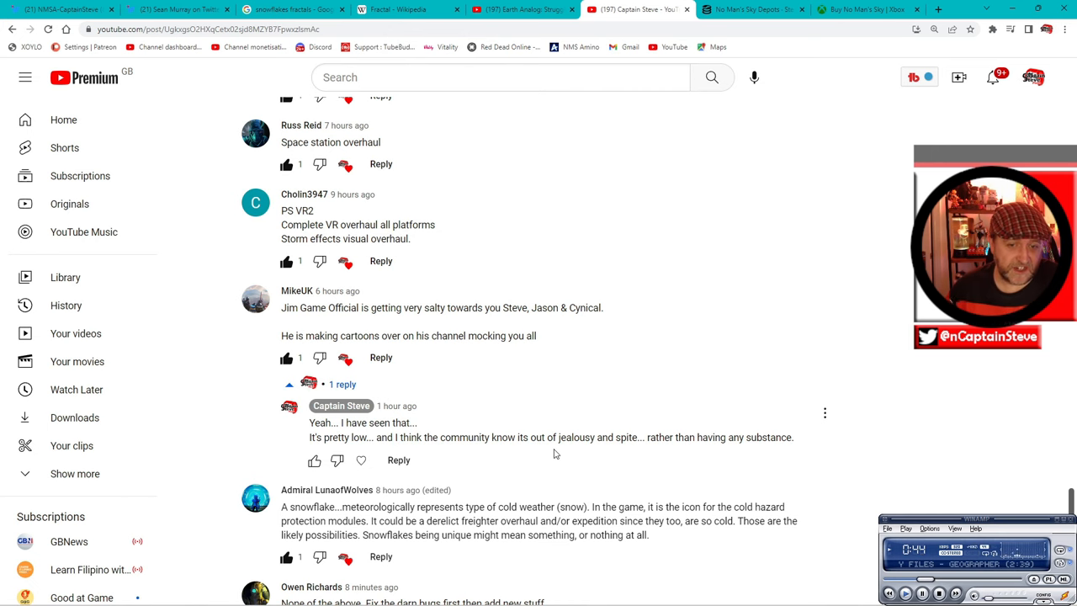
mouse_move(685, 429)
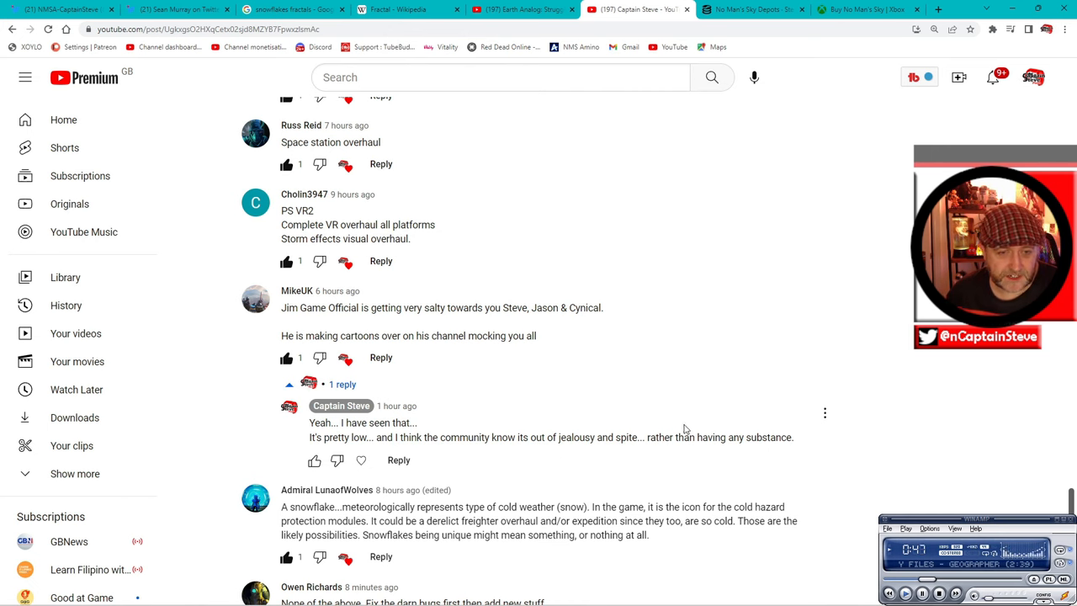
scroll(down, 3)
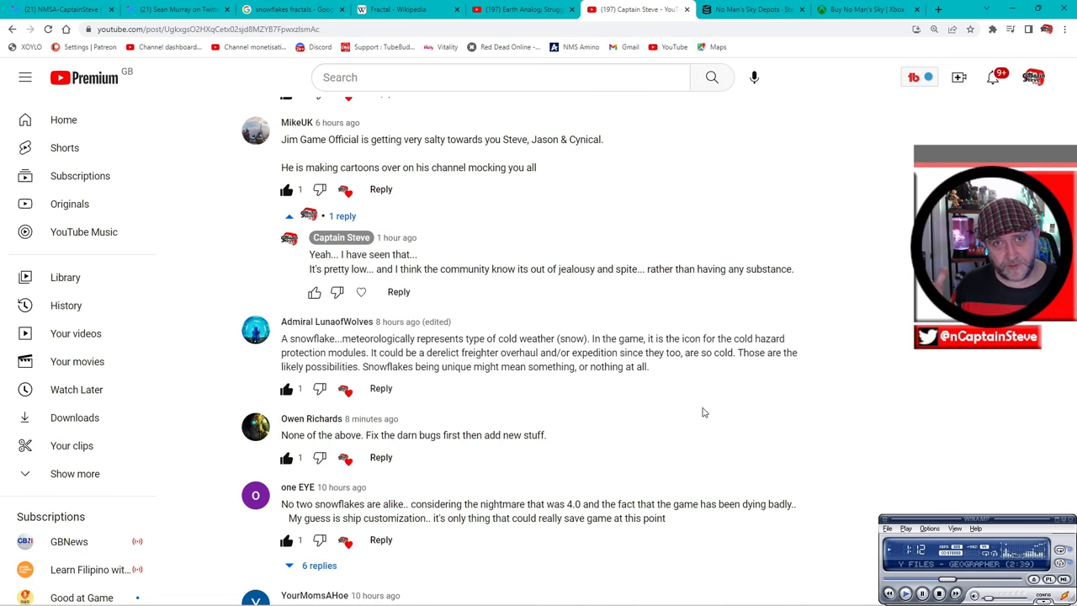
- Scroll down to one EYE's 'no two snowflakes' comment with 6 replies and YourMomsAHoe's frozen water remark
scroll(down, 3)
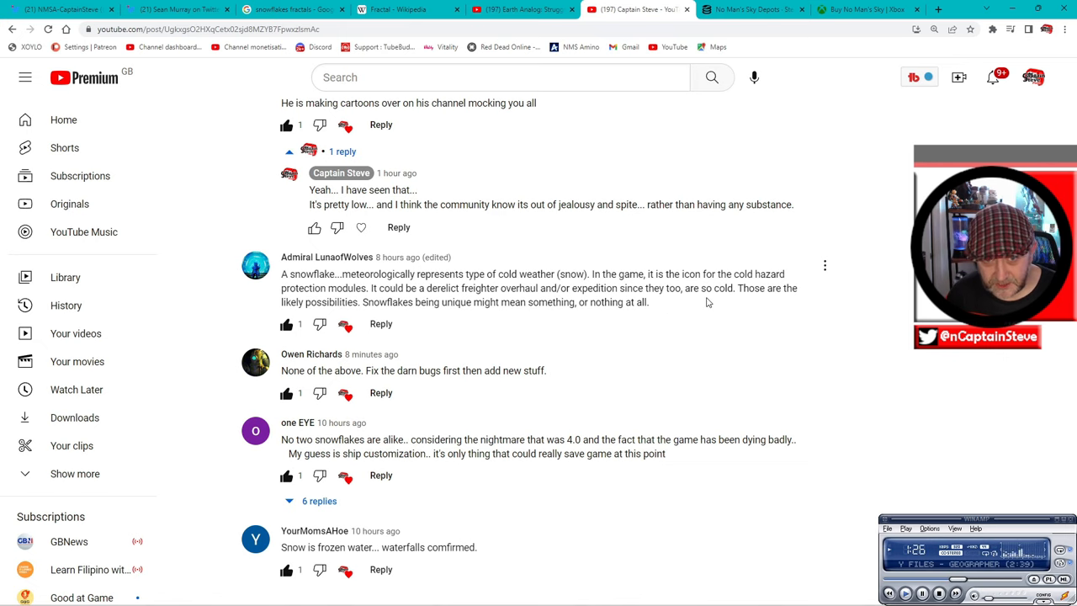
mouse_move(761, 306)
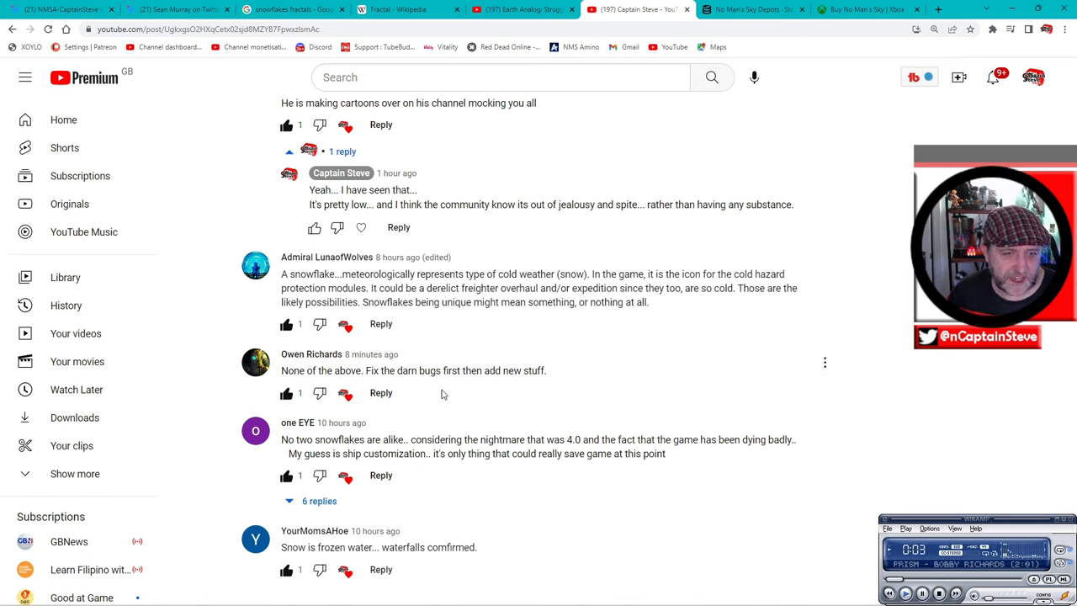
mouse_move(564, 378)
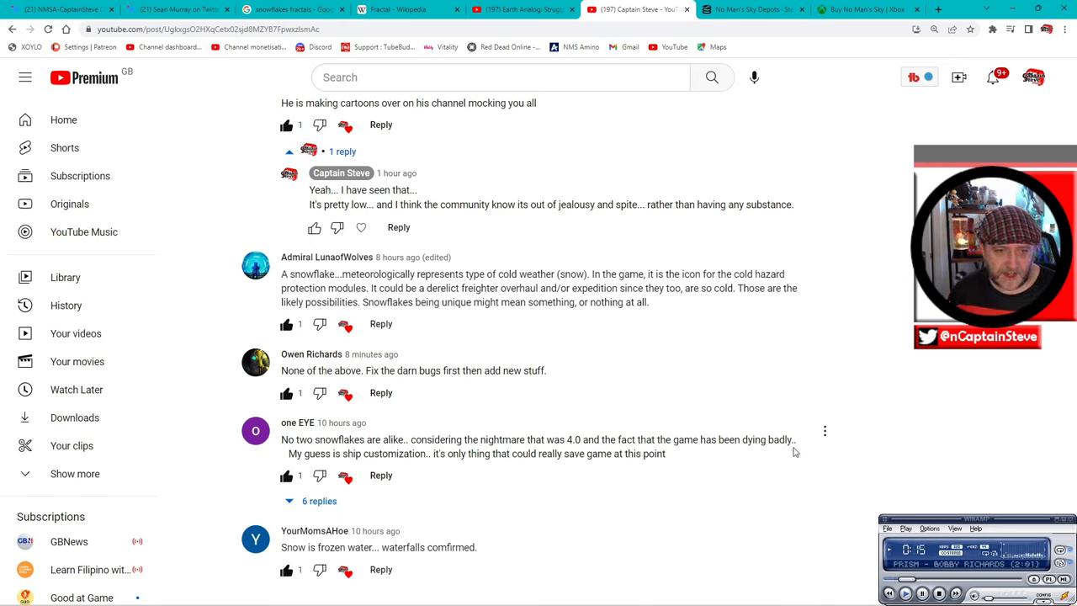
mouse_move(468, 464)
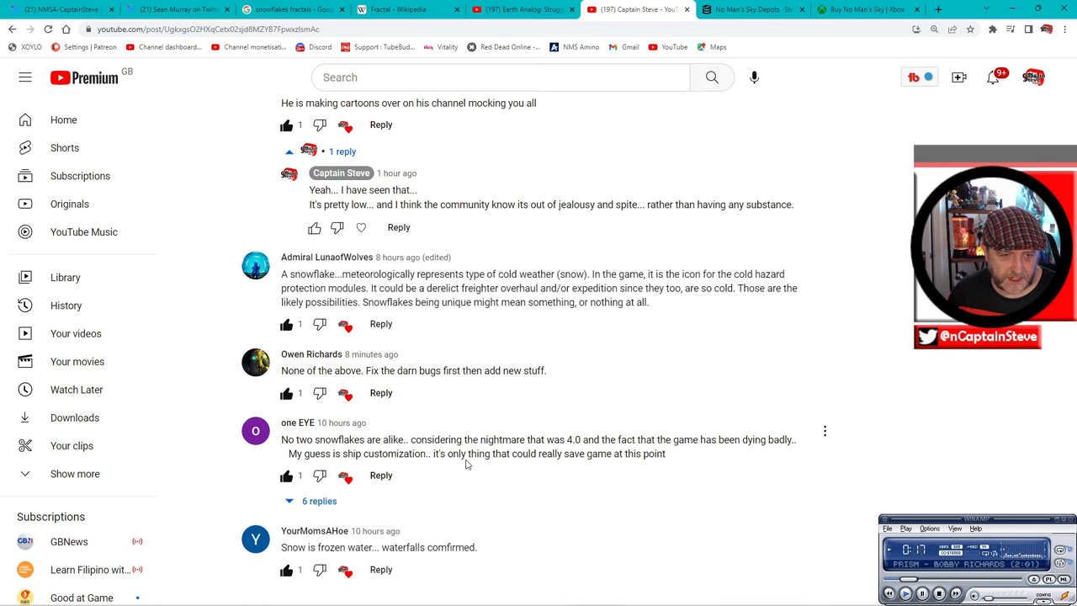
mouse_move(650, 456)
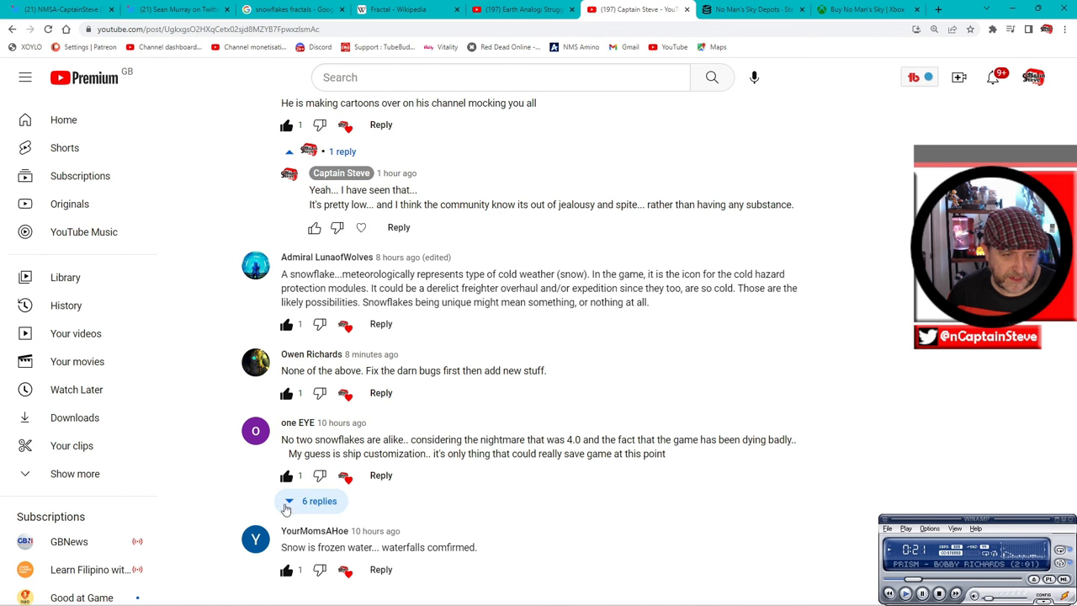
click(320, 501)
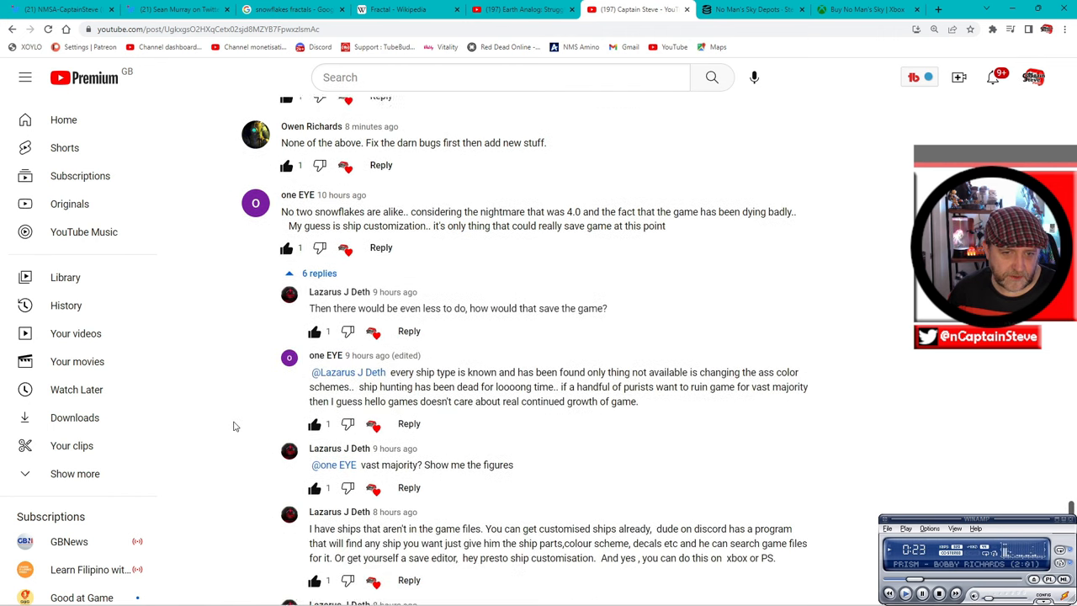
scroll(down, 3)
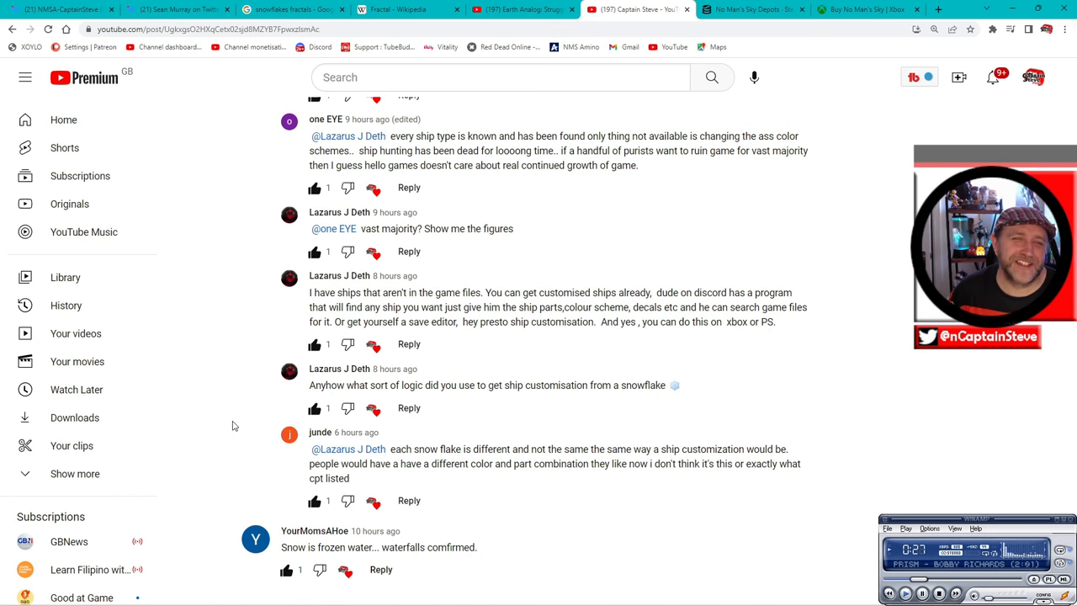
mouse_move(488, 436)
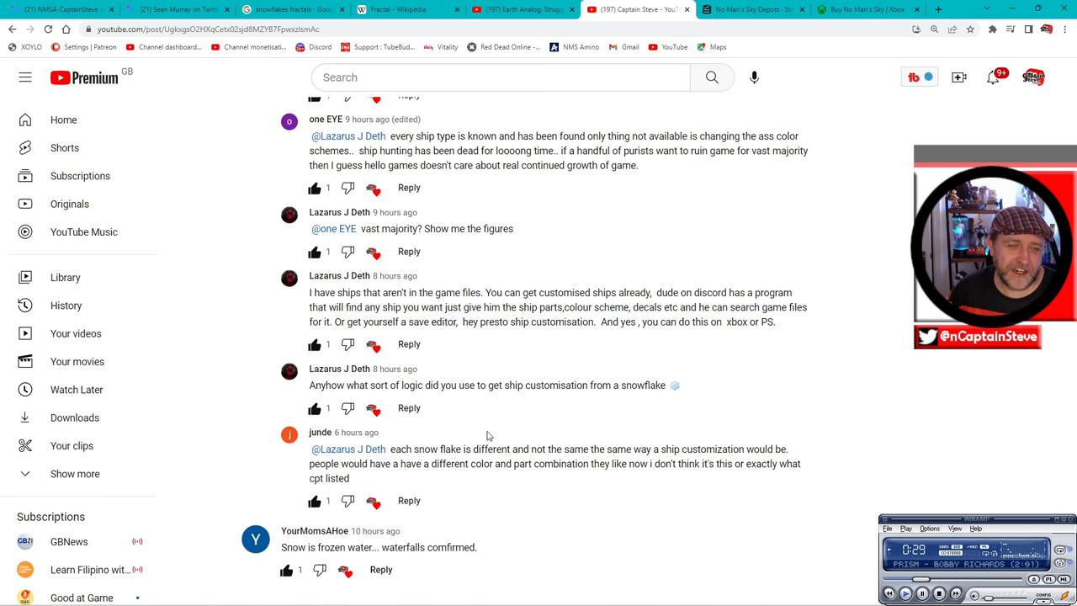
scroll(up, 3)
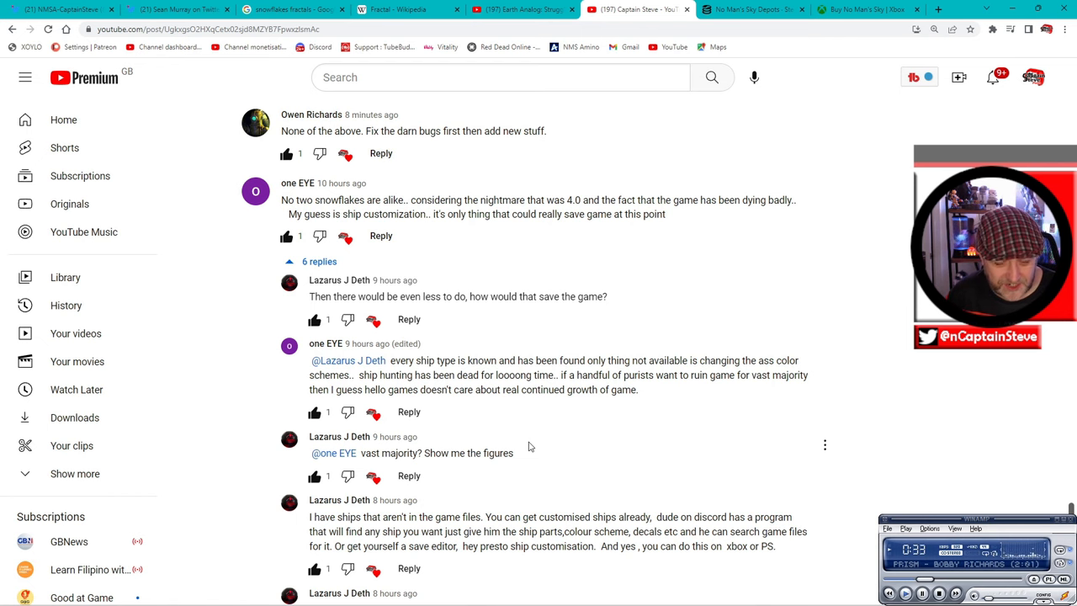
scroll(down, 3)
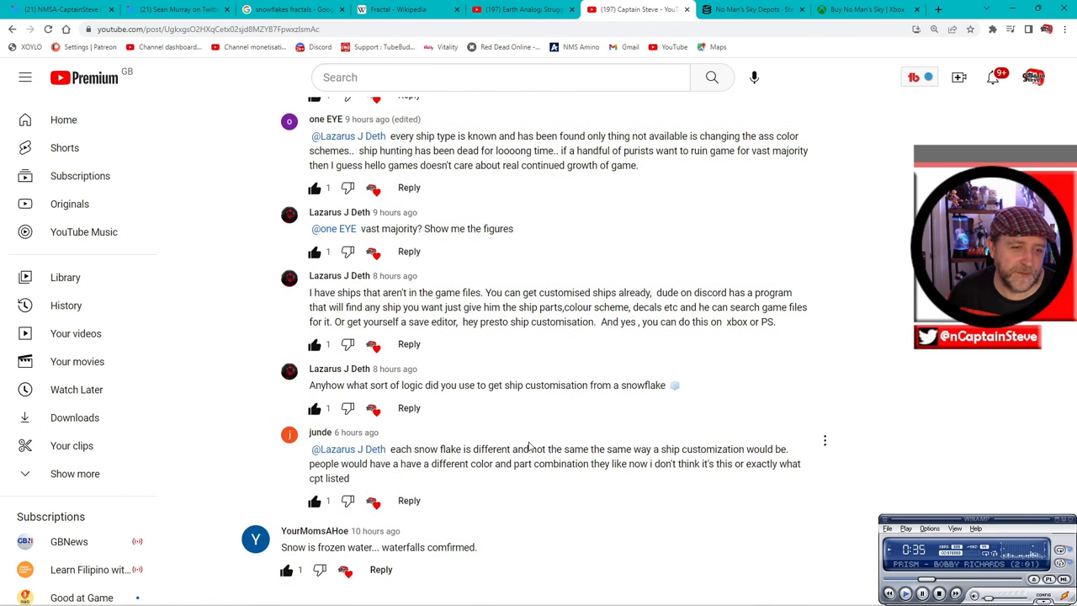